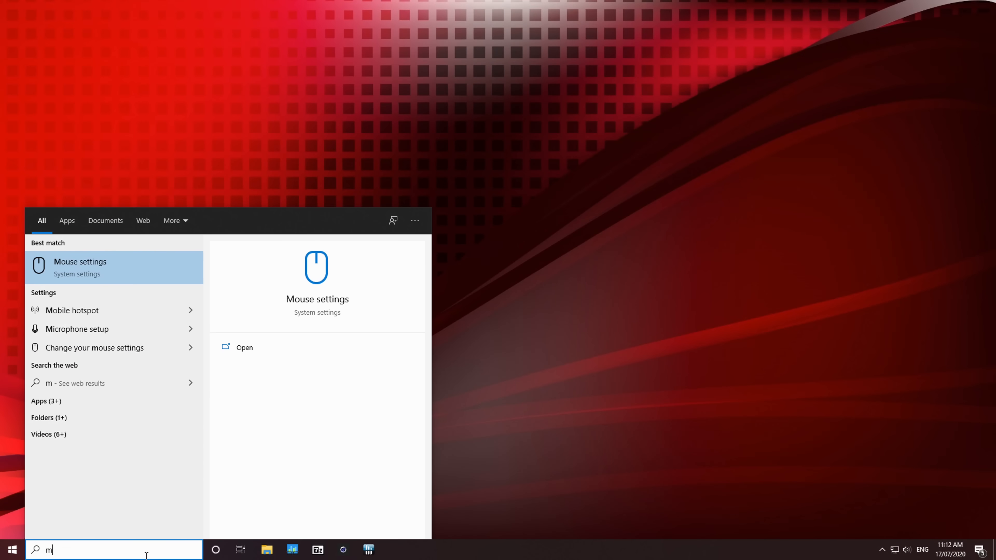
Find Mouse settings via search for 'mouse' and lower cursor speed from 11 to 2.
{"action": "type", "text": "ouse"}
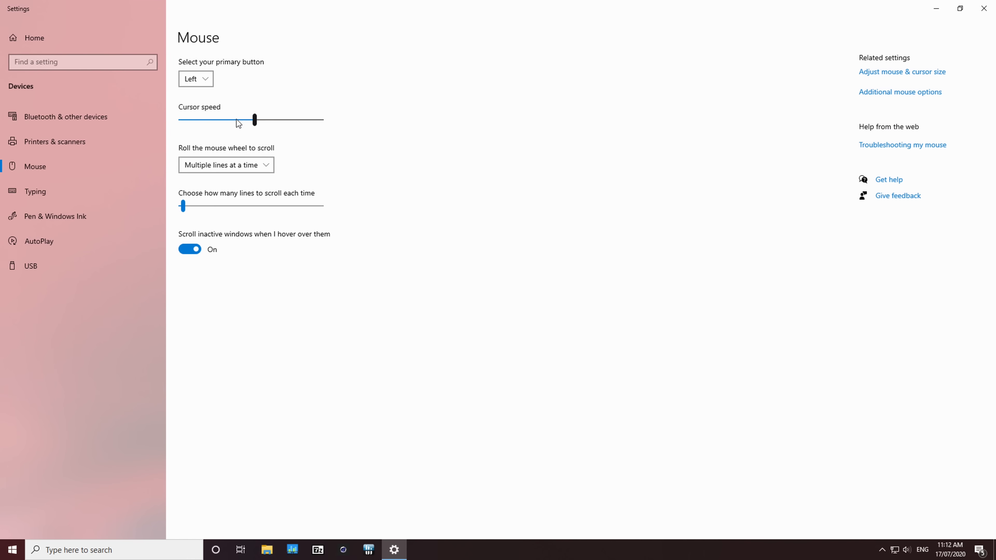
{"action": "mouse_move", "coordinate": [245, 118]}
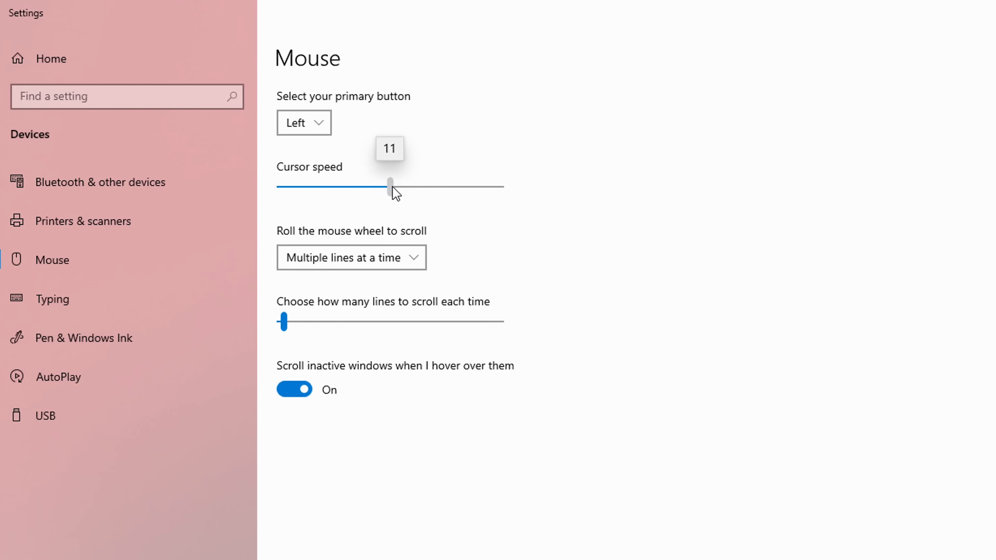
{"action": "left_click_drag", "start_coordinate": [390, 187], "coordinate": [357, 186]}
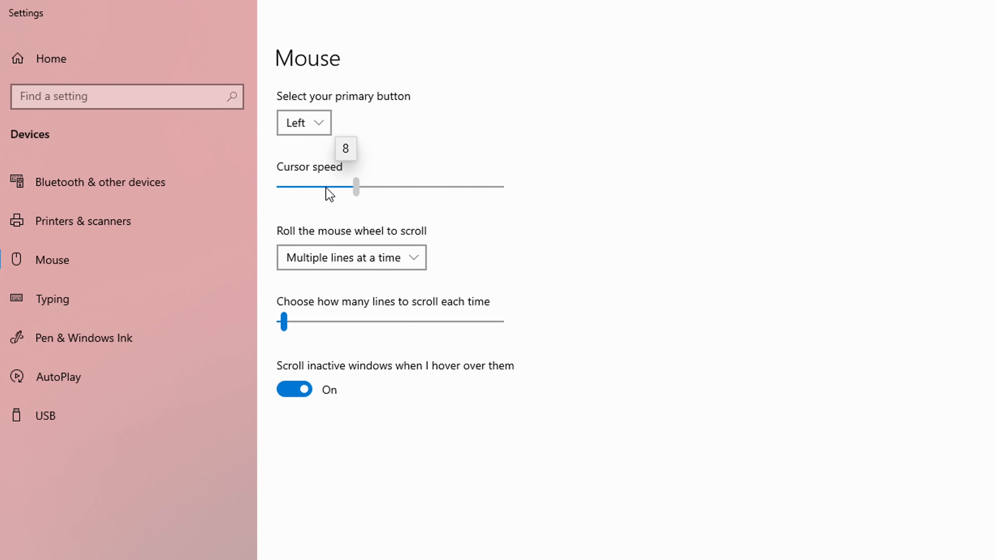
{"action": "left_click_drag", "start_coordinate": [356, 188], "coordinate": [285, 187]}
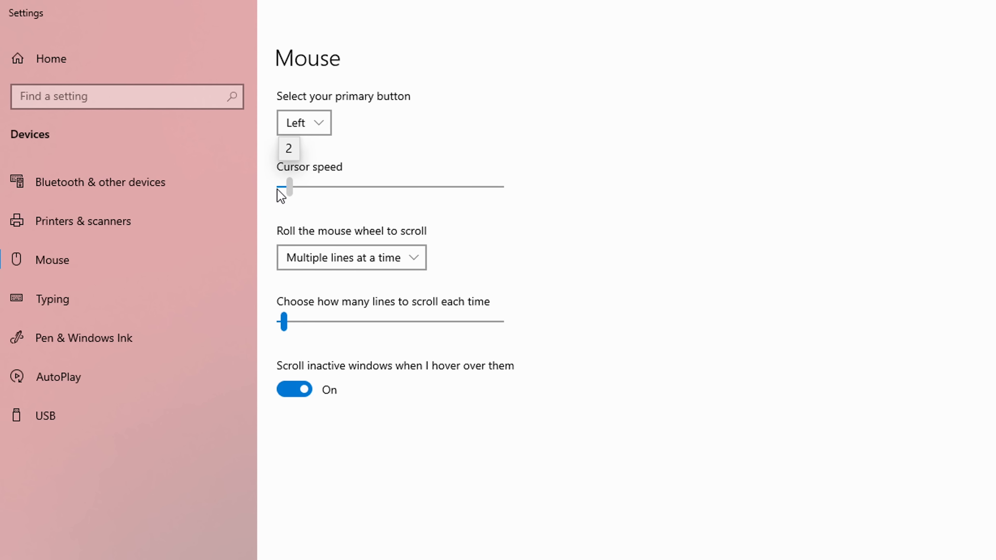
{"action": "mouse_move", "coordinate": [416, 186]}
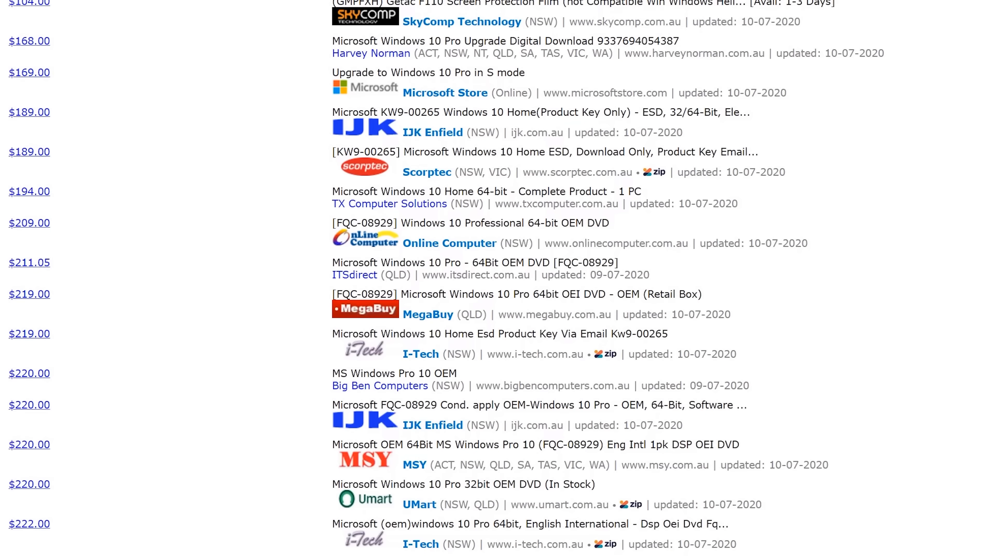
{"action": "mouse_move", "coordinate": [56, 222]}
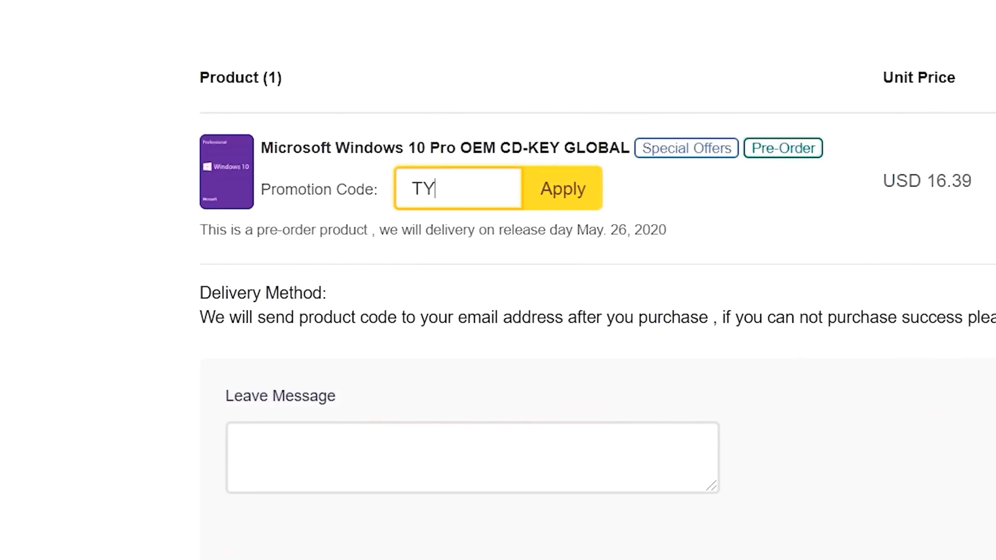
Enter promotion code TYC on the Windows 10 Pro OEM key order and submit it.
{"action": "type", "text": "C"}
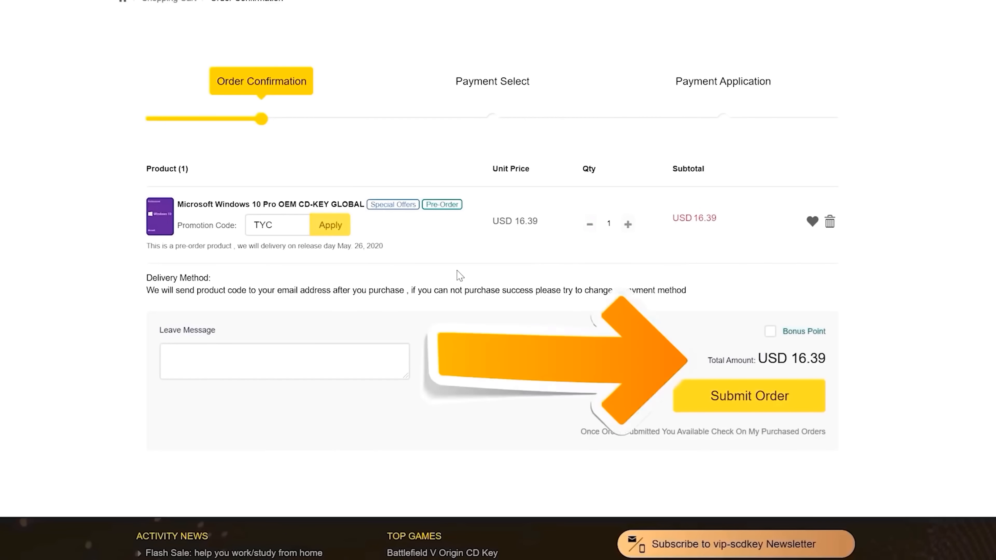
{"action": "left_click", "coordinate": [329, 225]}
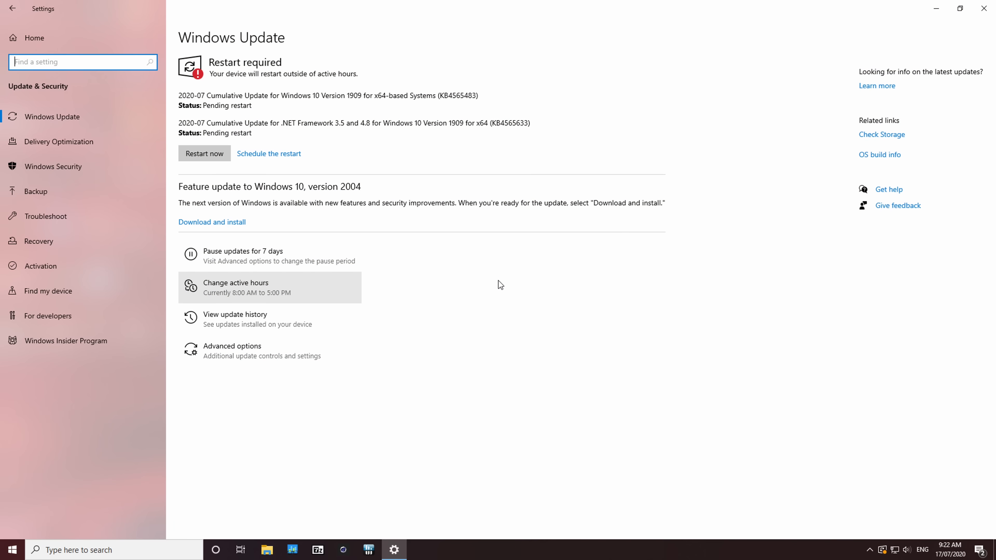
{"action": "mouse_move", "coordinate": [283, 93]}
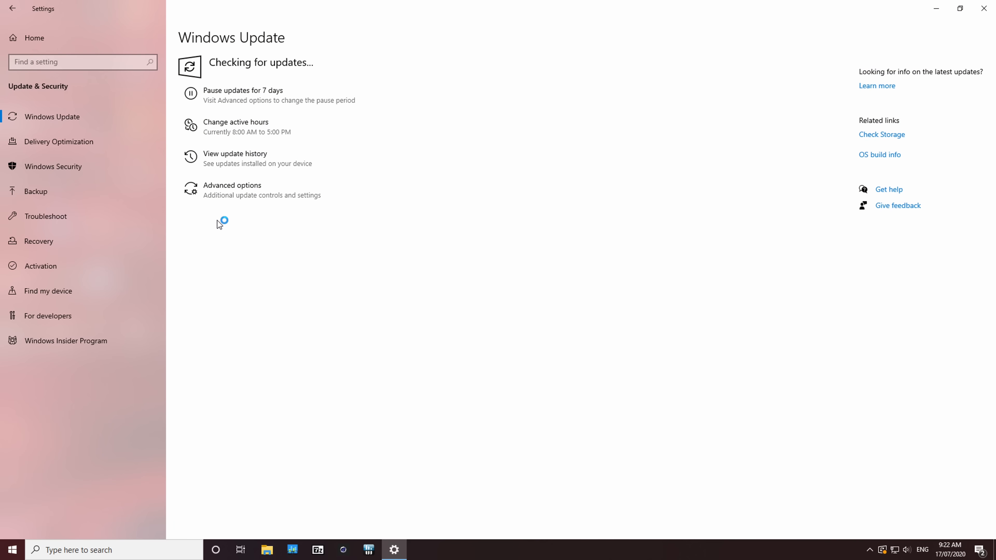
{"action": "mouse_move", "coordinate": [401, 221]}
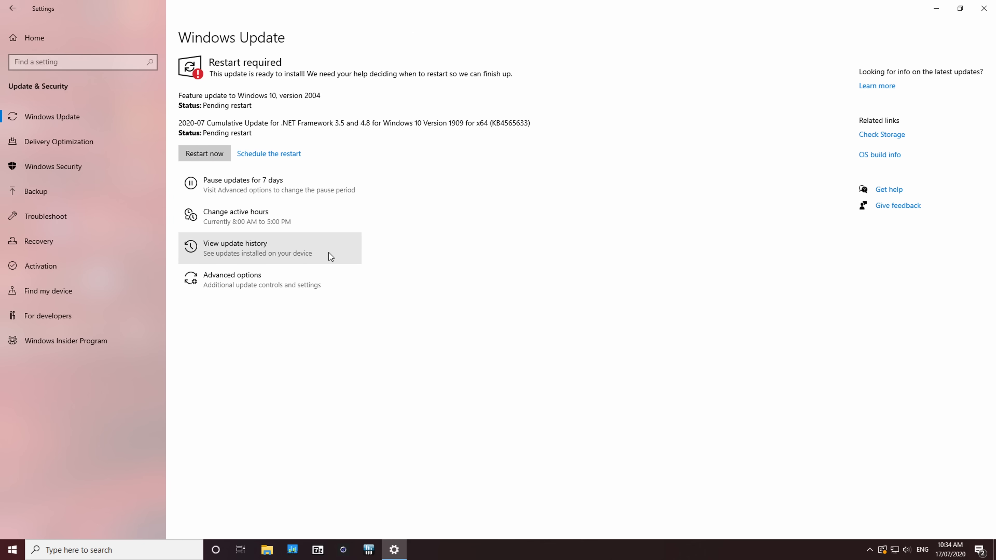
From Recovery, start Reset this PC and reach the Cloud download / Local reinstall choice.
{"action": "left_click", "coordinate": [38, 240]}
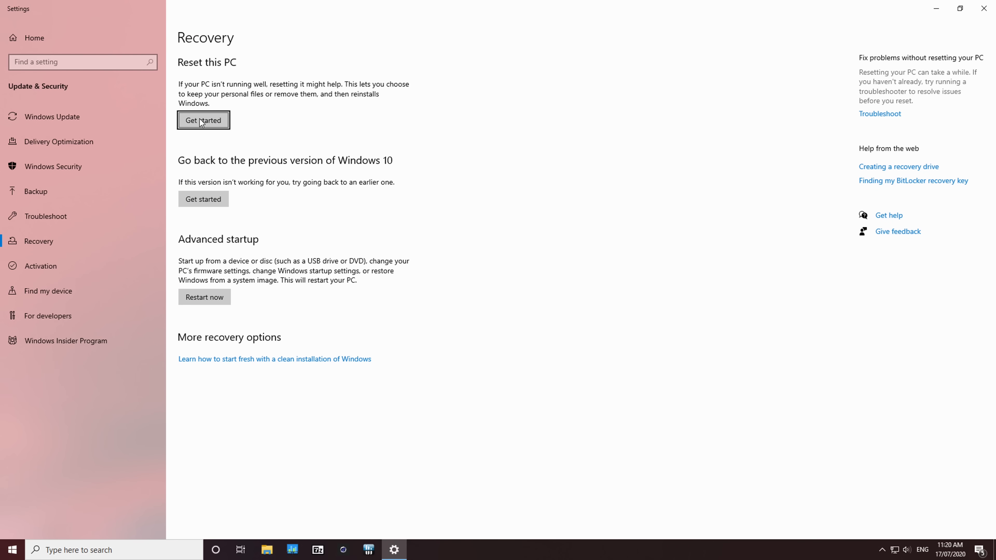
{"action": "left_click", "coordinate": [203, 120]}
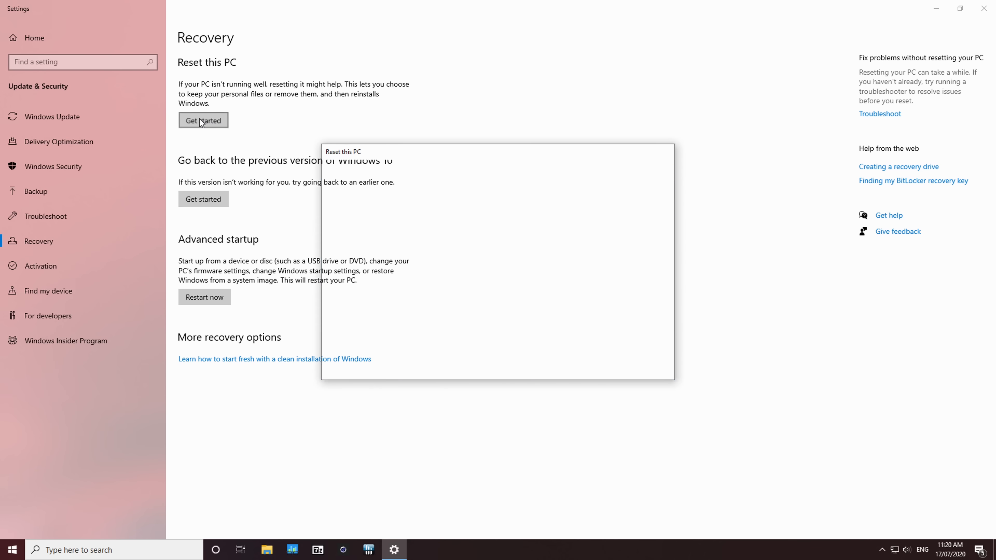
{"action": "left_click", "coordinate": [204, 120]}
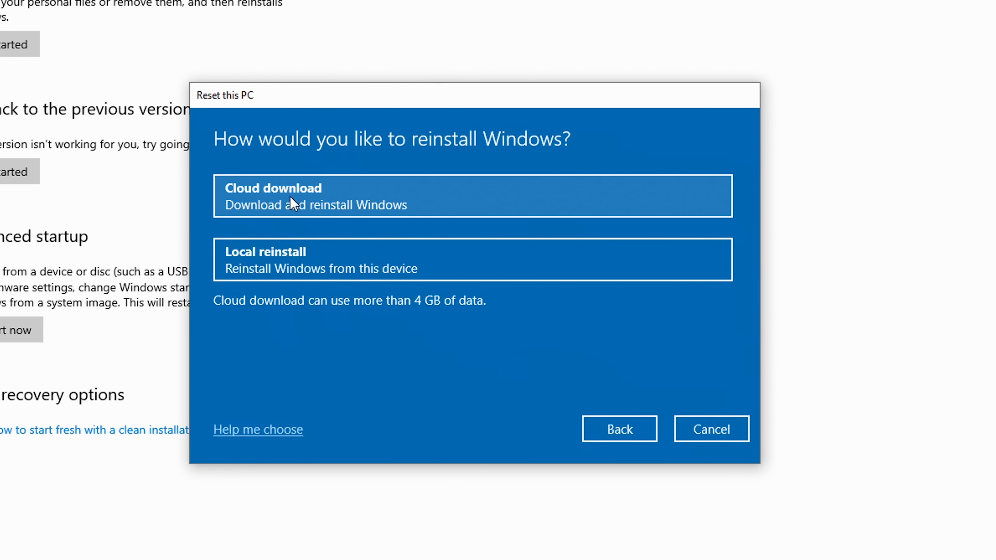
{"action": "mouse_move", "coordinate": [284, 198]}
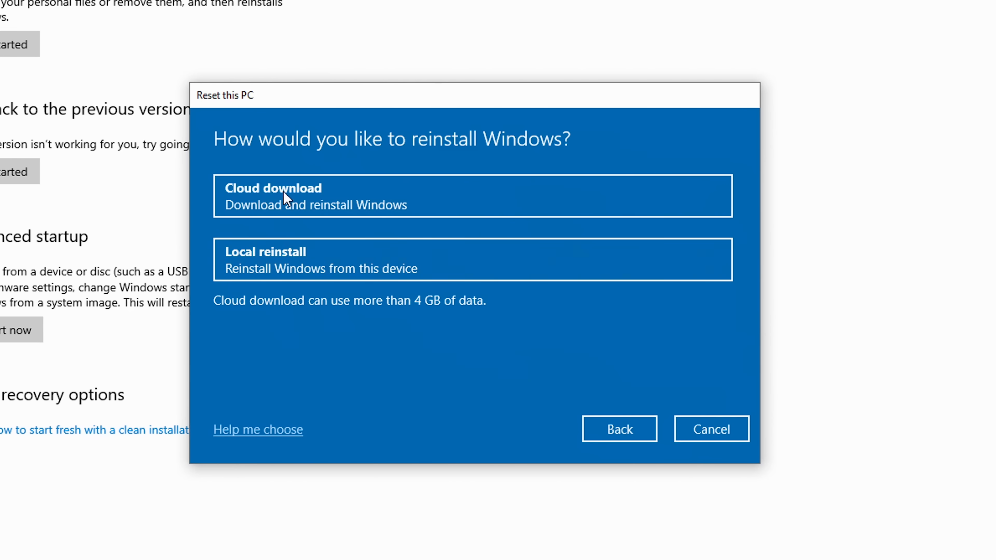
{"action": "mouse_move", "coordinate": [330, 212]}
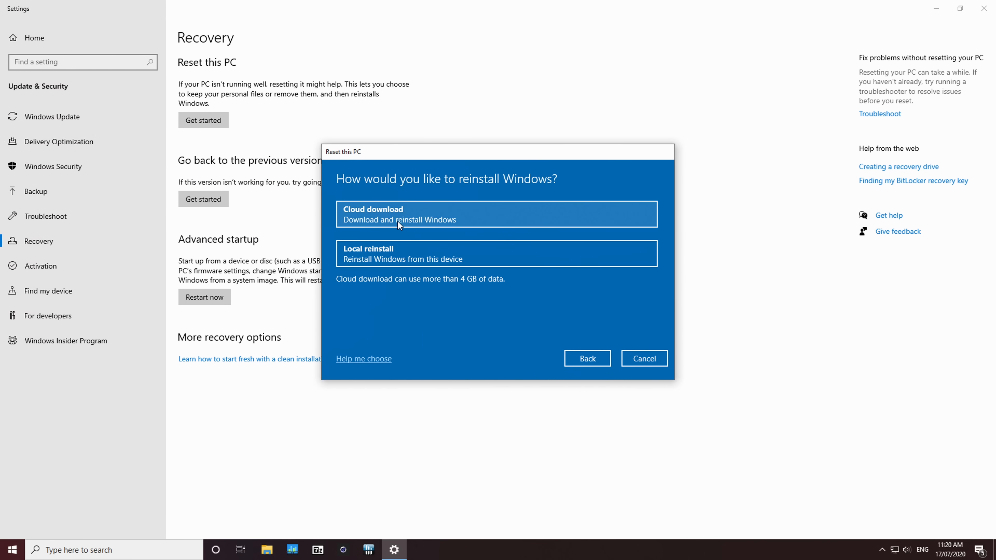
{"action": "mouse_move", "coordinate": [371, 232]}
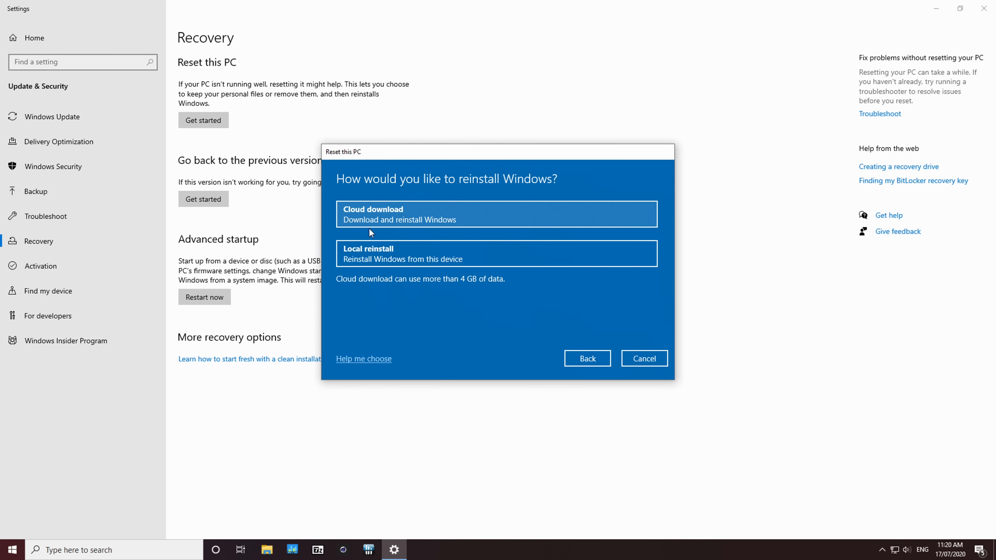
{"action": "mouse_move", "coordinate": [391, 223]}
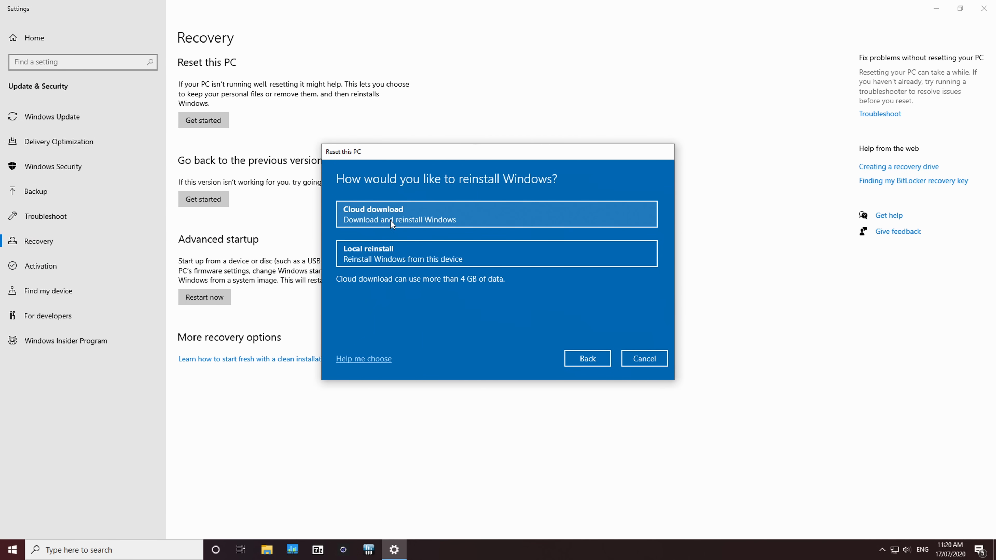
{"action": "left_click", "coordinate": [643, 359]}
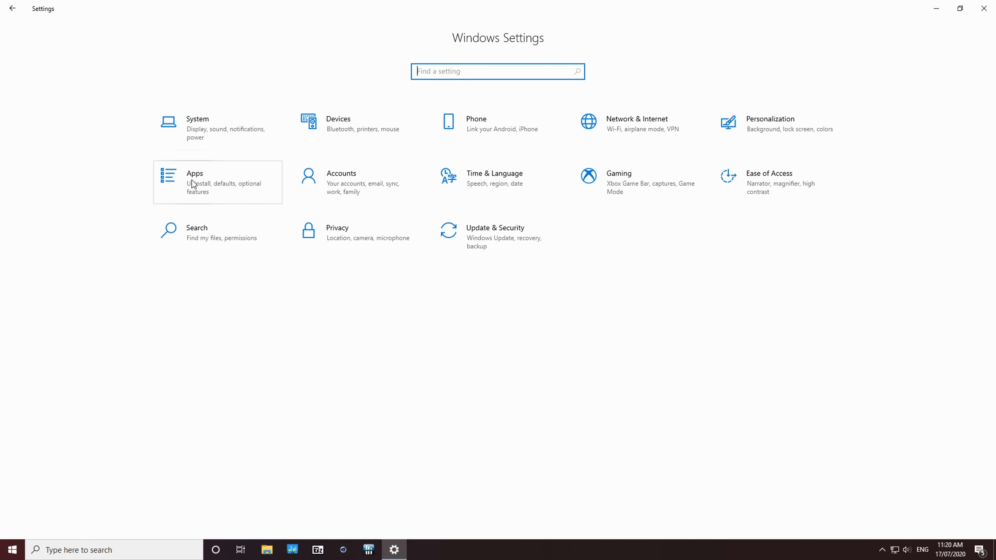
{"action": "mouse_move", "coordinate": [748, 124]}
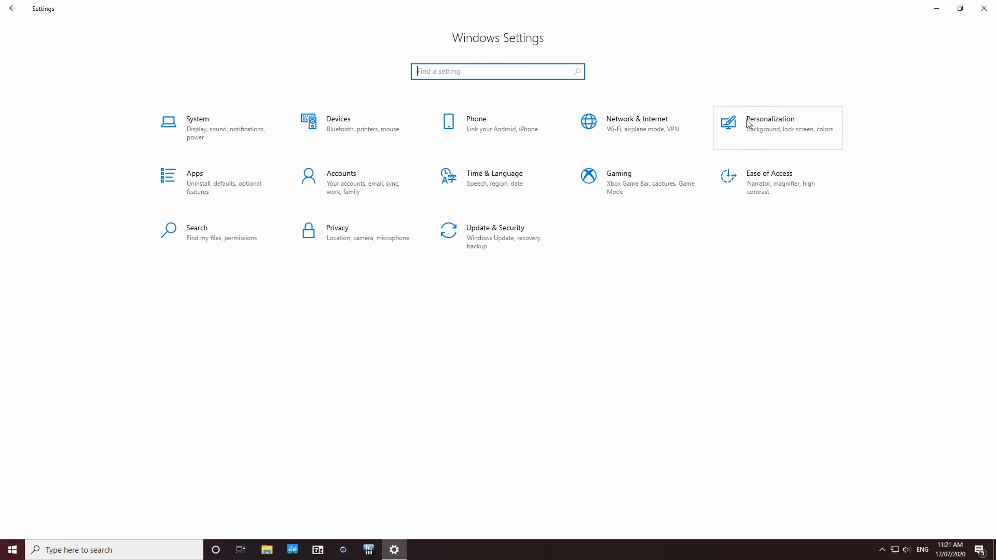
Search 'sign' in Settings and go to the Sign-in options page.
{"action": "type", "text": "sign"}
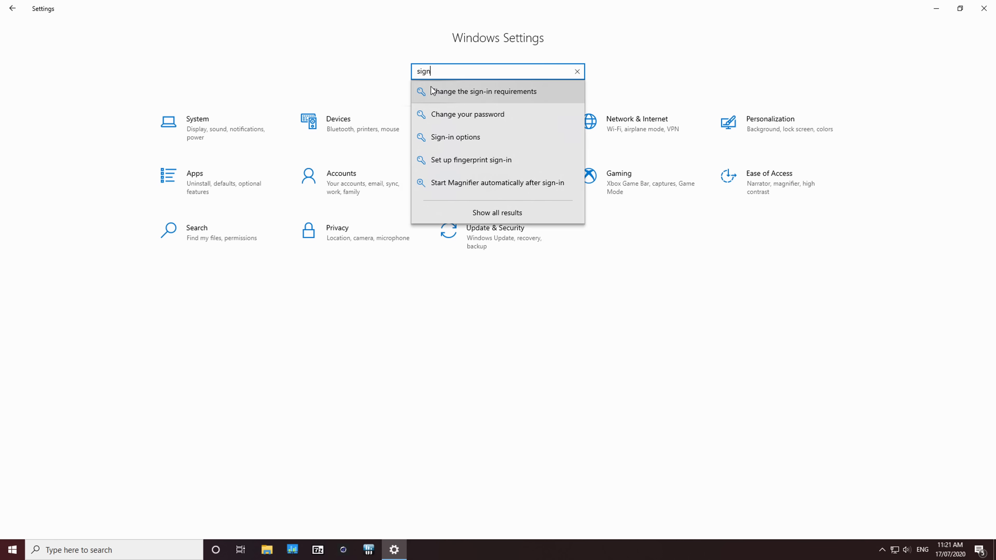
{"action": "mouse_move", "coordinate": [461, 137]}
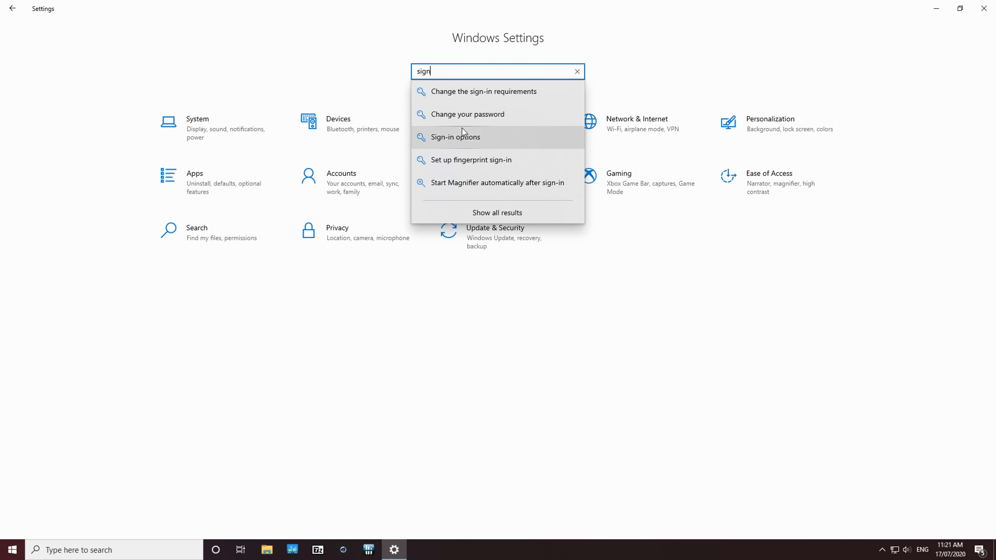
{"action": "left_click", "coordinate": [454, 137]}
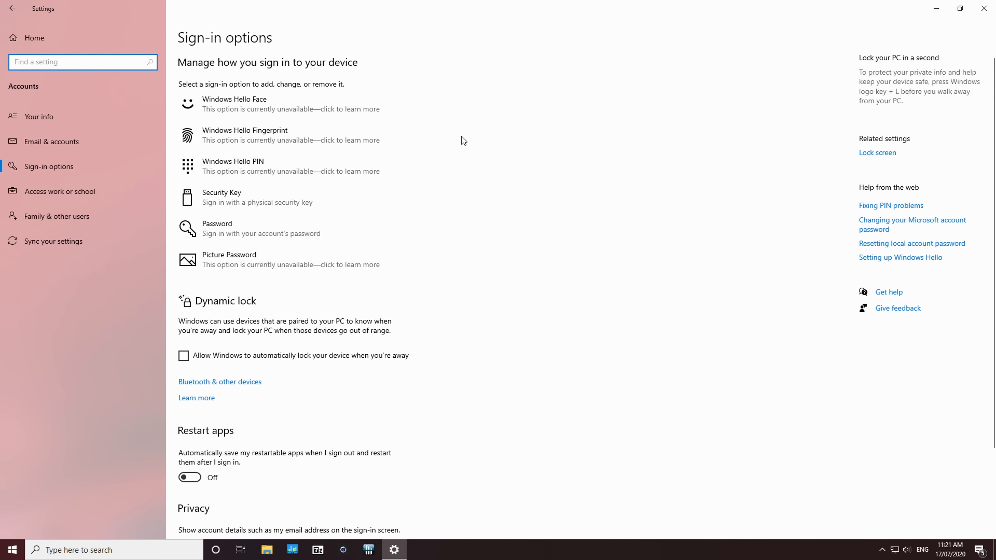
{"action": "mouse_move", "coordinate": [241, 174]}
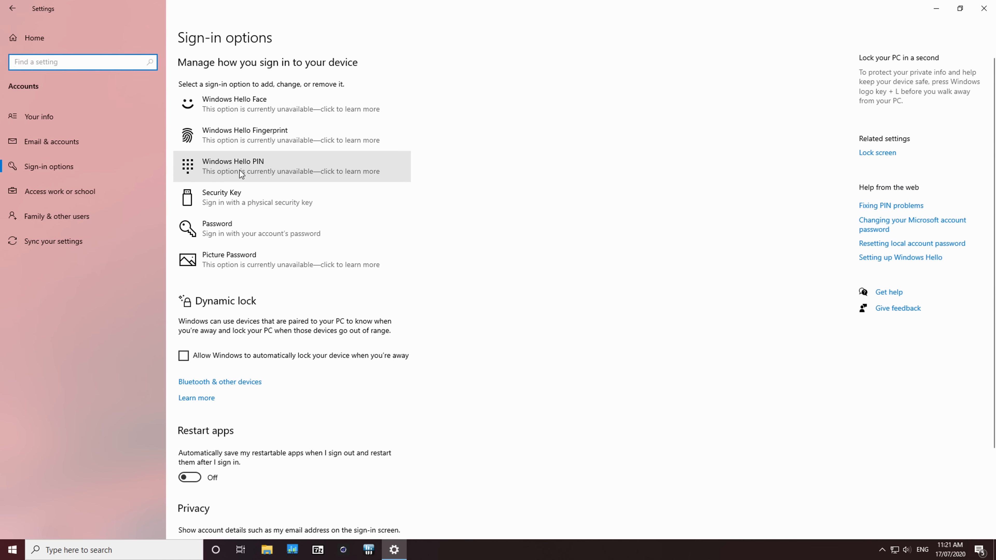
{"action": "mouse_move", "coordinate": [263, 228]}
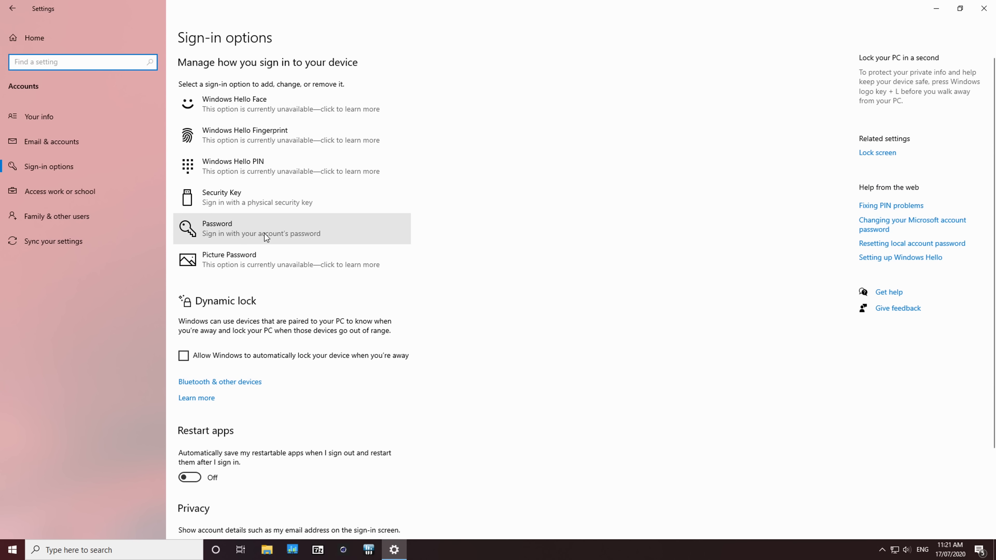
Expand Password, Windows Hello Fingerprint and PIN; PIN requires a password first.
{"action": "left_click", "coordinate": [267, 228]}
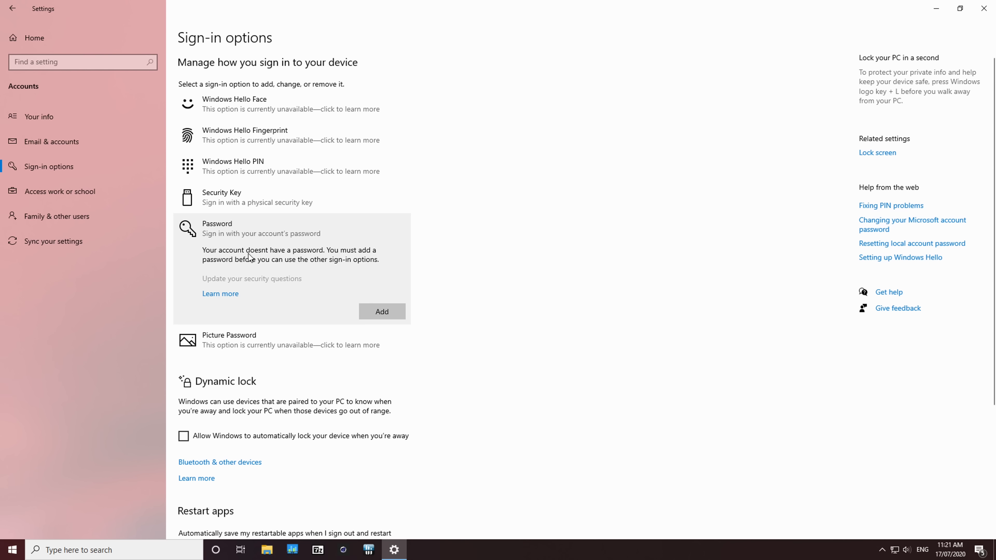
{"action": "mouse_move", "coordinate": [289, 263]}
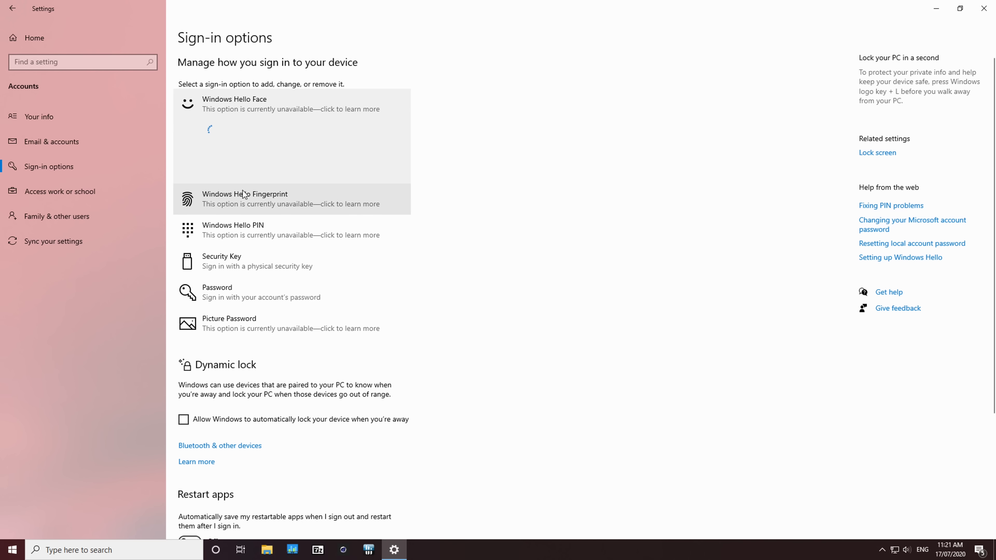
{"action": "left_click", "coordinate": [245, 198]}
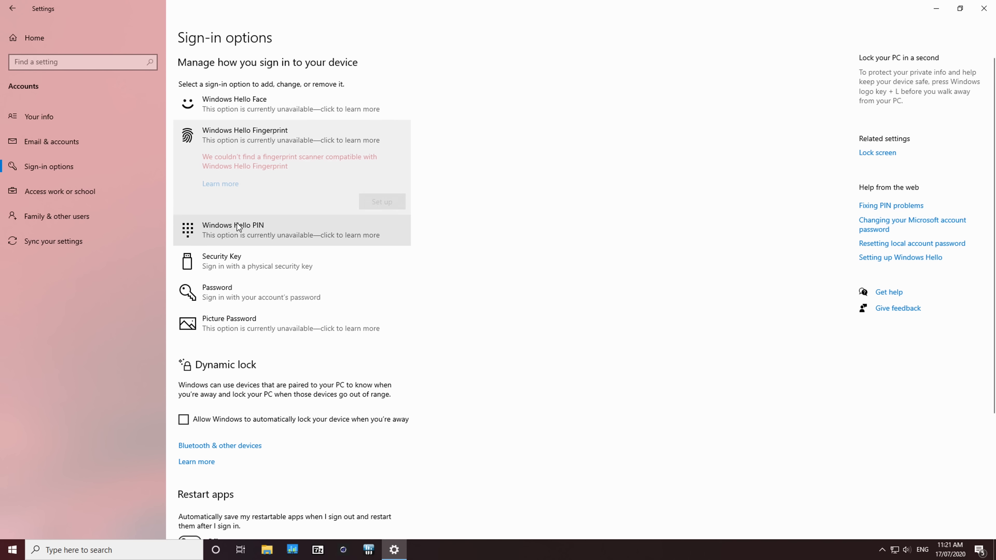
{"action": "left_click", "coordinate": [233, 230]}
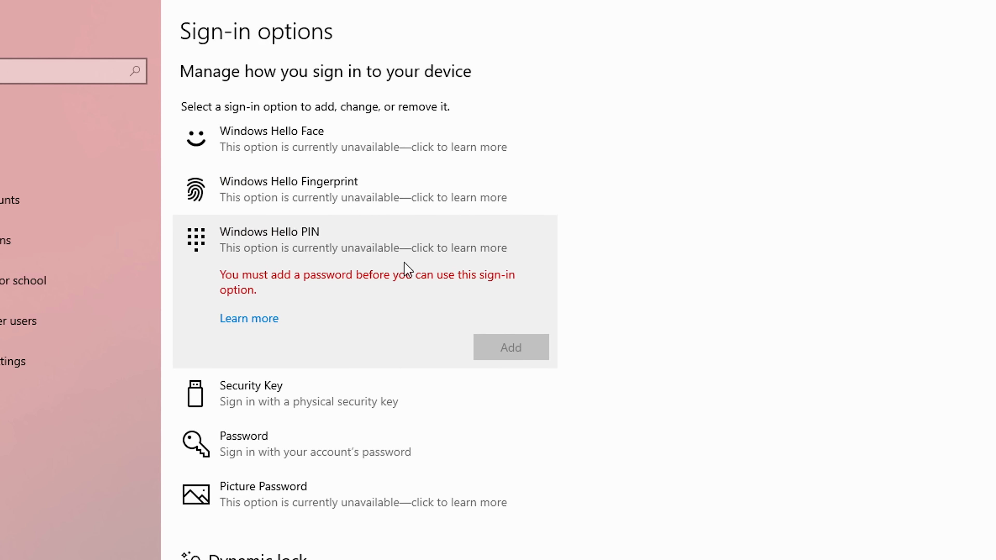
{"action": "mouse_move", "coordinate": [689, 345]}
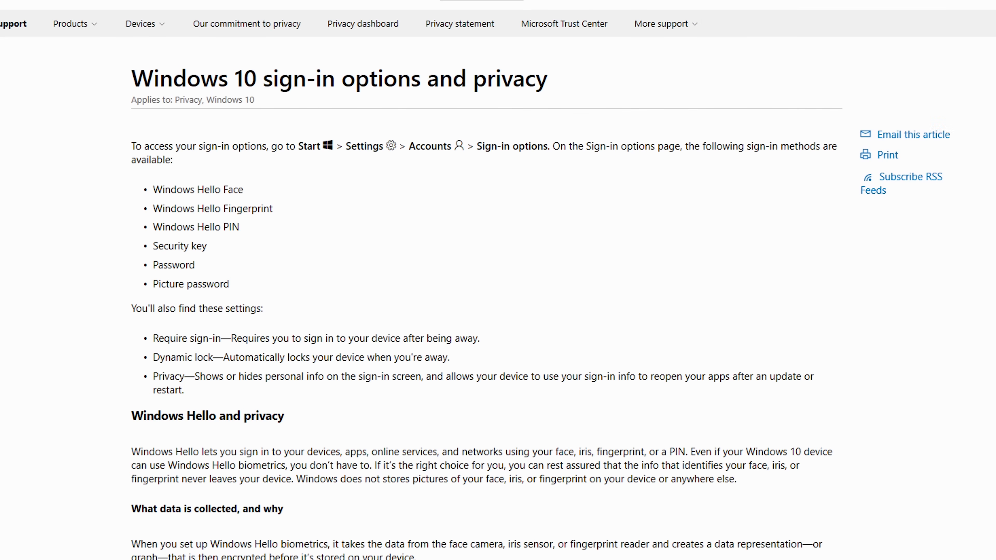
{"action": "scroll", "scroll_direction": "down", "scroll_amount": 3}
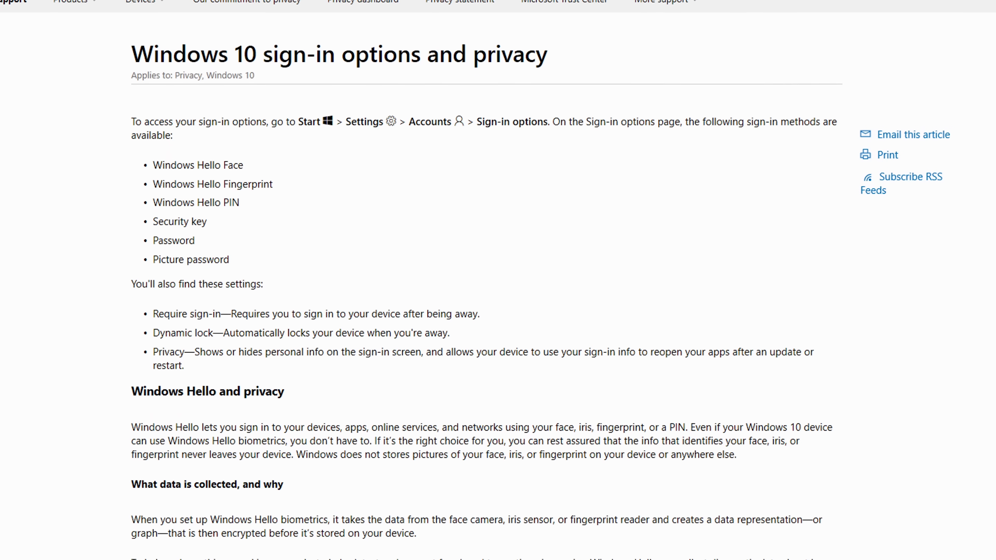
{"action": "scroll", "scroll_direction": "down", "scroll_amount": 3}
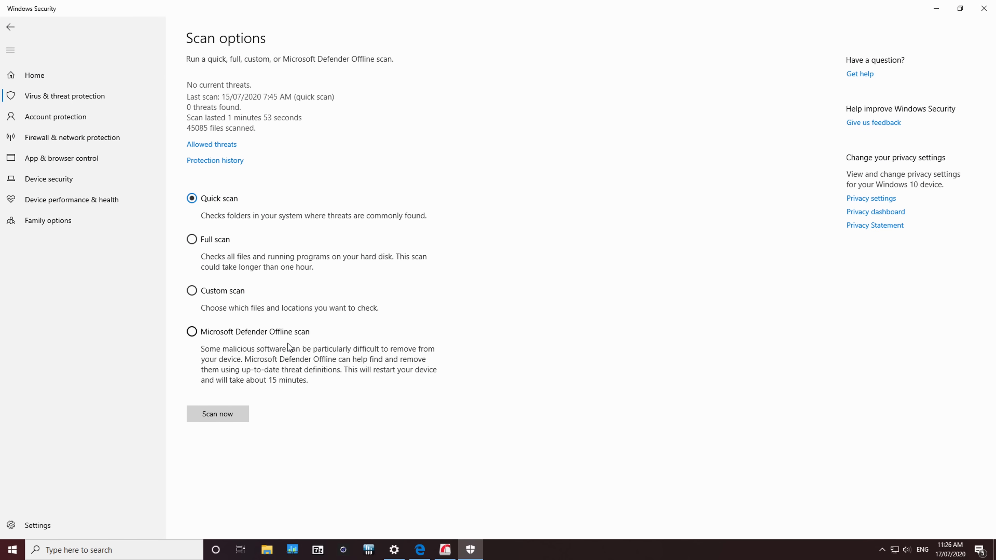
Select Microsoft Defender Offline scan, revert to Quick scan, then go to App & browser control.
{"action": "left_click", "coordinate": [191, 331]}
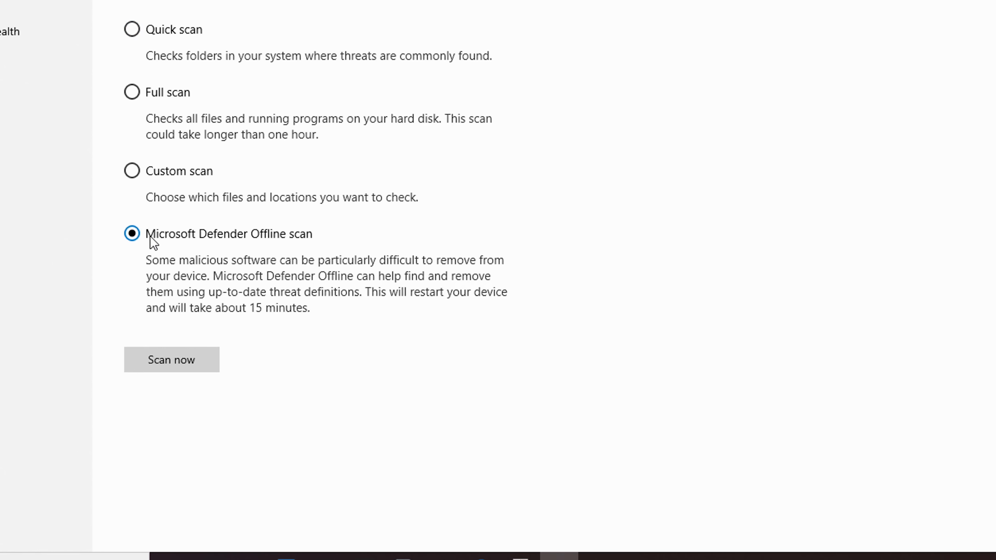
{"action": "mouse_move", "coordinate": [157, 34]}
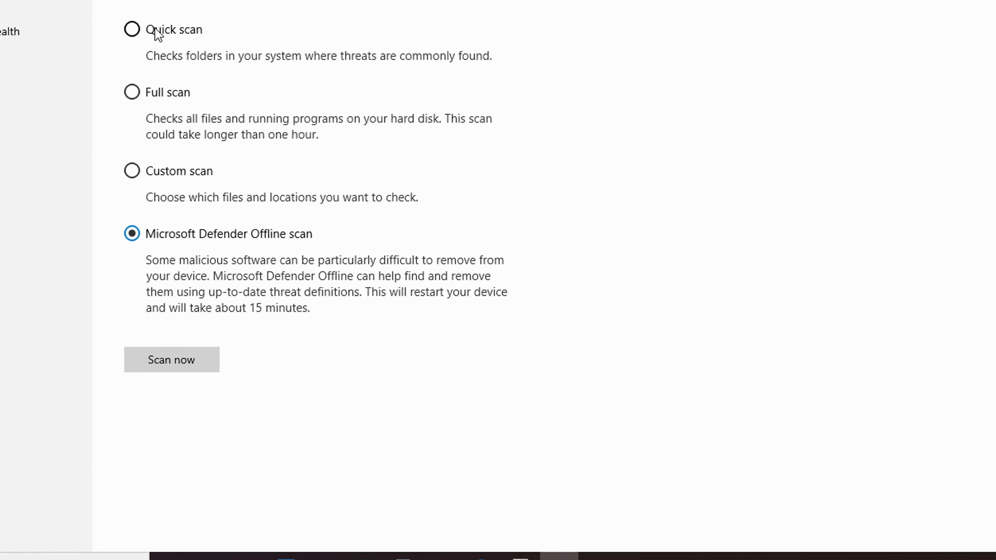
{"action": "left_click", "coordinate": [131, 29]}
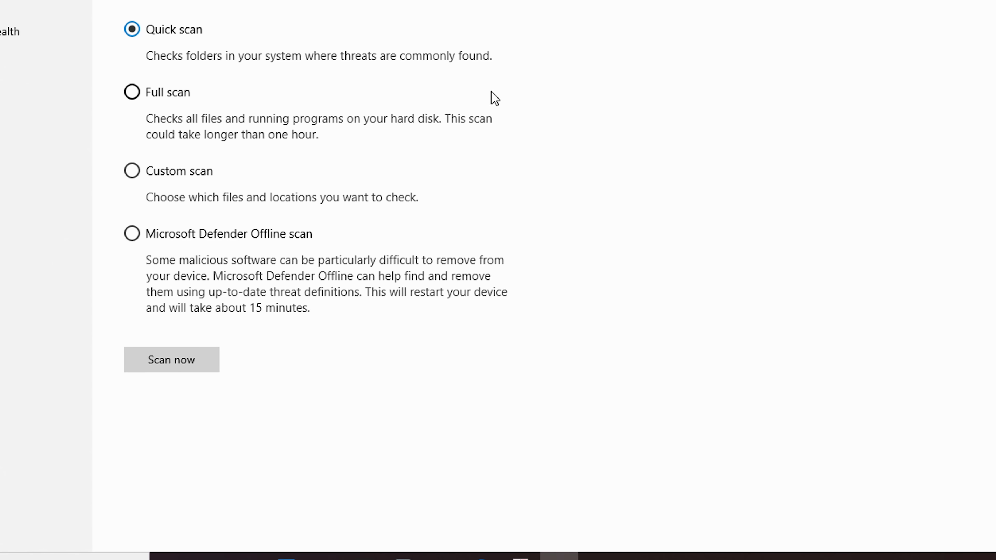
{"action": "mouse_move", "coordinate": [409, 207]}
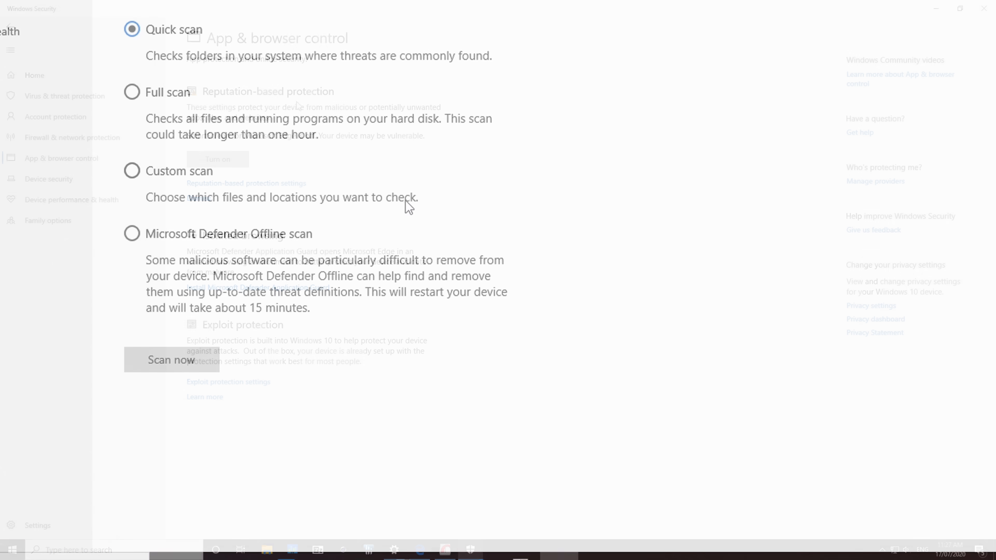
{"action": "left_click", "coordinate": [62, 158]}
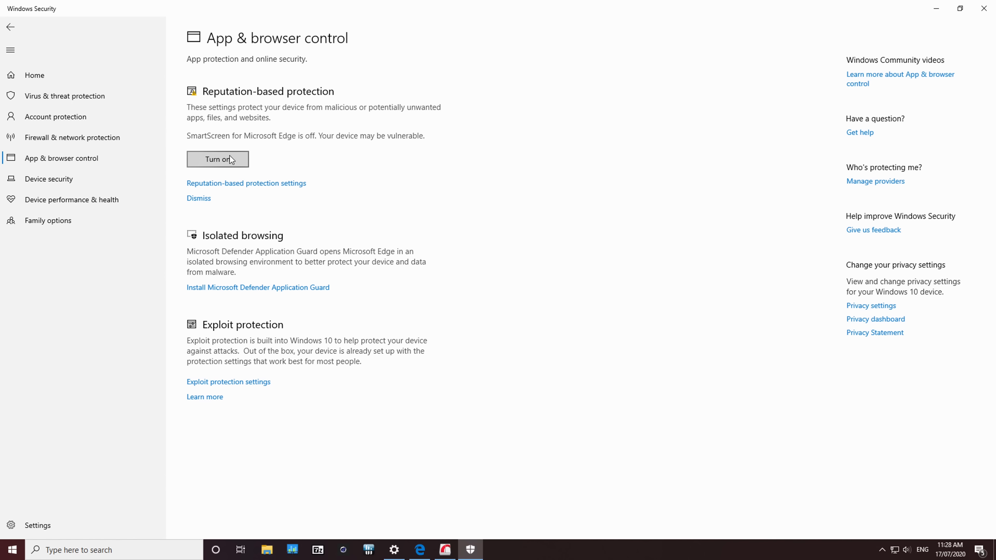
{"action": "mouse_move", "coordinate": [238, 291]}
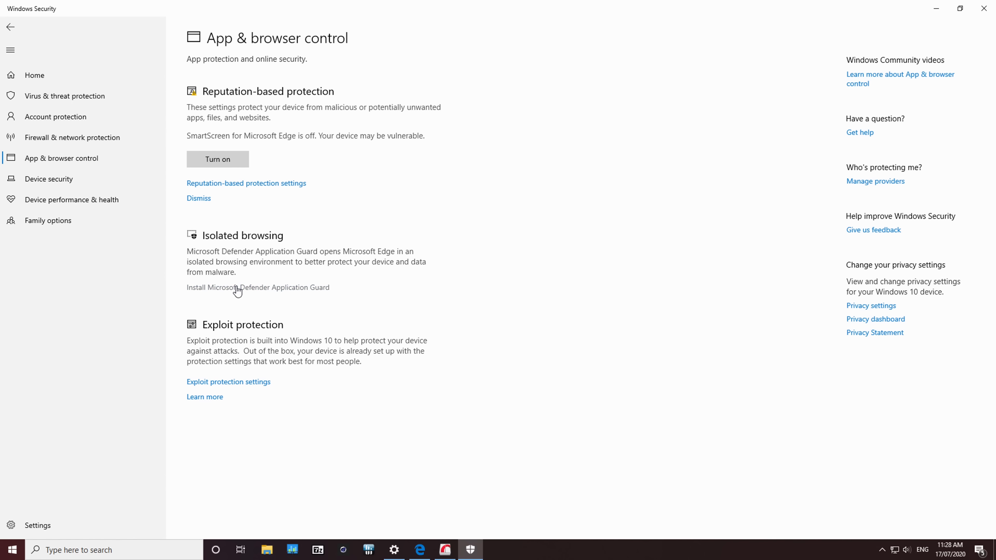
{"action": "mouse_move", "coordinate": [314, 291]}
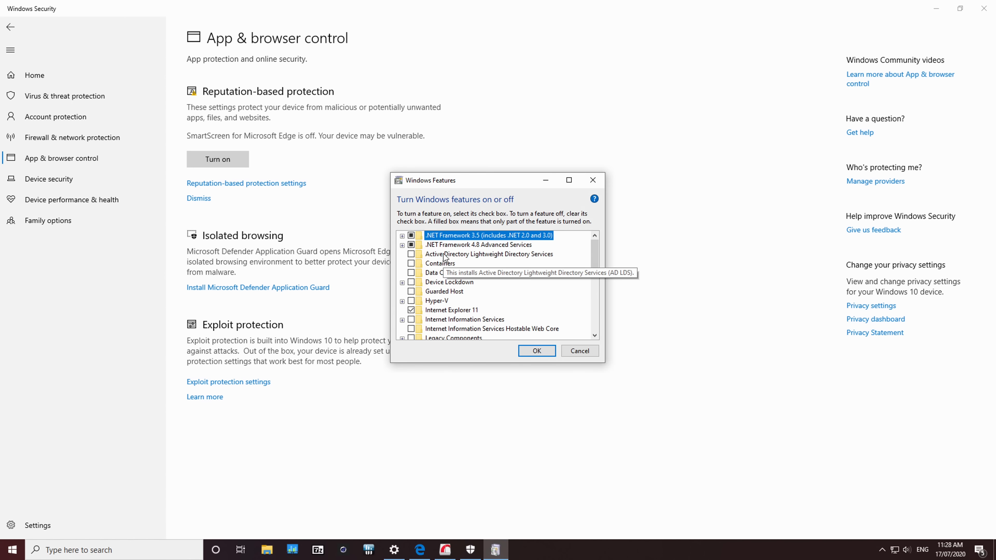
Scroll down the Windows Features list of optional components.
{"action": "scroll", "scroll_direction": "down", "scroll_amount": 3}
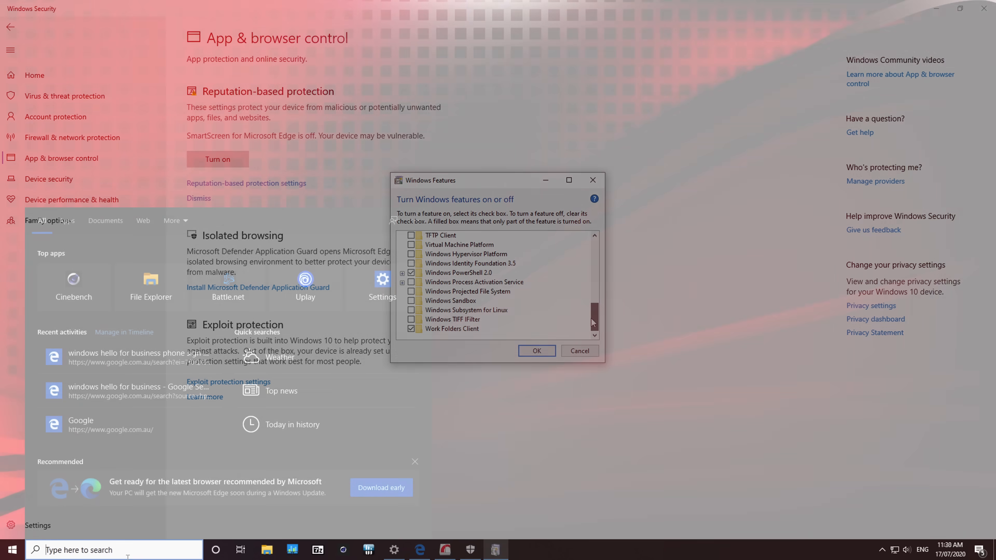
Convert 1 AUD to USD, then to JPY, then query 1 euro to USD in search.
{"action": "type", "text": "1 aud to usd"}
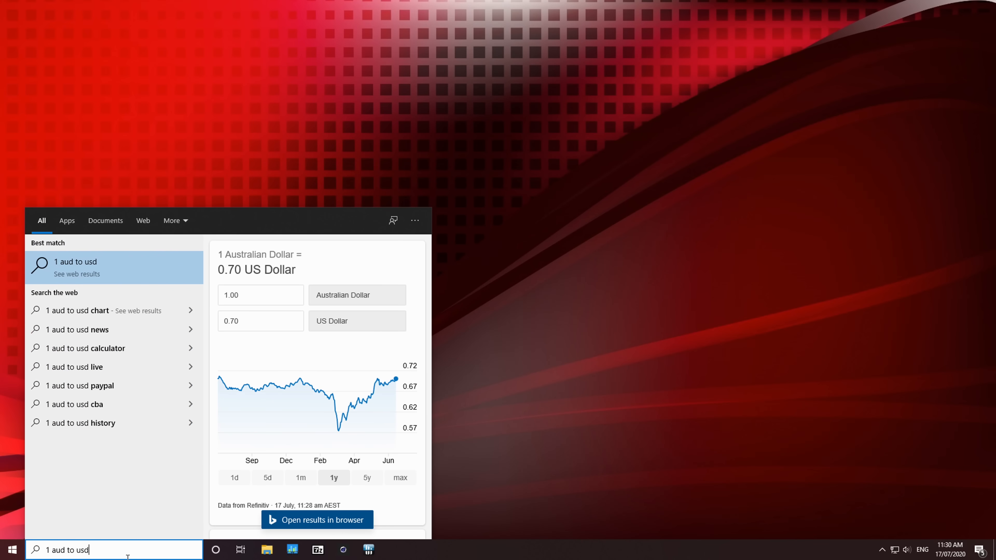
{"action": "double_click", "coordinate": [82, 549]}
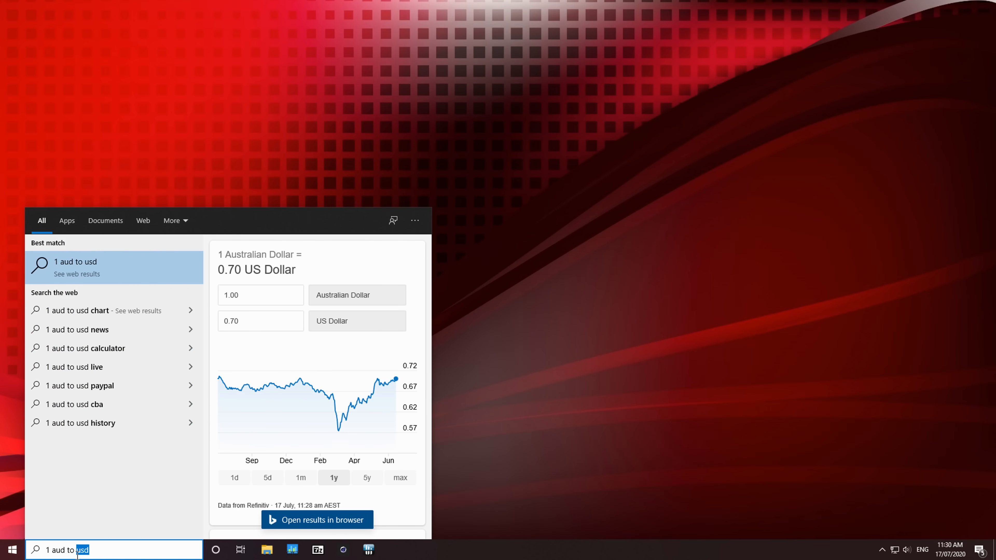
{"action": "type", "text": "jpy"}
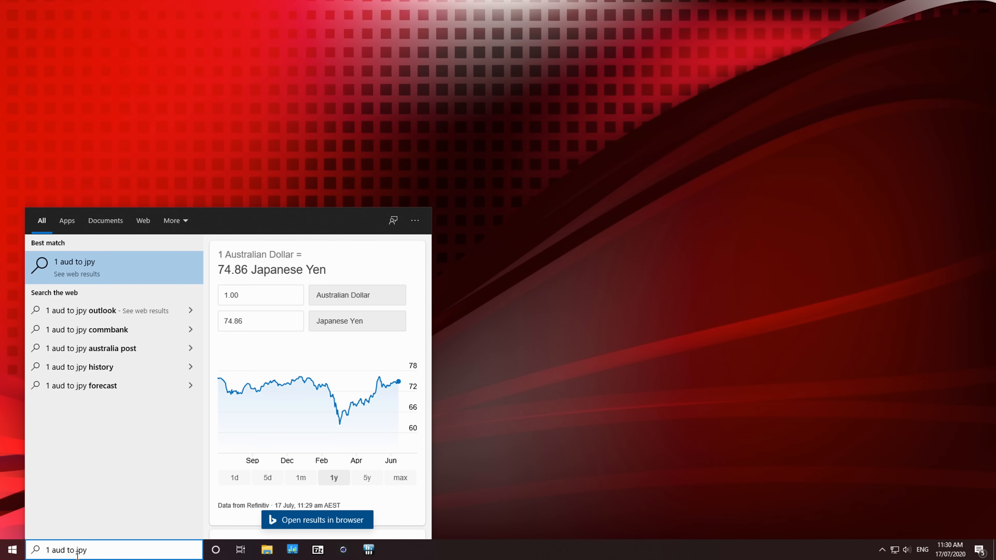
{"action": "double_click", "coordinate": [70, 549]}
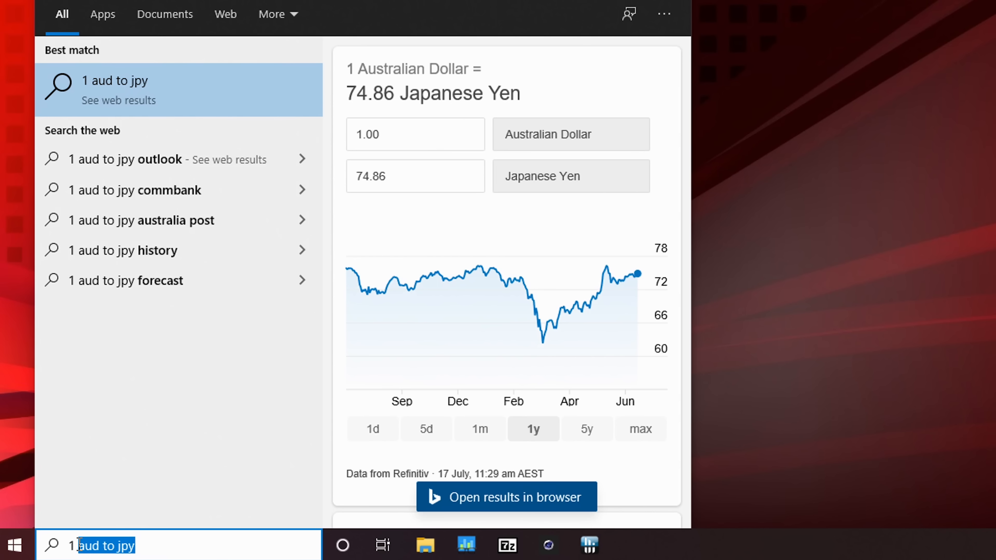
{"action": "type", "text": "1 euro to usd"}
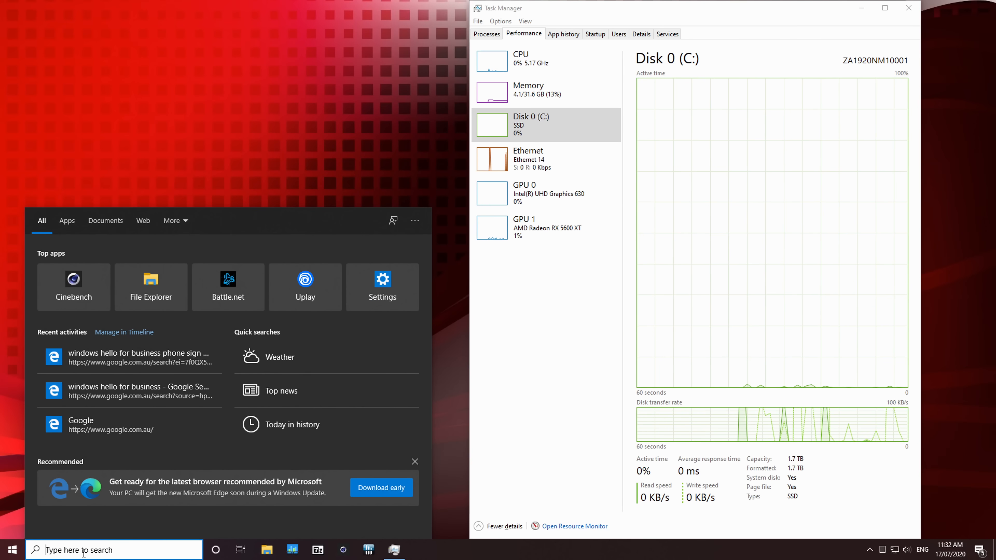
Search the misspelled phrase 'wat abut spelin prediction' and view corrected web suggestions.
{"action": "type", "text": "this test is a sear"}
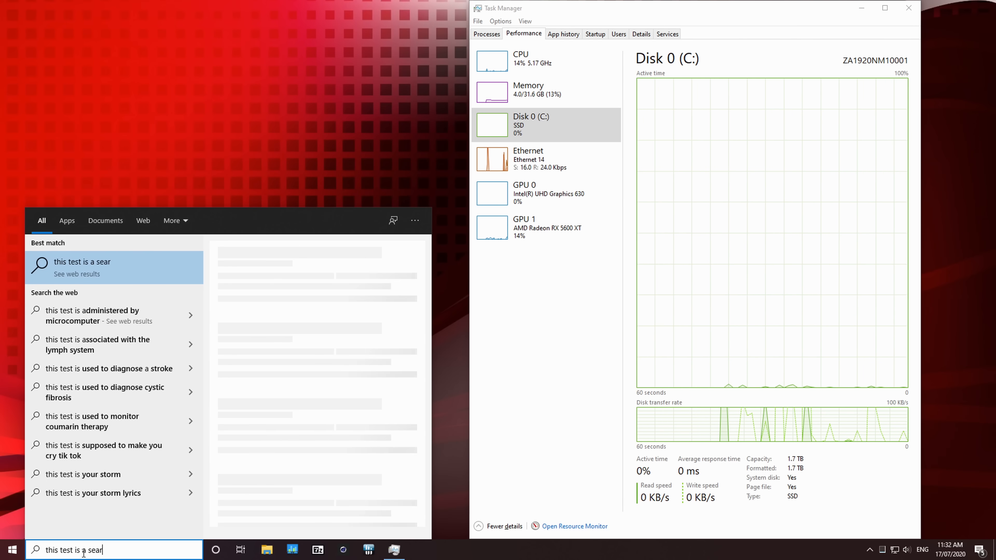
{"action": "type", "text": "ch"}
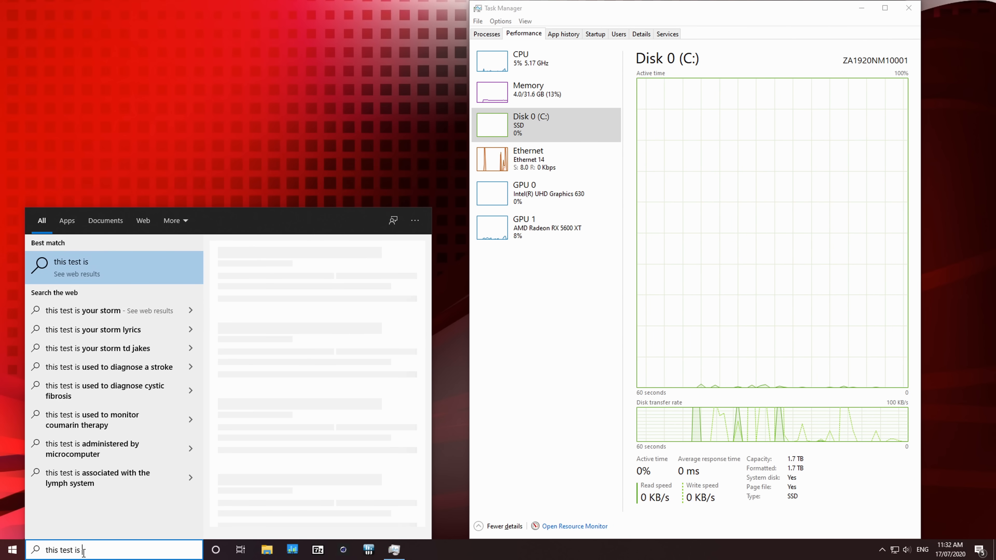
{"action": "type", "text": "wat ab"}
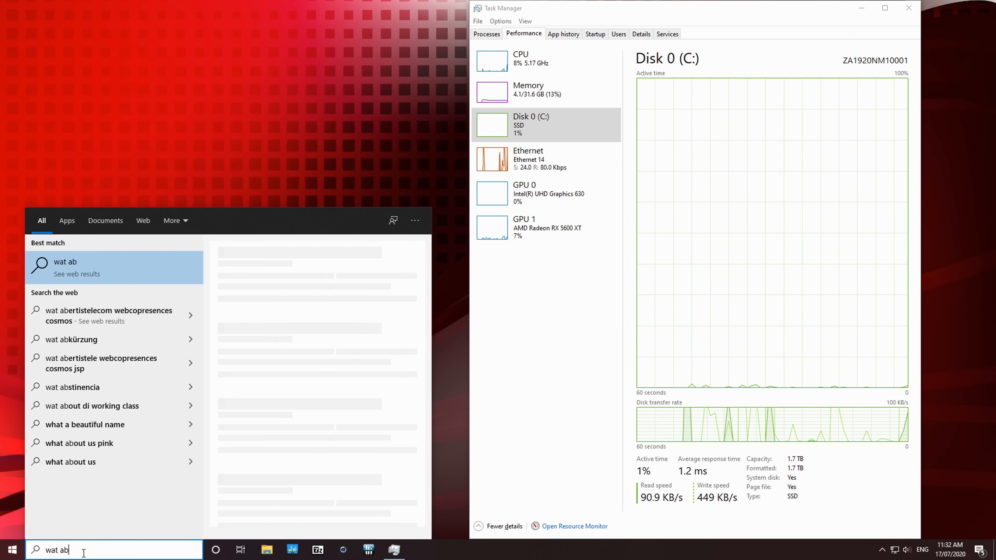
{"action": "type", "text": "ut"}
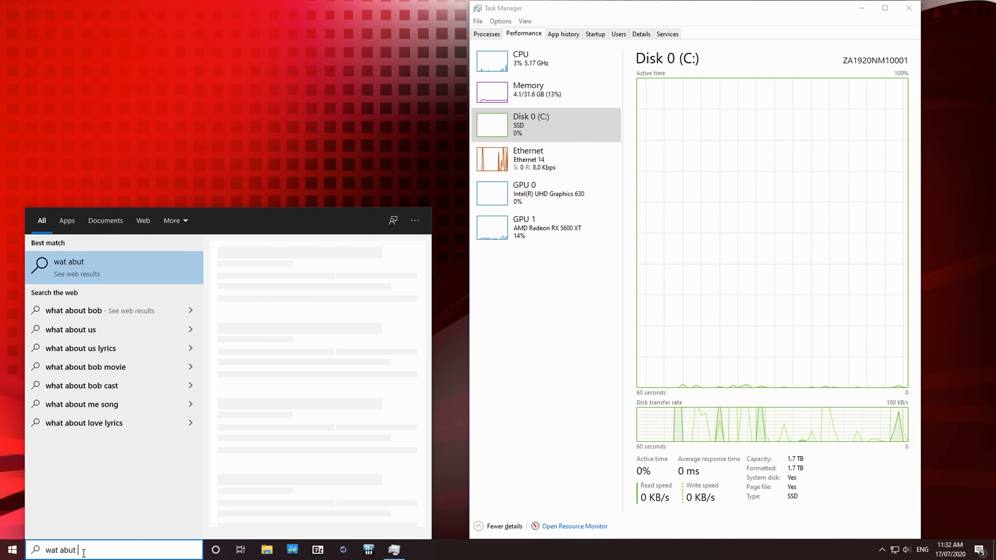
{"action": "type", "text": "spelin pro"}
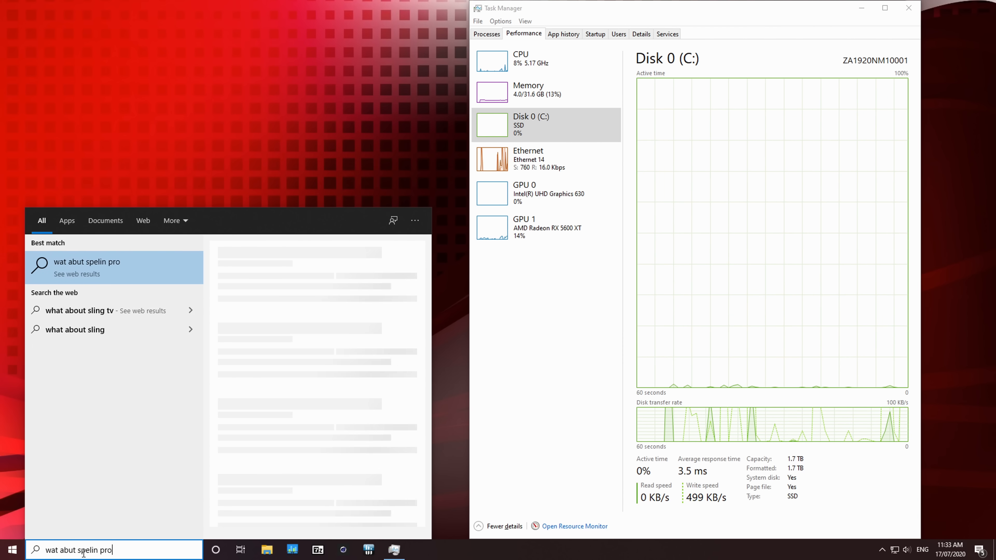
{"action": "type", "text": "diction"}
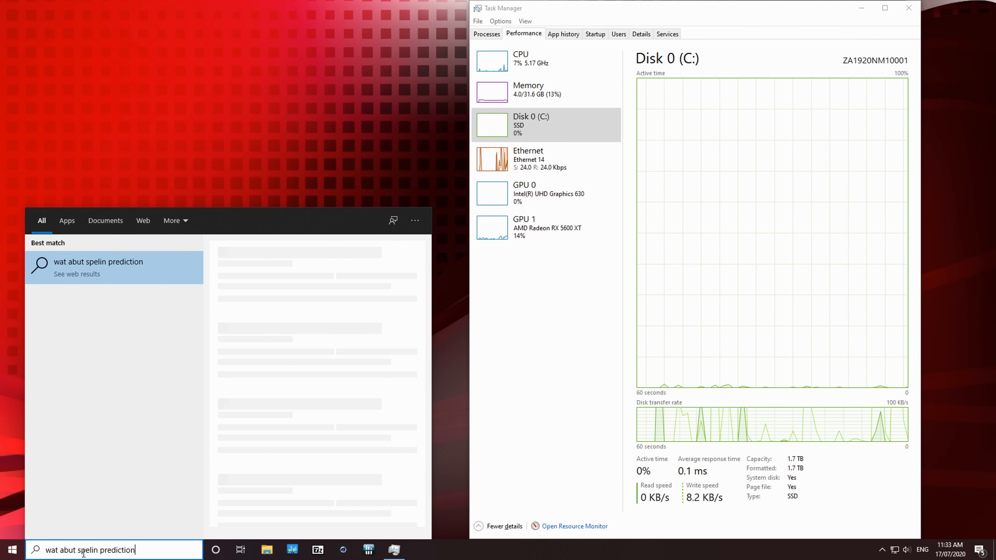
Rename the second virtual desktop from Desktop 2 to 'browsers'.
{"action": "left_click", "coordinate": [240, 550]}
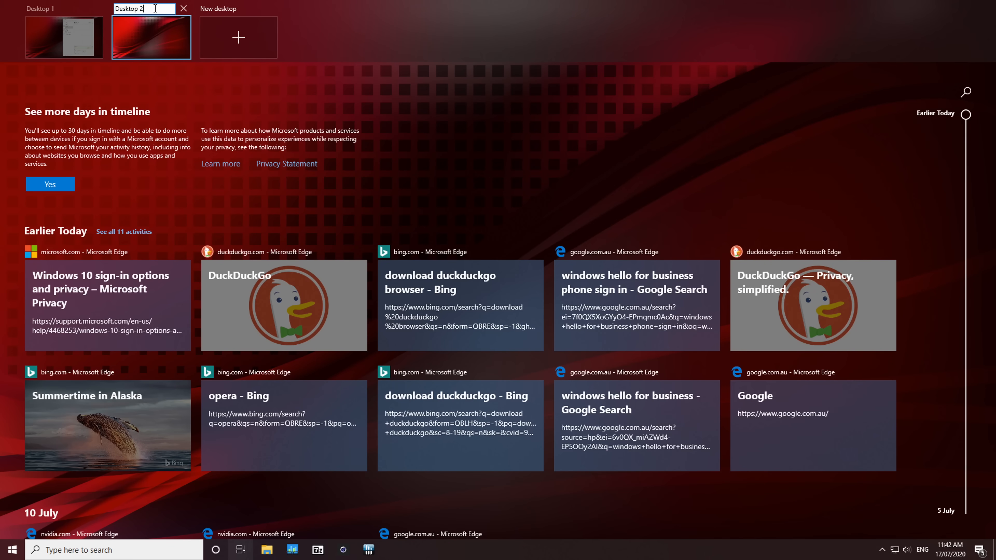
{"action": "type", "text": "browsers"}
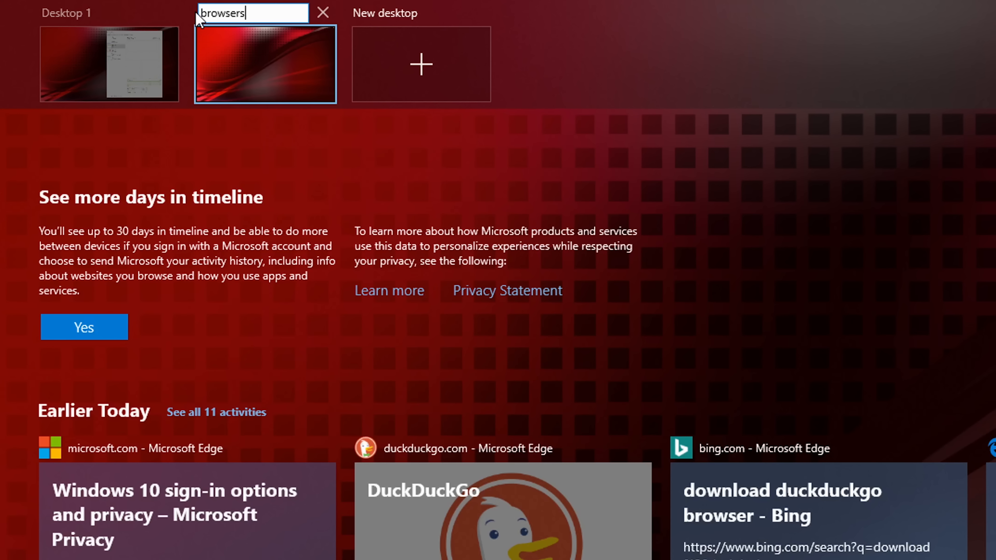
{"action": "type", "text": "and"}
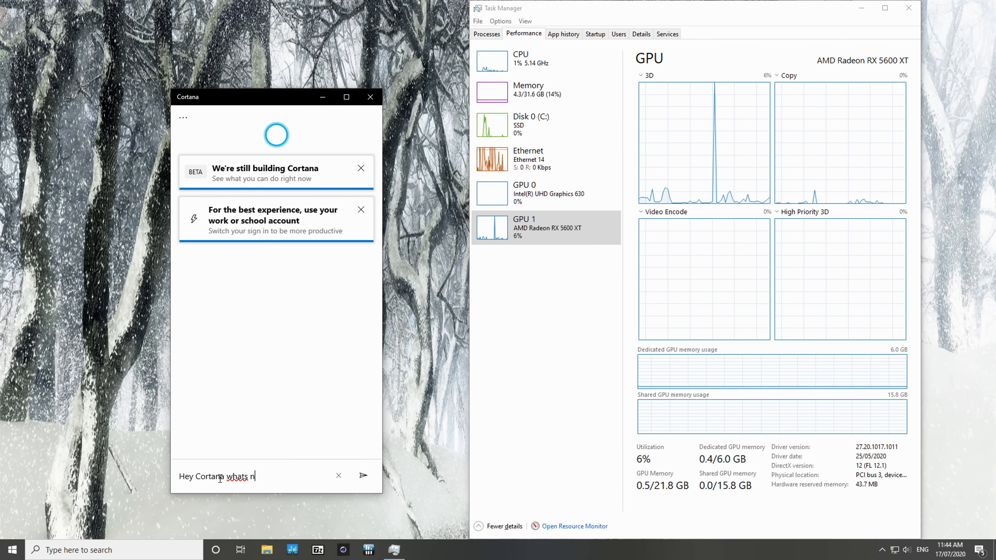
Ask Cortana 'Hey Cortana whats new in update 2004?' then 'cortana update'; both declined.
{"action": "left_click", "coordinate": [339, 476]}
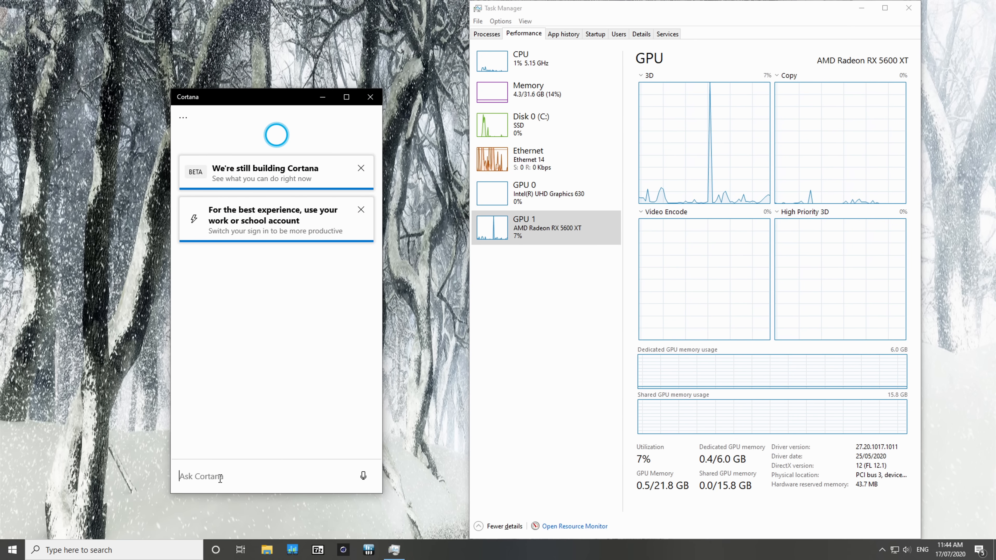
{"action": "type", "text": "Hey Cortana whats new in update 2004?"}
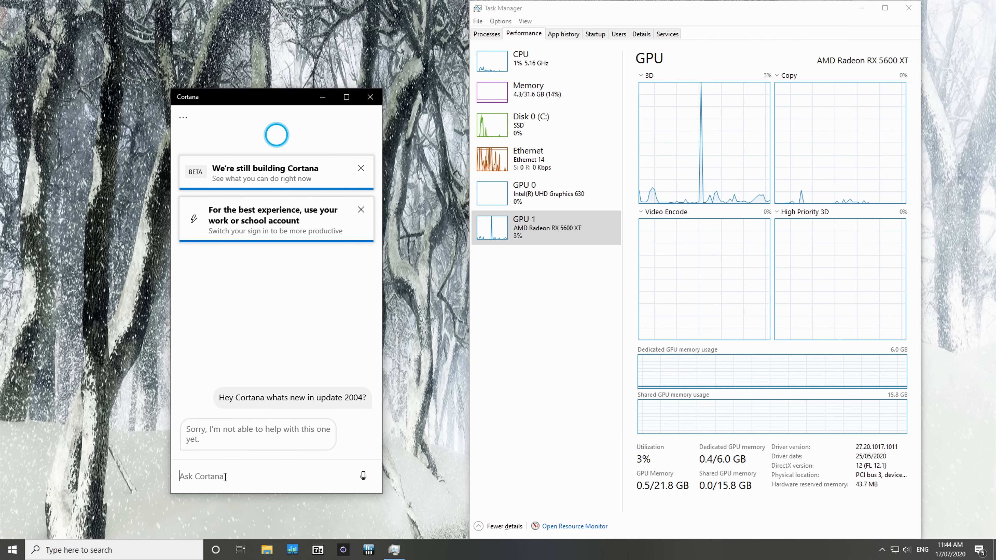
{"action": "type", "text": "cortana"}
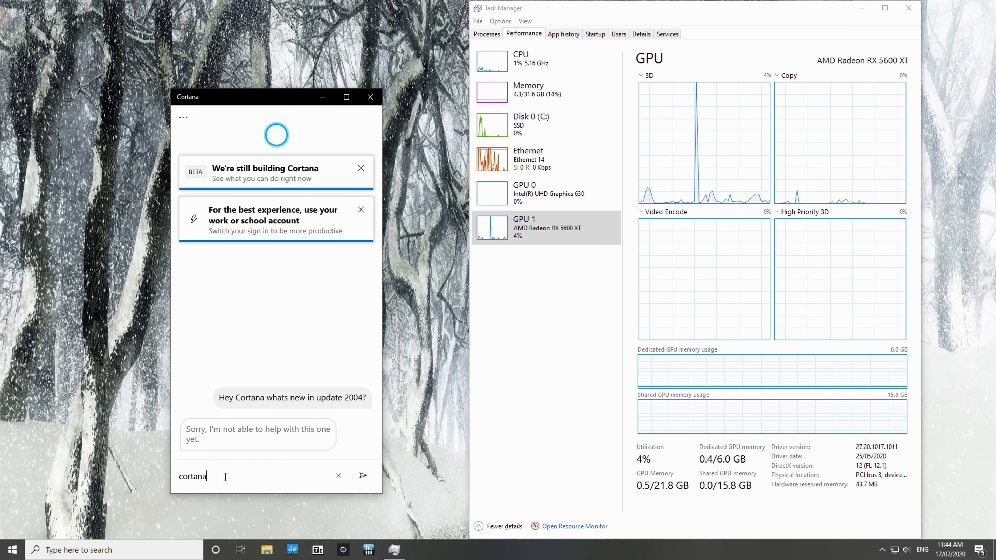
{"action": "left_click", "coordinate": [363, 476]}
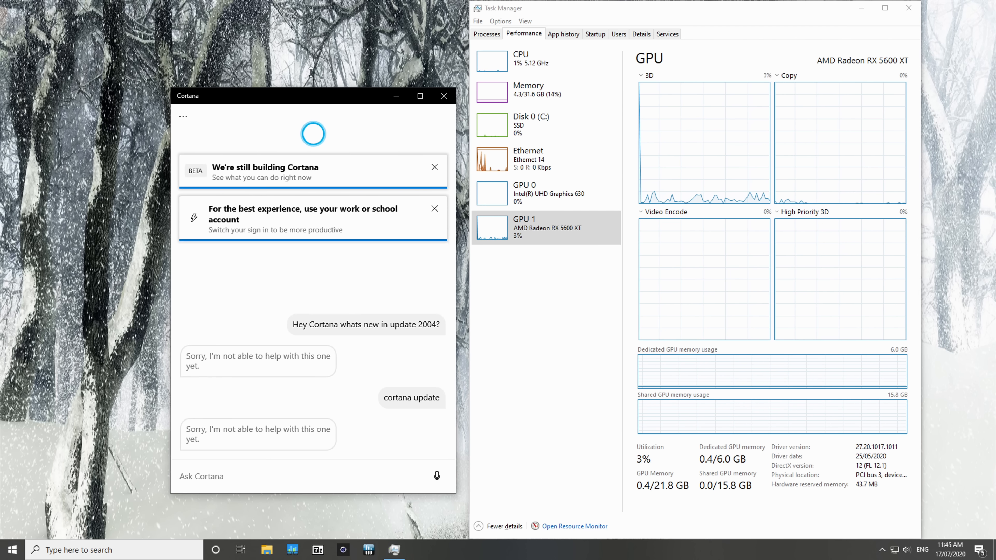
{"action": "left_click_drag", "start_coordinate": [311, 95], "coordinate": [311, 42]}
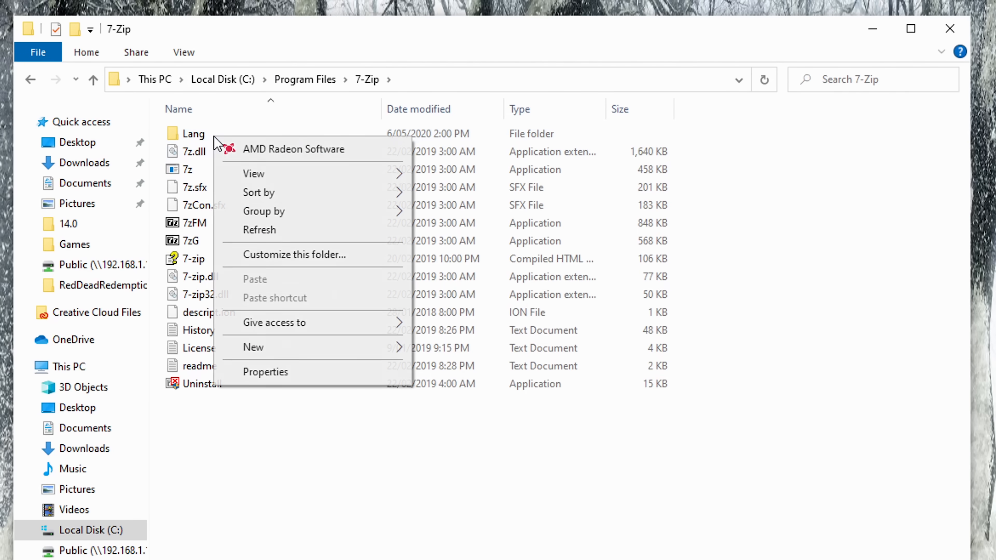
{"action": "mouse_move", "coordinate": [274, 323]}
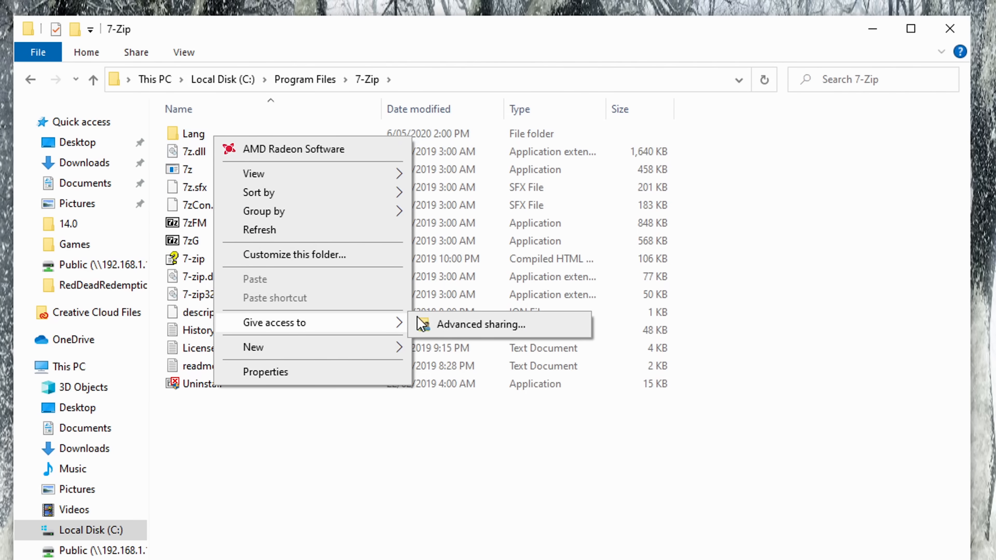
{"action": "mouse_move", "coordinate": [453, 335]}
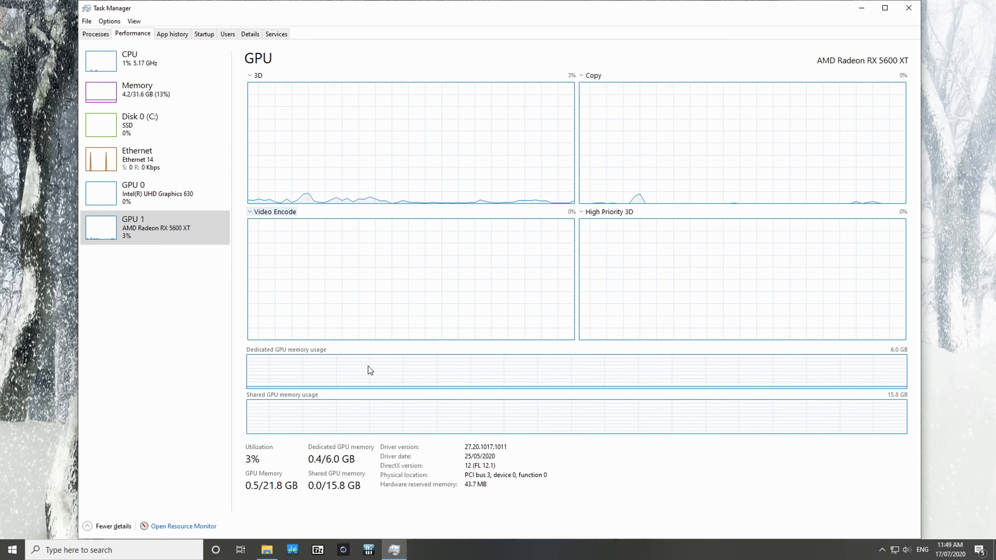
Compare the Intel UHD Graphics 630 and AMD Radeon RX 5600 XT GPU performance details.
{"action": "left_click", "coordinate": [155, 193]}
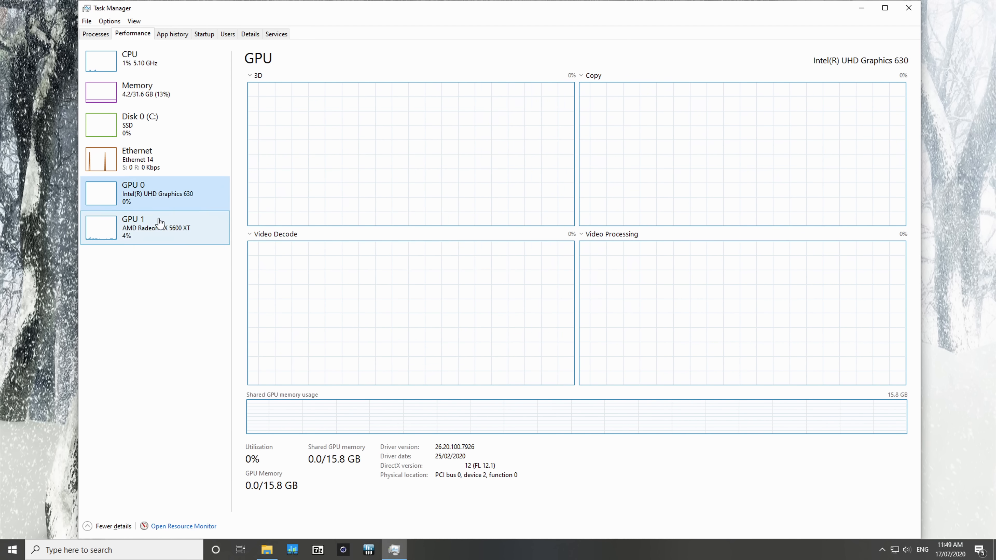
{"action": "left_click", "coordinate": [154, 226]}
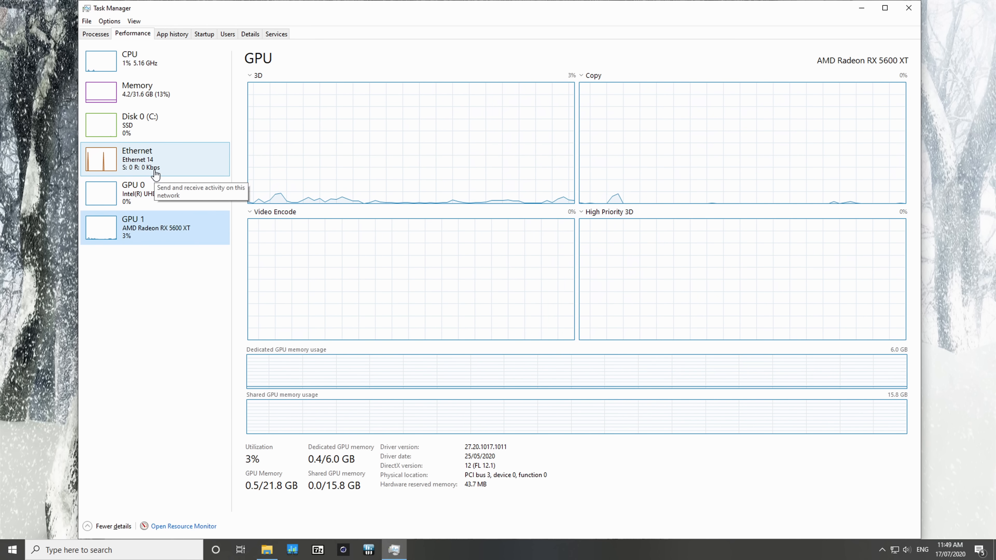
{"action": "mouse_move", "coordinate": [710, 143]}
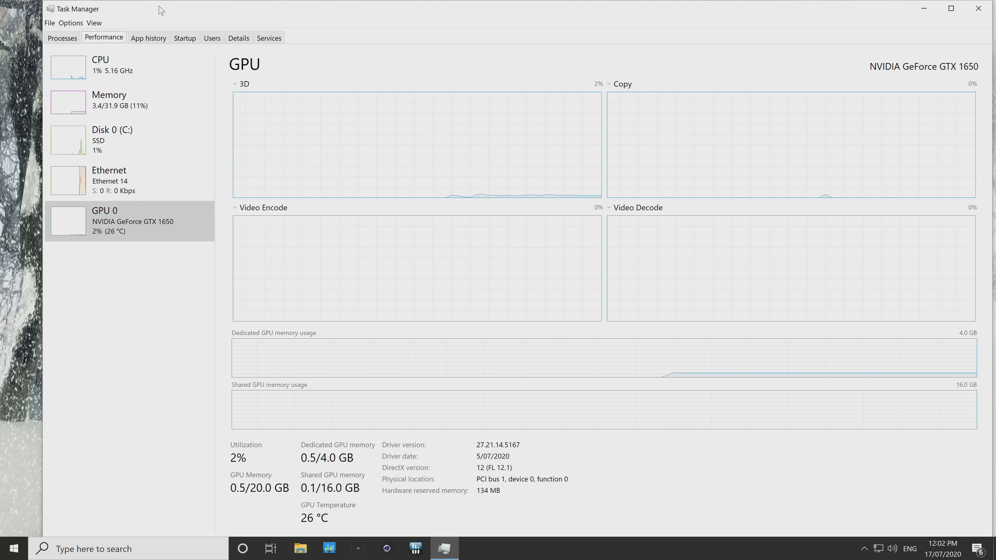
{"action": "mouse_move", "coordinate": [117, 230]}
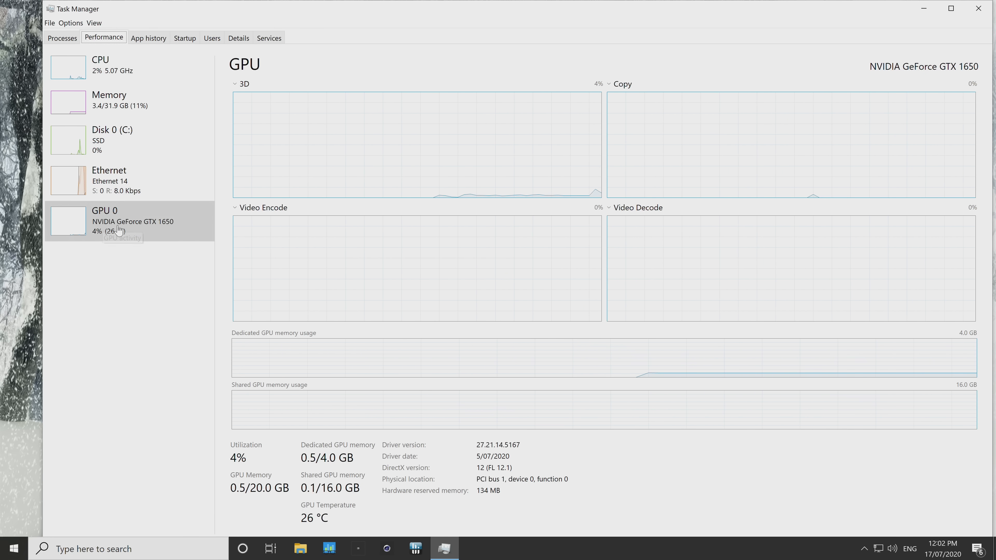
{"action": "mouse_move", "coordinate": [121, 238]}
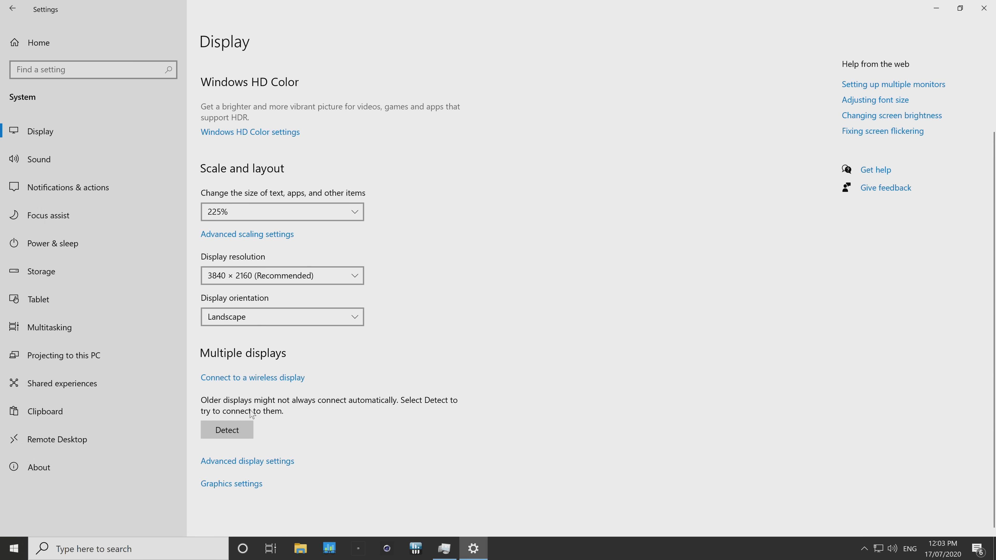
Turn on hardware-accelerated GPU scheduling in Graphics settings and head to Power to restart.
{"action": "left_click", "coordinate": [231, 484]}
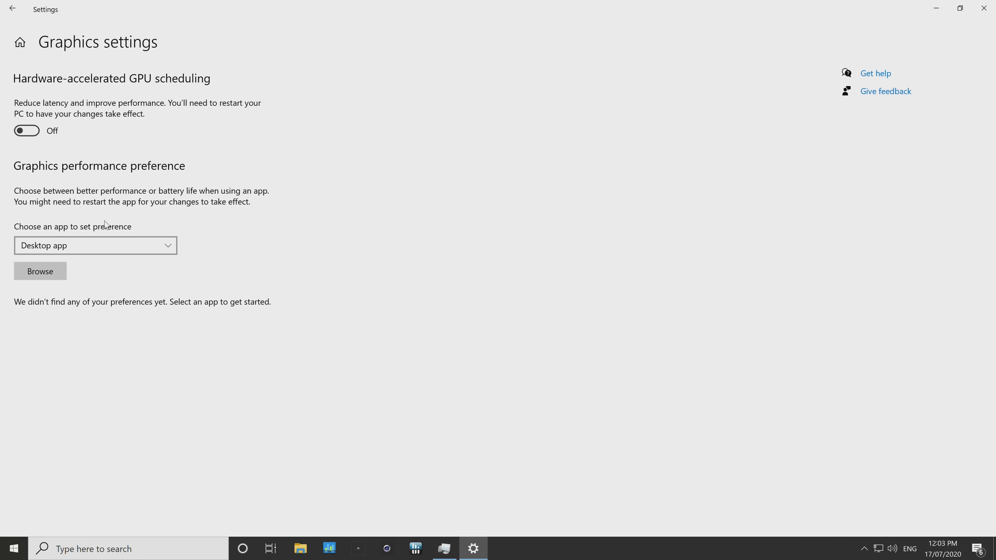
{"action": "mouse_move", "coordinate": [30, 118]}
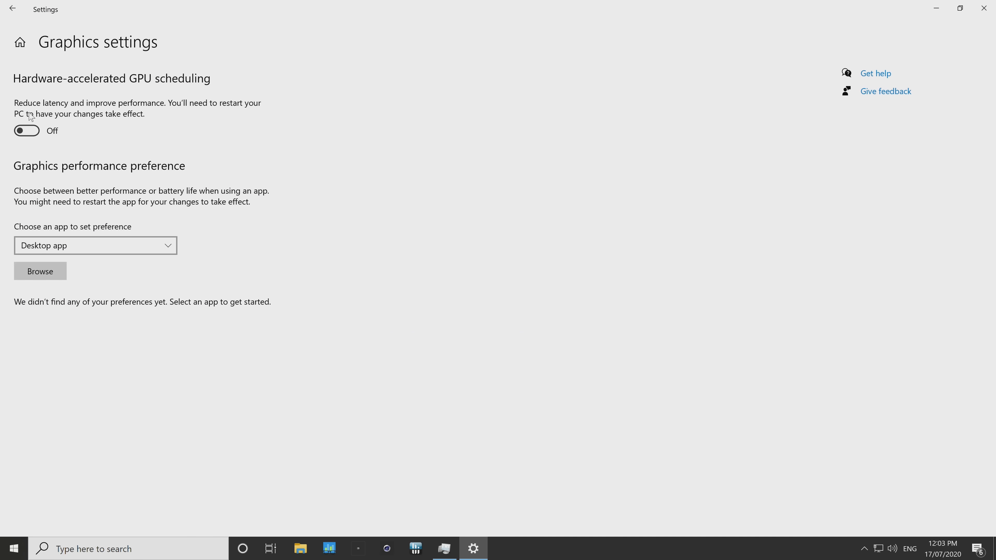
{"action": "left_click", "coordinate": [27, 131]}
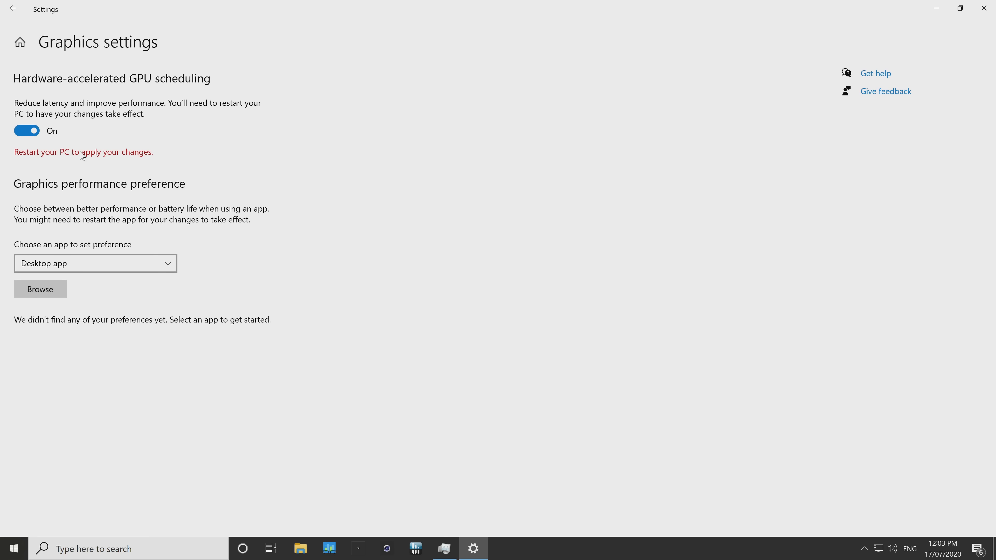
{"action": "mouse_move", "coordinate": [246, 157]}
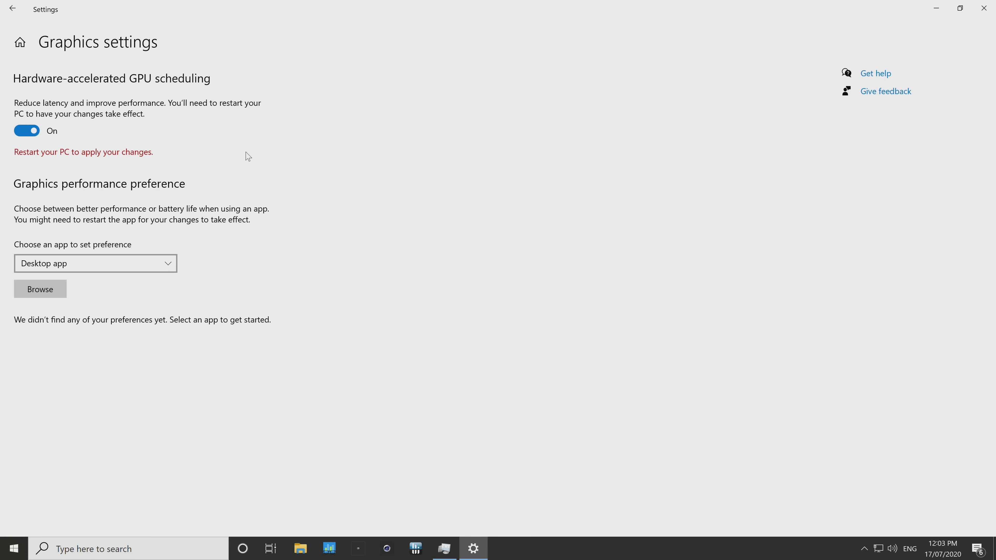
{"action": "mouse_move", "coordinate": [21, 255]}
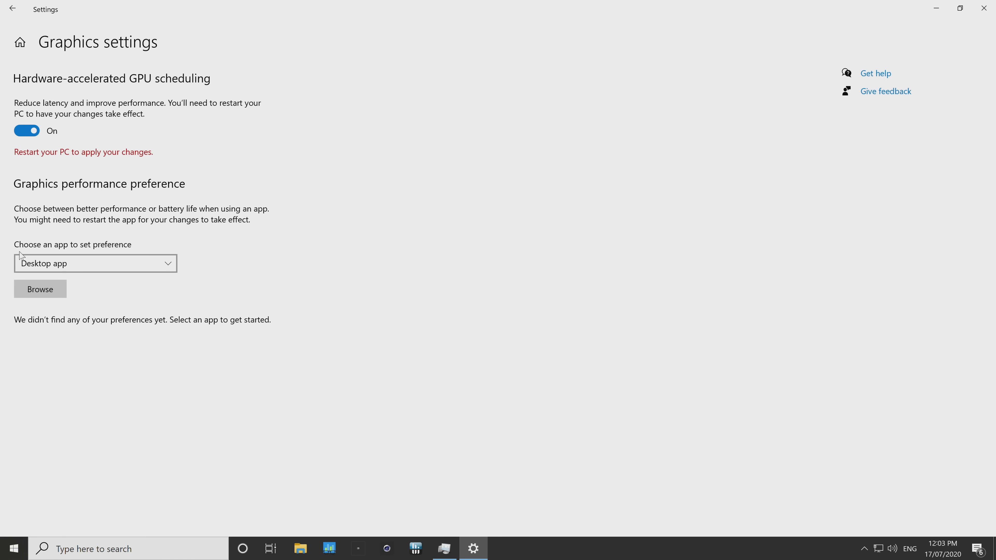
{"action": "left_click", "coordinate": [14, 549]}
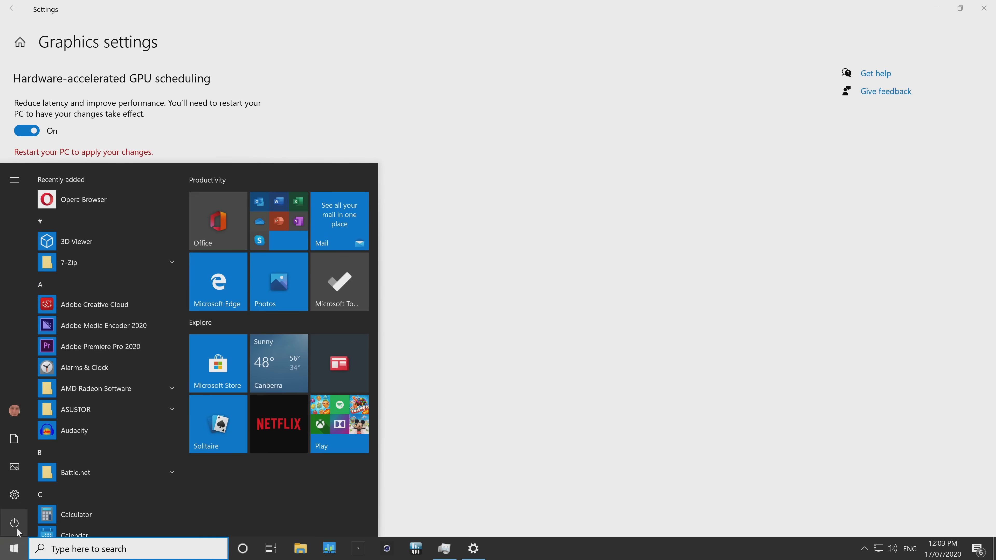
{"action": "left_click", "coordinate": [14, 523]}
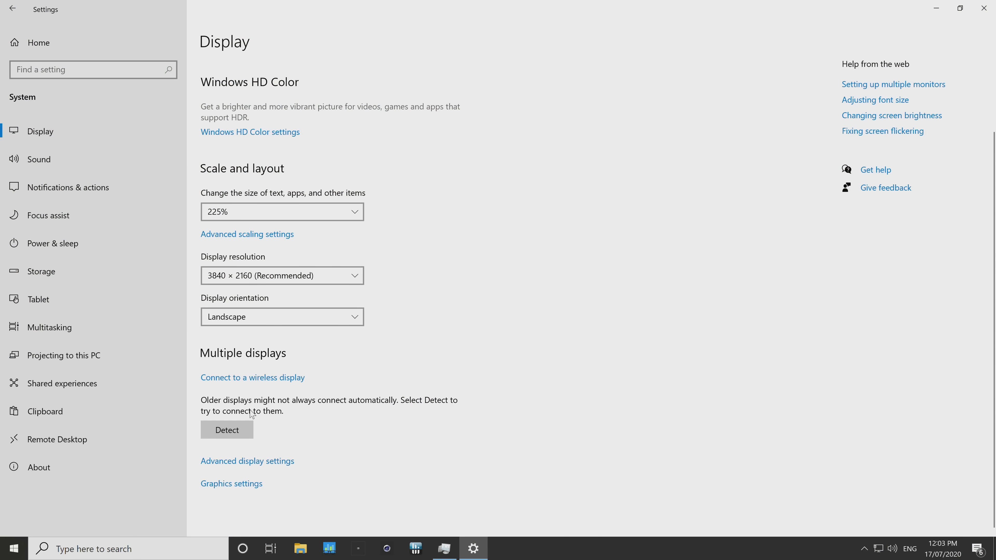
{"action": "mouse_move", "coordinate": [240, 486]}
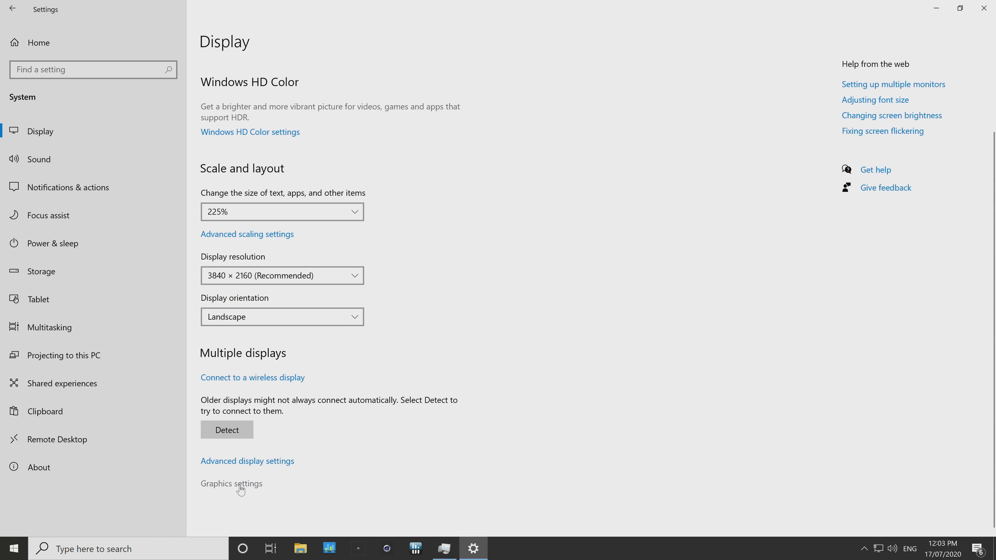
Return to Graphics settings and switch hardware-accelerated GPU scheduling on again.
{"action": "left_click", "coordinate": [231, 484]}
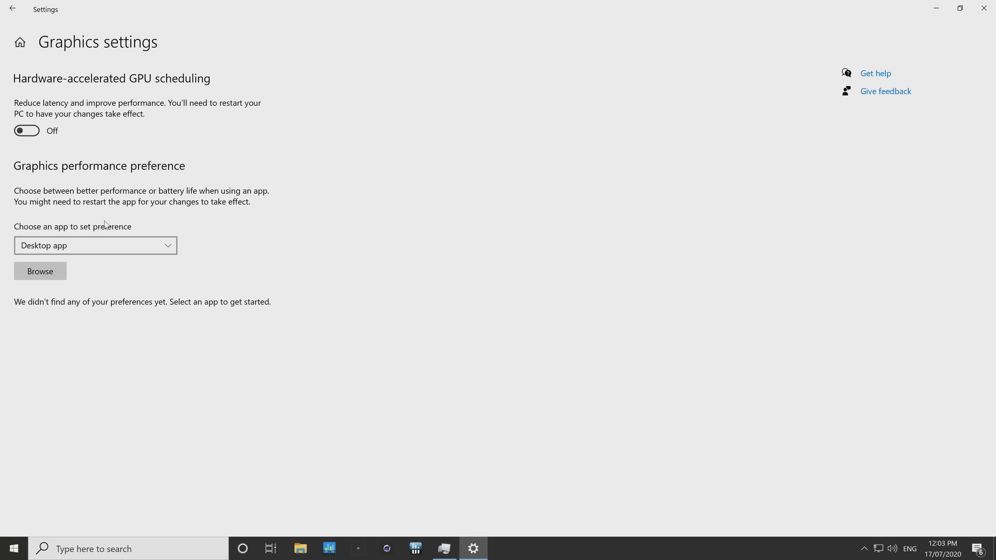
{"action": "mouse_move", "coordinate": [146, 106]}
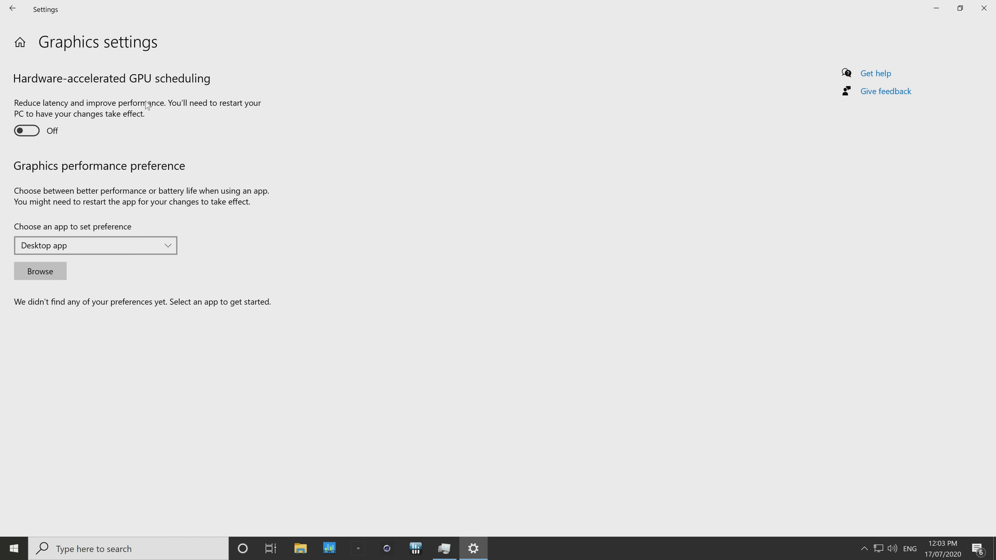
{"action": "mouse_move", "coordinate": [30, 117]}
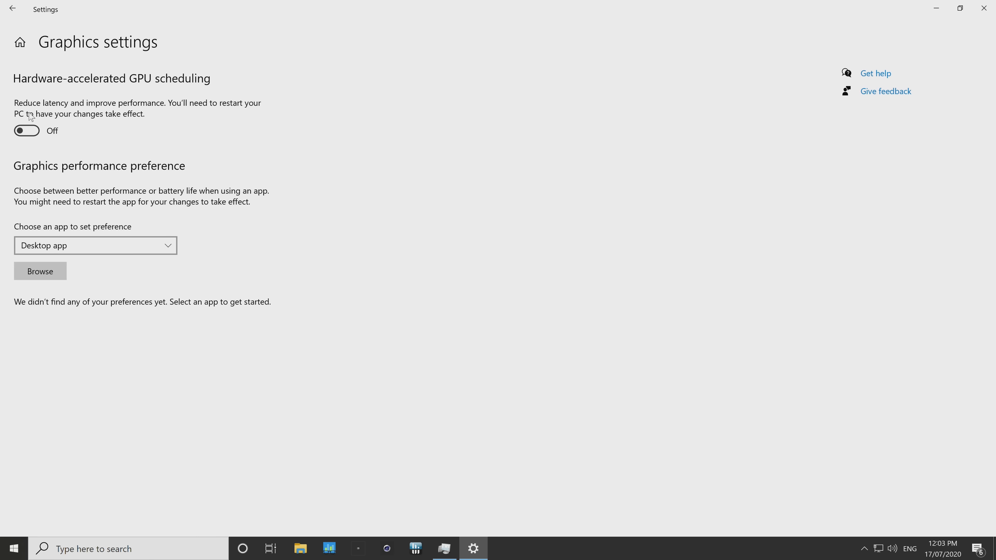
{"action": "left_click", "coordinate": [26, 130]}
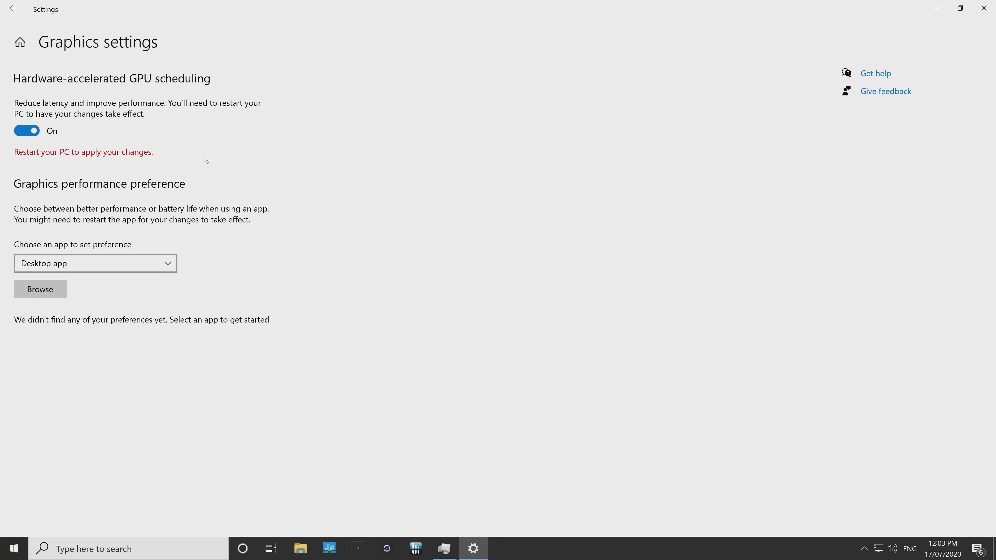
{"action": "mouse_move", "coordinate": [248, 156]}
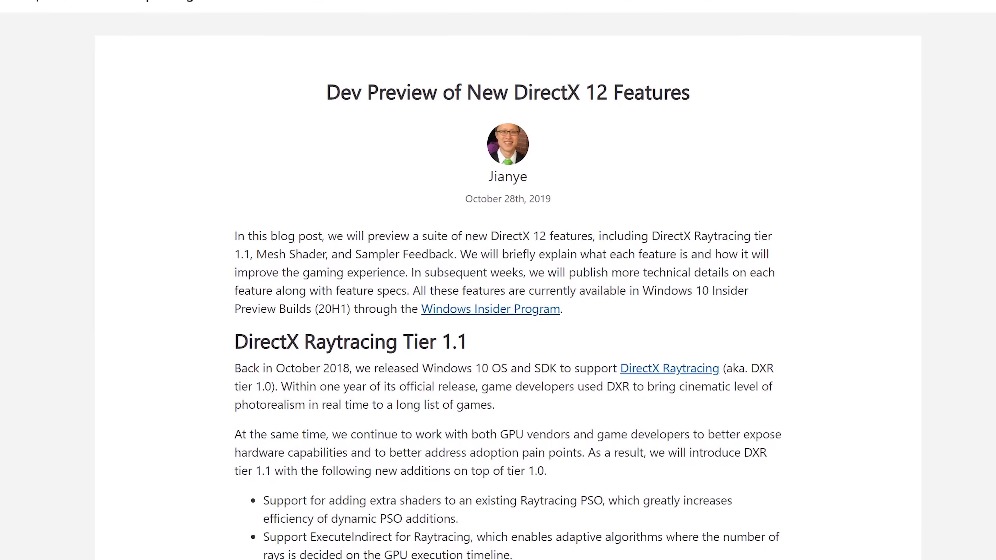
Scroll through the DirectX 12 post's Raytracing, Sampler Feedback, Other Features and Mesh Shader sections.
{"action": "scroll", "scroll_direction": "down", "scroll_amount": 3}
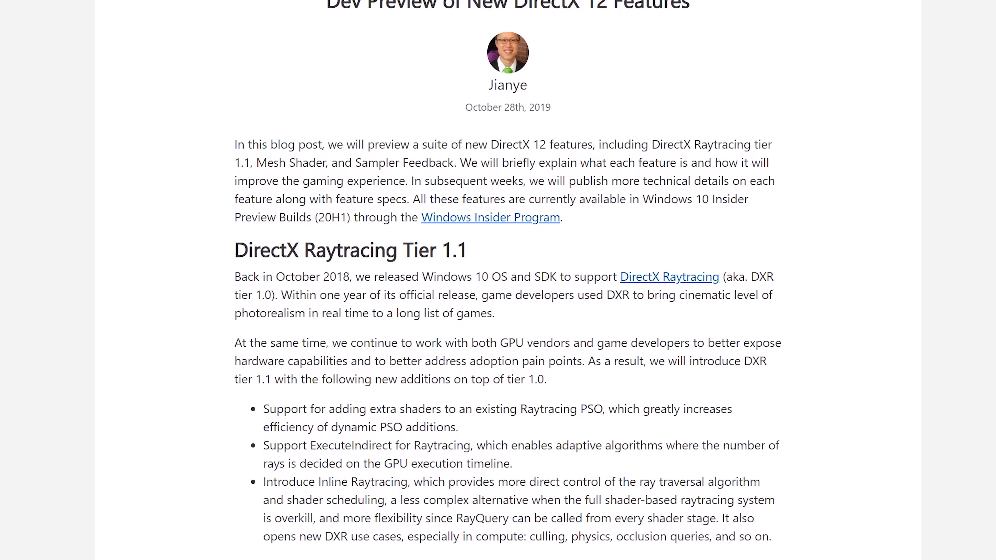
{"action": "scroll", "scroll_direction": "down", "scroll_amount": 3}
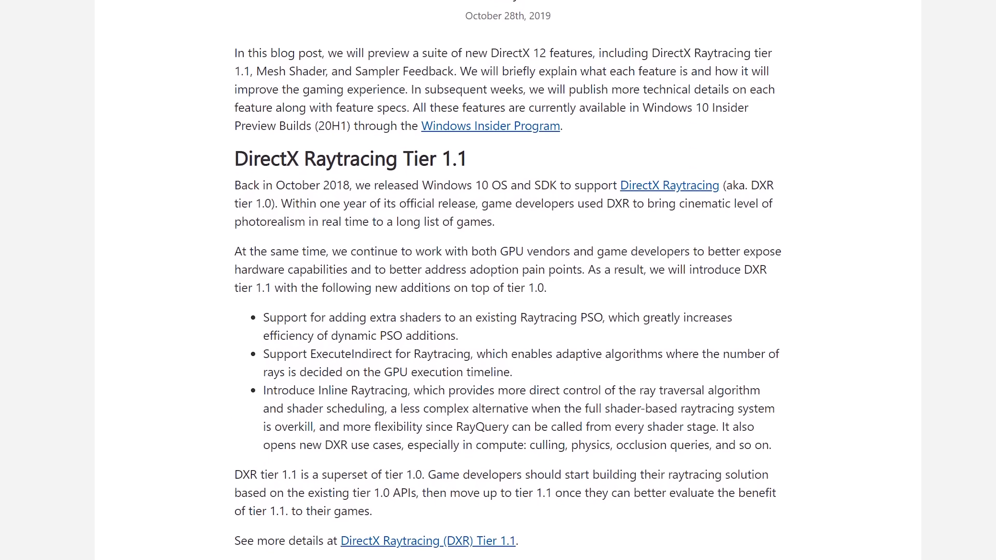
{"action": "scroll", "scroll_direction": "down", "scroll_amount": 3}
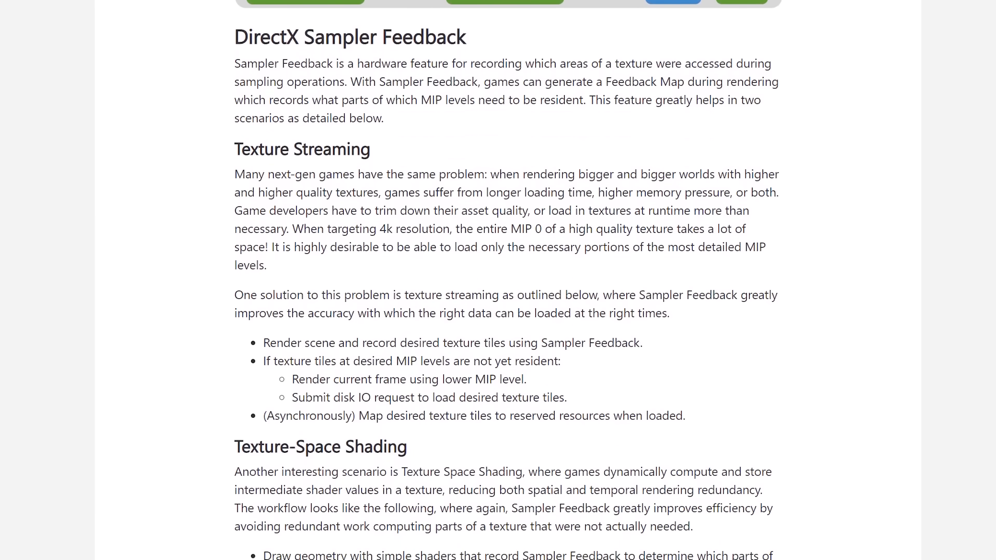
{"action": "scroll", "scroll_direction": "down", "scroll_amount": 3}
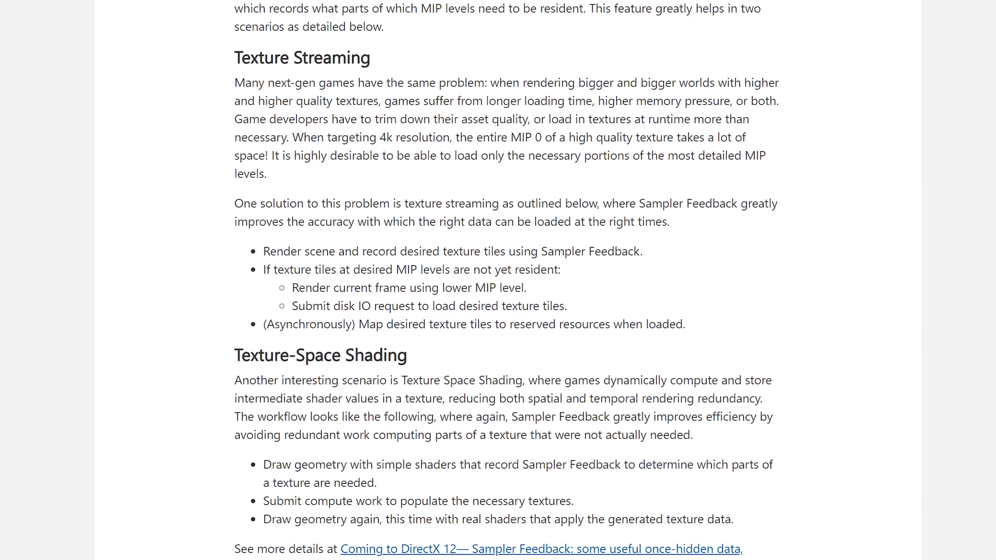
{"action": "scroll", "scroll_direction": "down", "scroll_amount": 3}
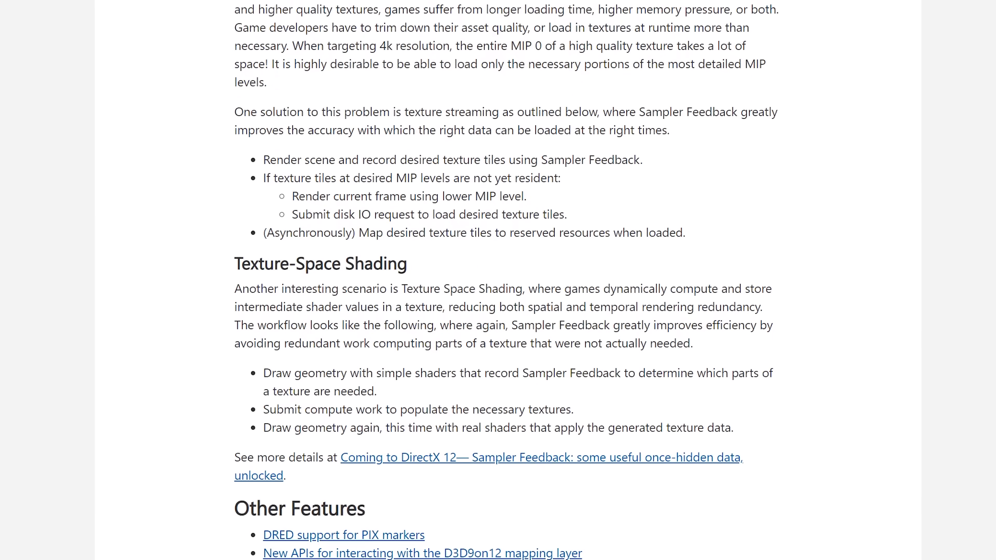
{"action": "scroll", "scroll_direction": "down", "scroll_amount": 3}
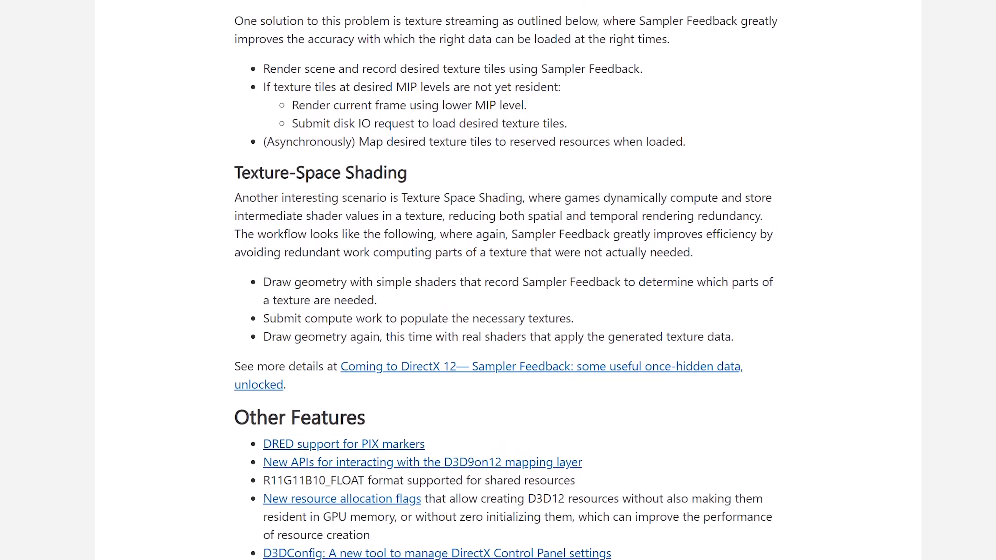
{"action": "scroll", "scroll_direction": "down", "scroll_amount": 3}
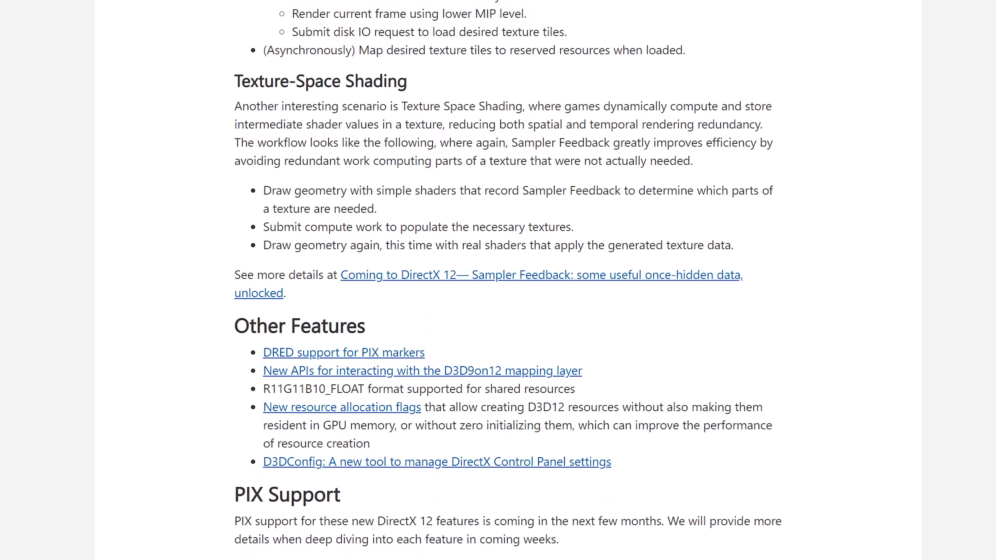
{"action": "scroll", "scroll_direction": "up", "scroll_amount": 3}
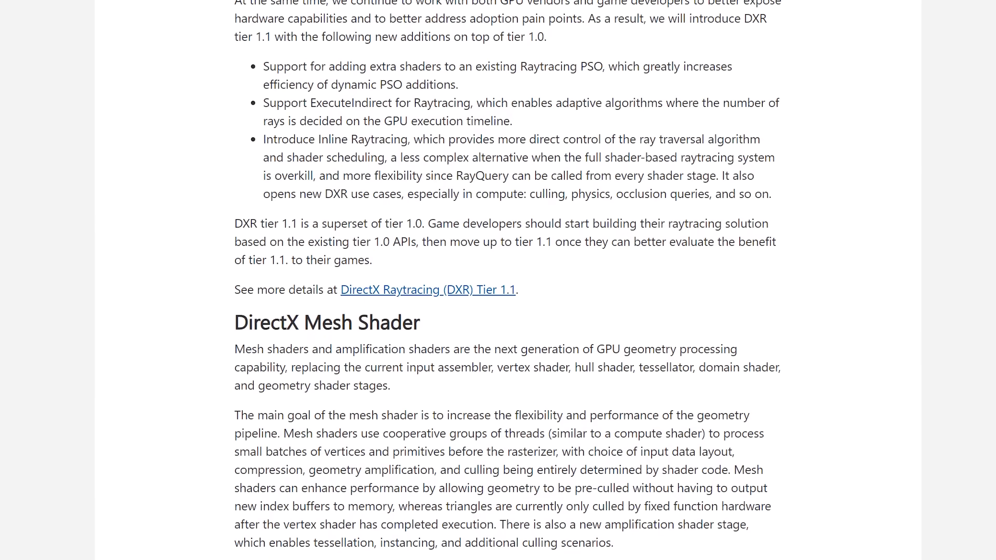
{"action": "scroll", "scroll_direction": "down", "scroll_amount": 3}
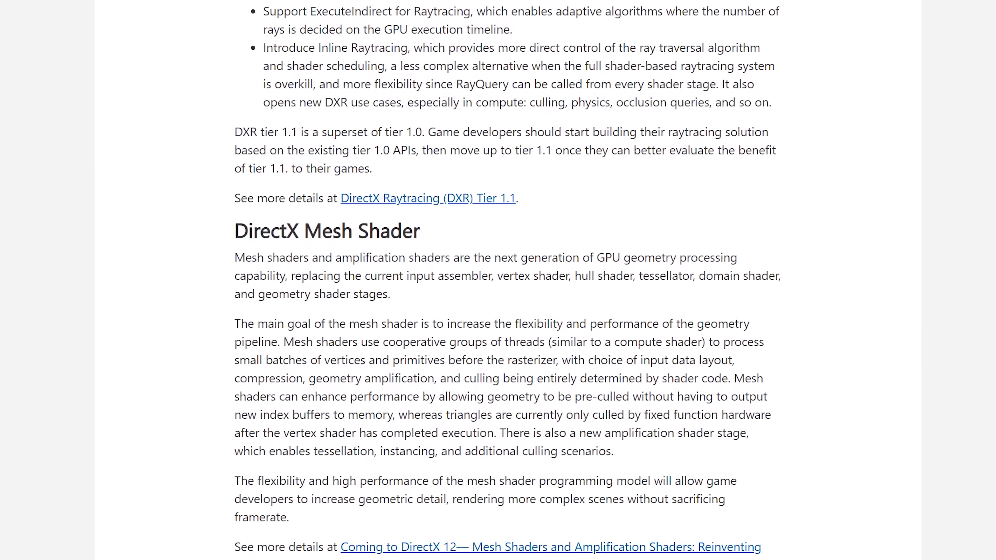
{"action": "scroll", "scroll_direction": "down", "scroll_amount": 3}
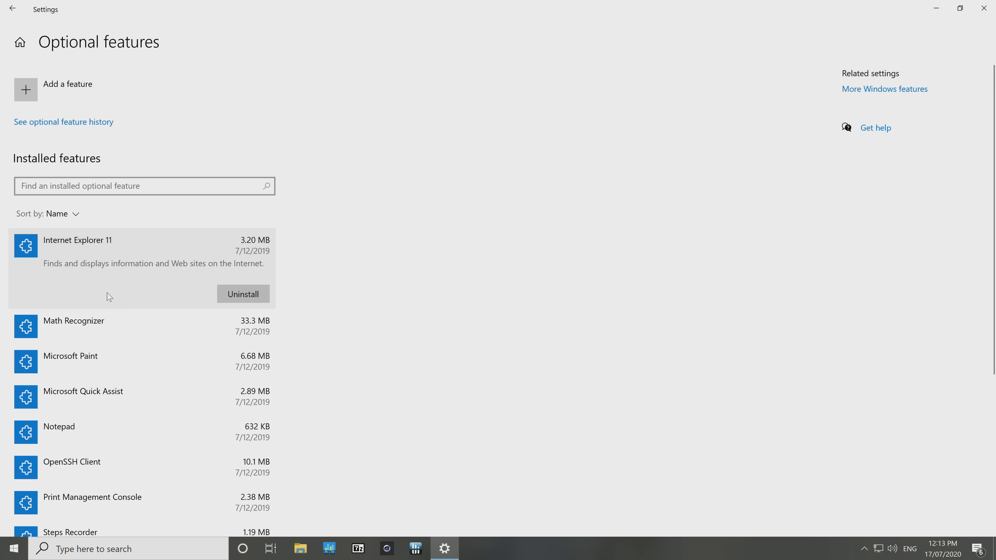
Expand Microsoft Quick Assist in the optional features list, then search for notepad.
{"action": "scroll", "scroll_direction": "down", "scroll_amount": 3}
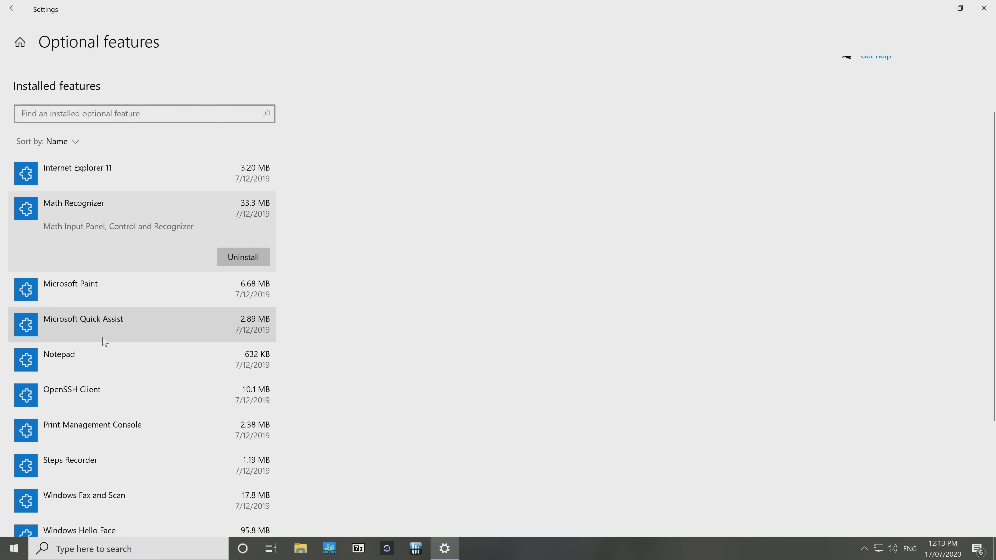
{"action": "left_click", "coordinate": [82, 318]}
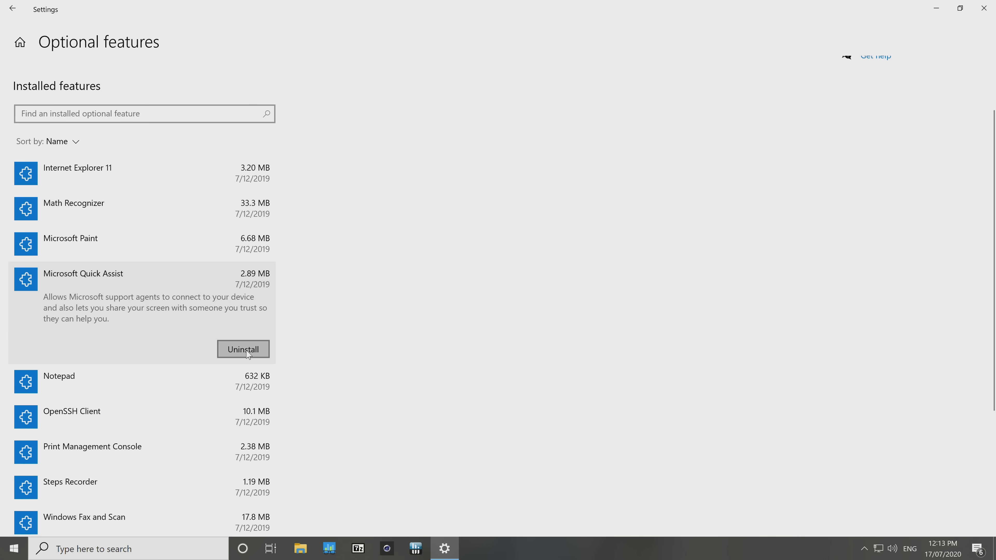
{"action": "scroll", "scroll_direction": "down", "scroll_amount": 3}
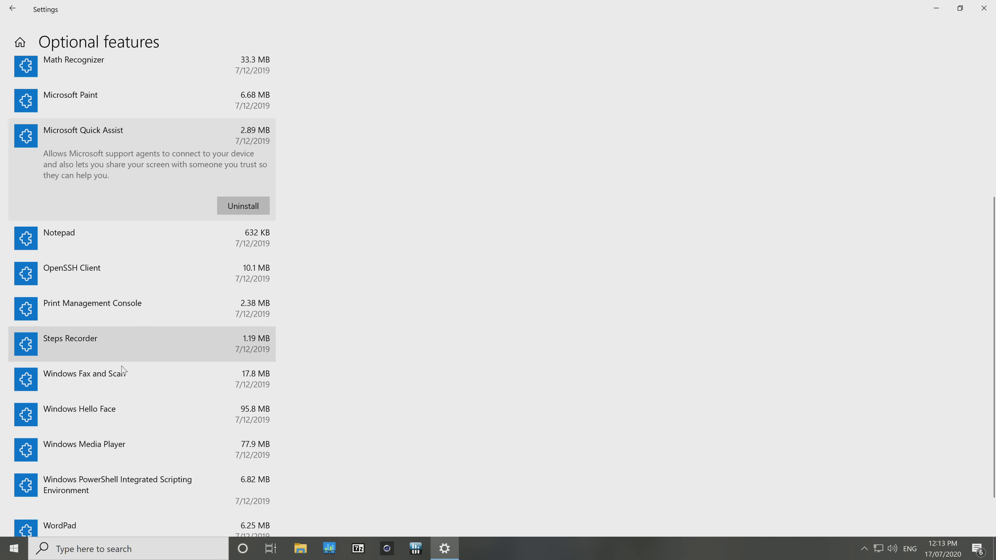
{"action": "type", "text": "notepad"}
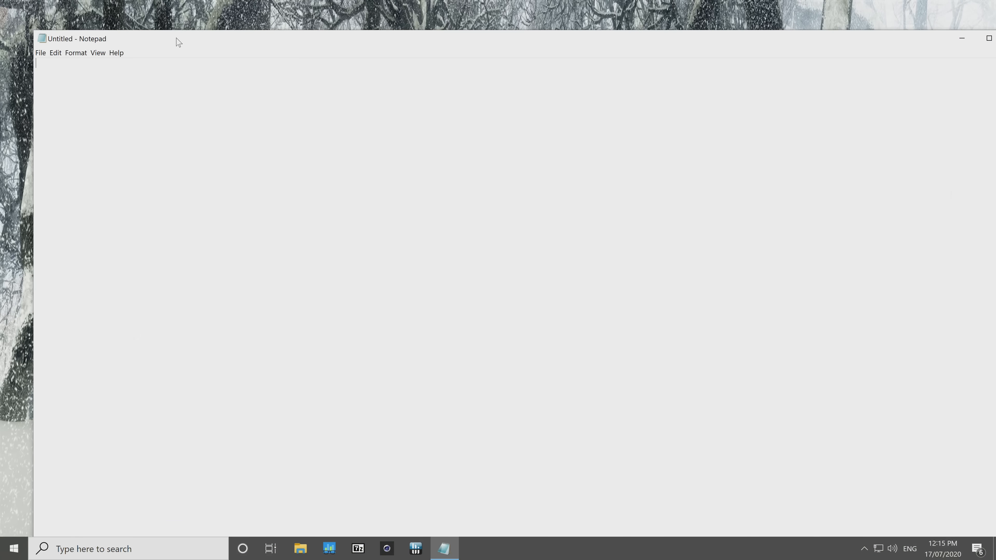
Maximize Notepad, enter 'Testing out the new notepad' and look at the Help menu.
{"action": "left_click", "coordinate": [987, 38]}
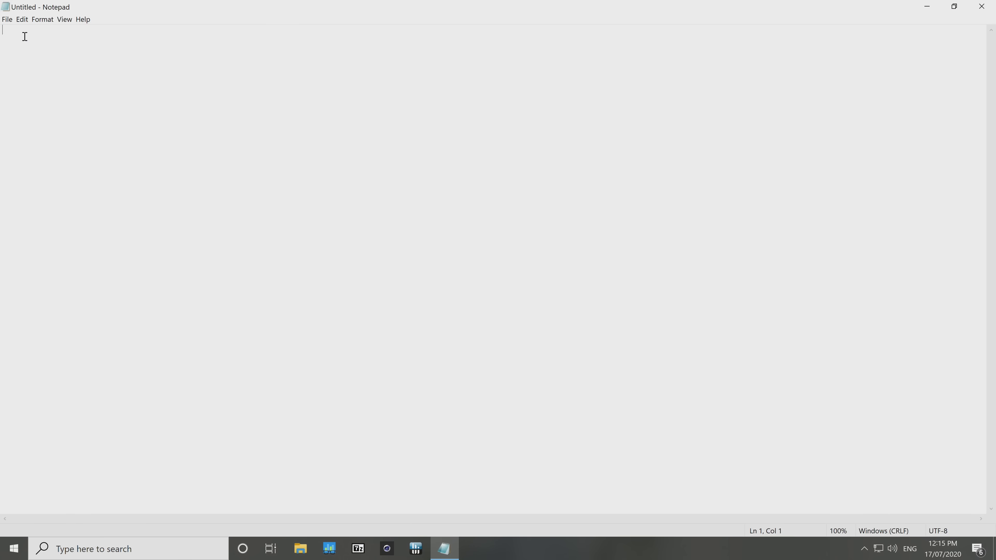
{"action": "type", "text": "Testing out the new notepad"}
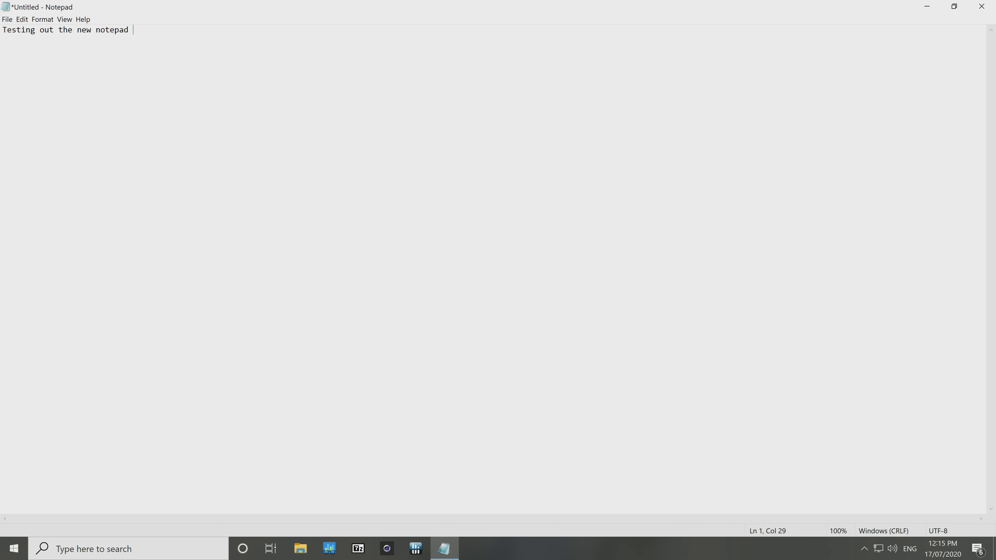
{"action": "left_click", "coordinate": [82, 19]}
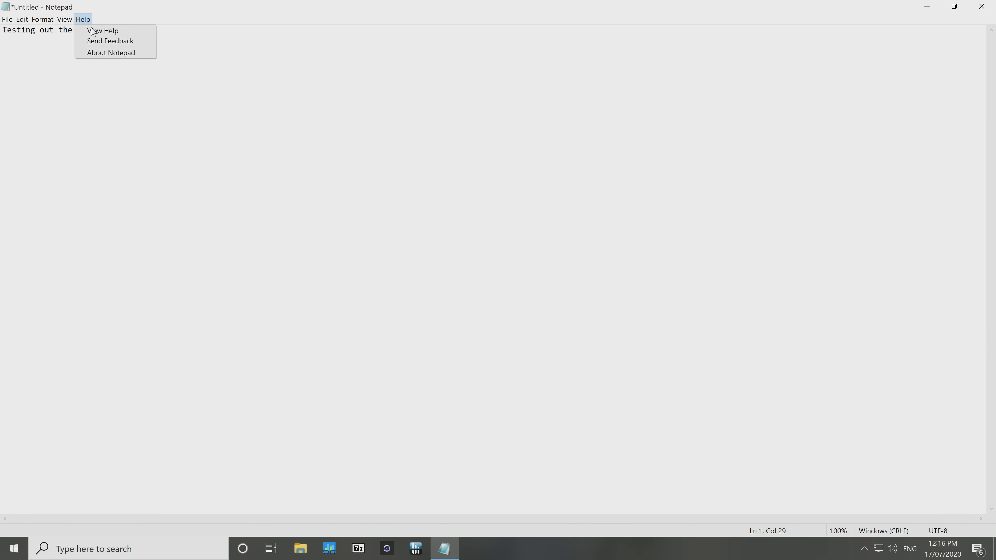
{"action": "left_click", "coordinate": [110, 41]}
{"action": "type", "text": "wprd"}
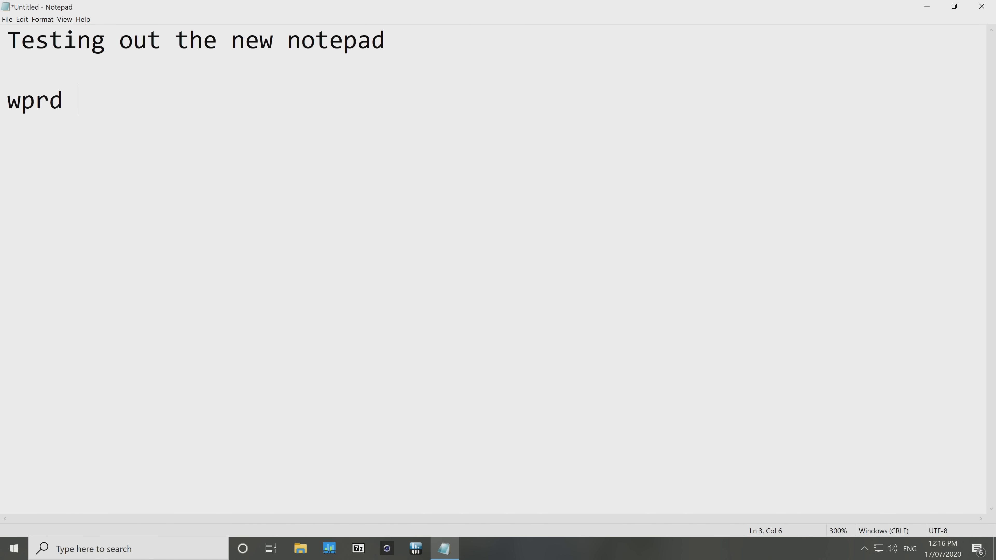
Add the line 'word wrap oh yeah this works does it?' to the note.
{"action": "type", "text": "word wrap oh"}
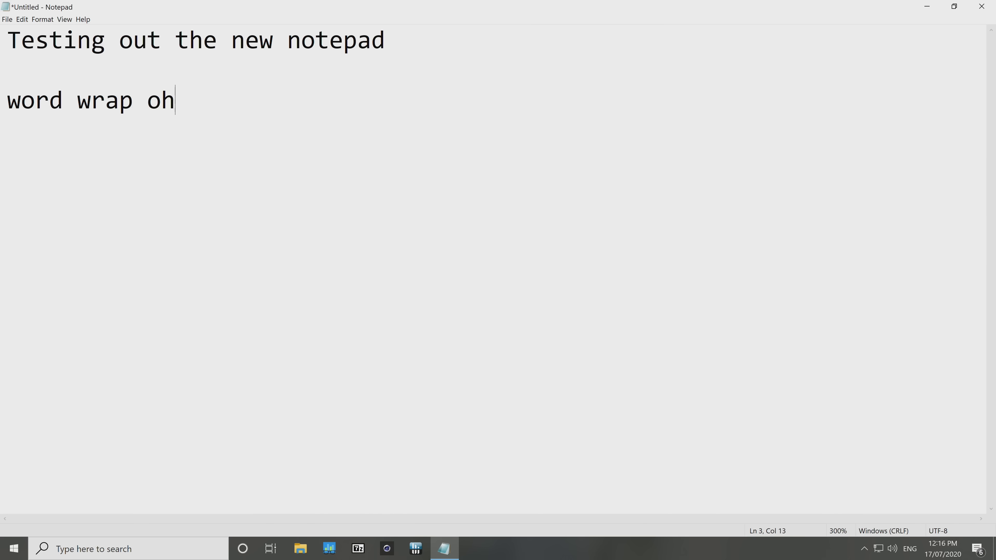
{"action": "type", "text": "yeah this works does"}
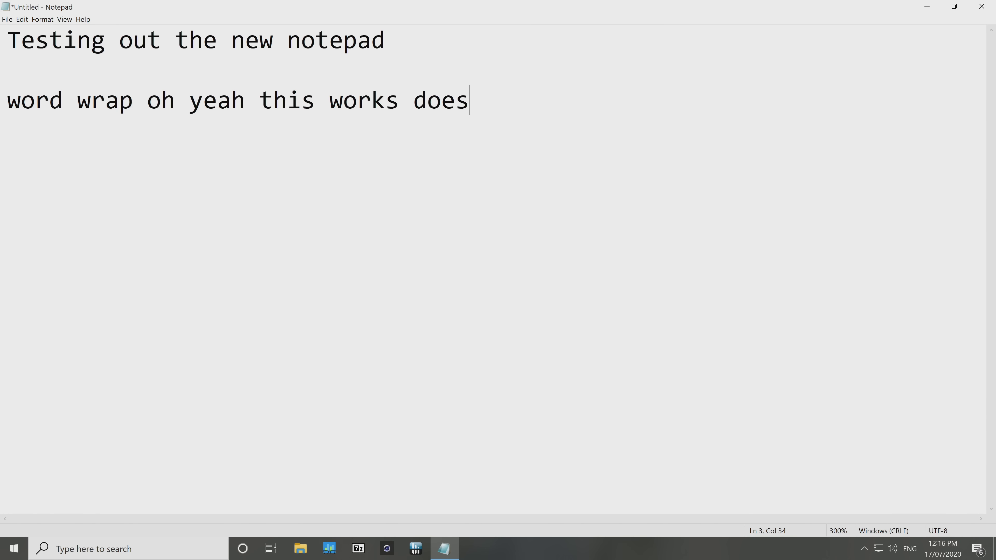
{"action": "type", "text": "it?"}
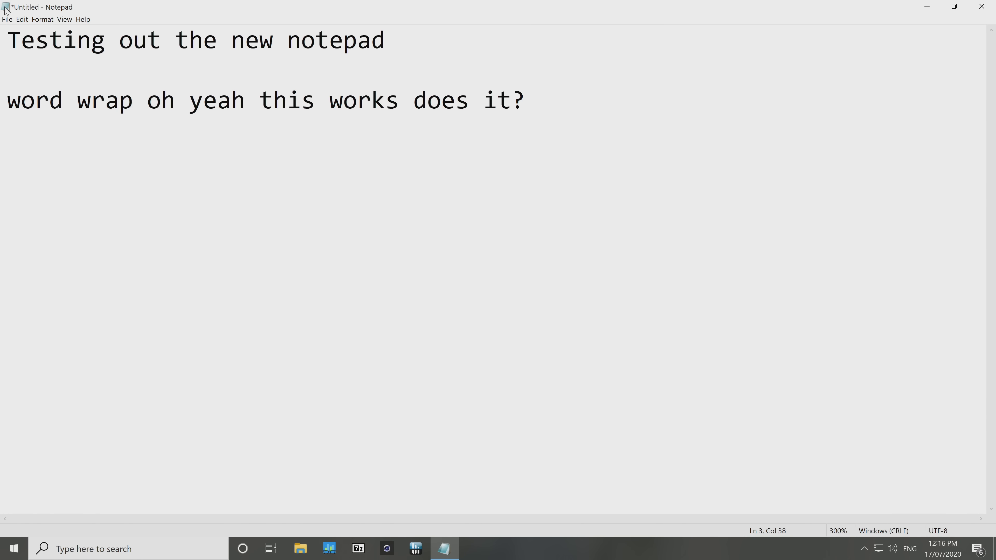
{"action": "left_click", "coordinate": [42, 19]}
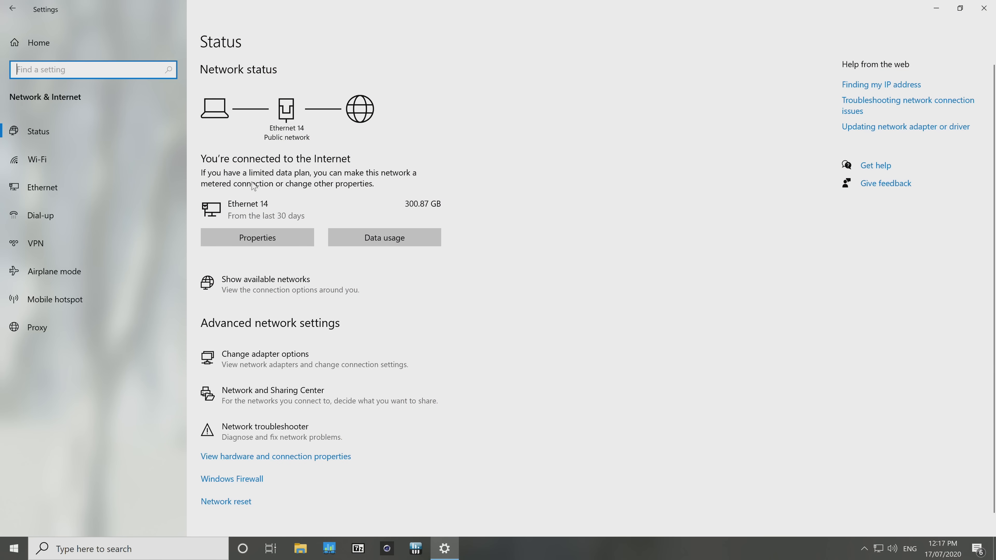
{"action": "mouse_move", "coordinate": [270, 213]}
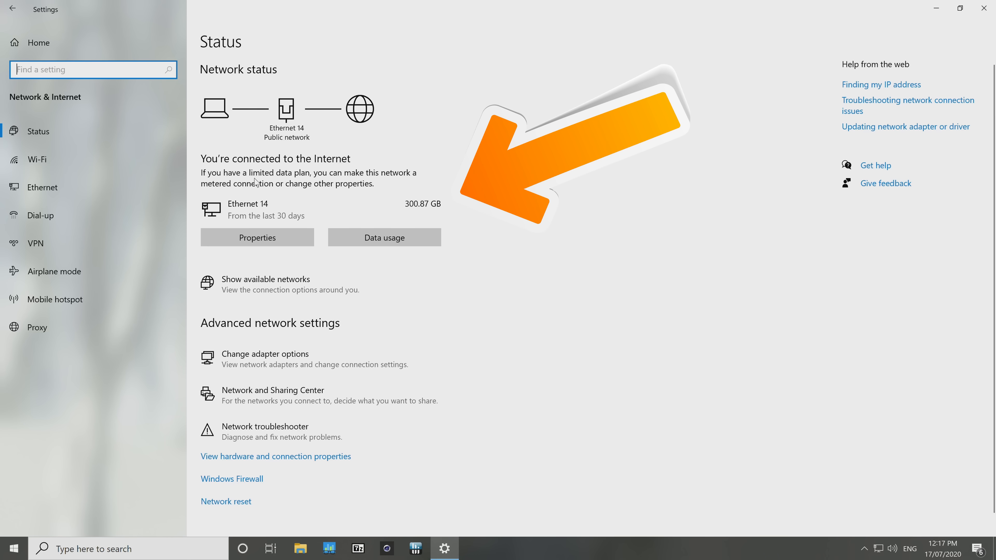
View the Ethernet 14 connection properties, then tick Windows Sandbox in Windows features.
{"action": "left_click", "coordinate": [257, 237]}
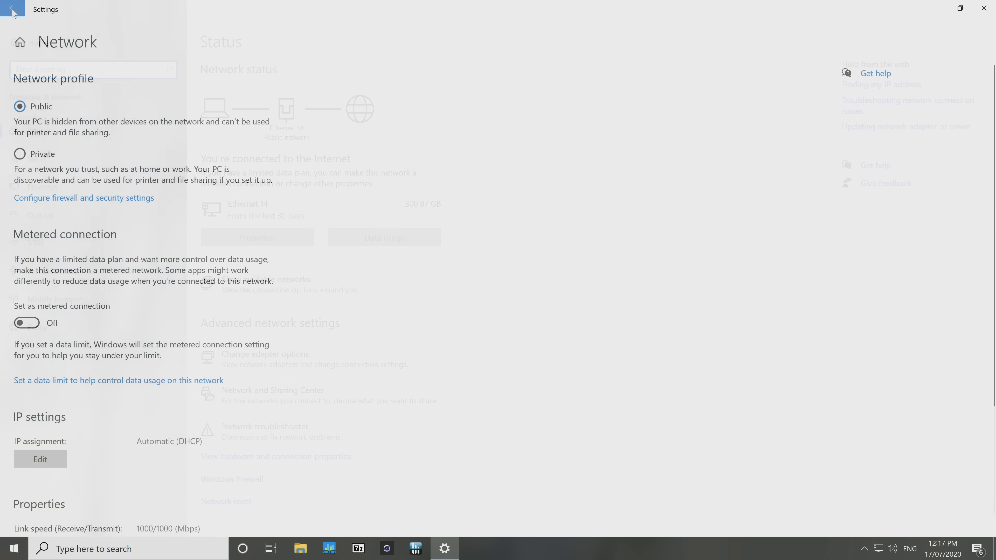
{"action": "left_click", "coordinate": [12, 9]}
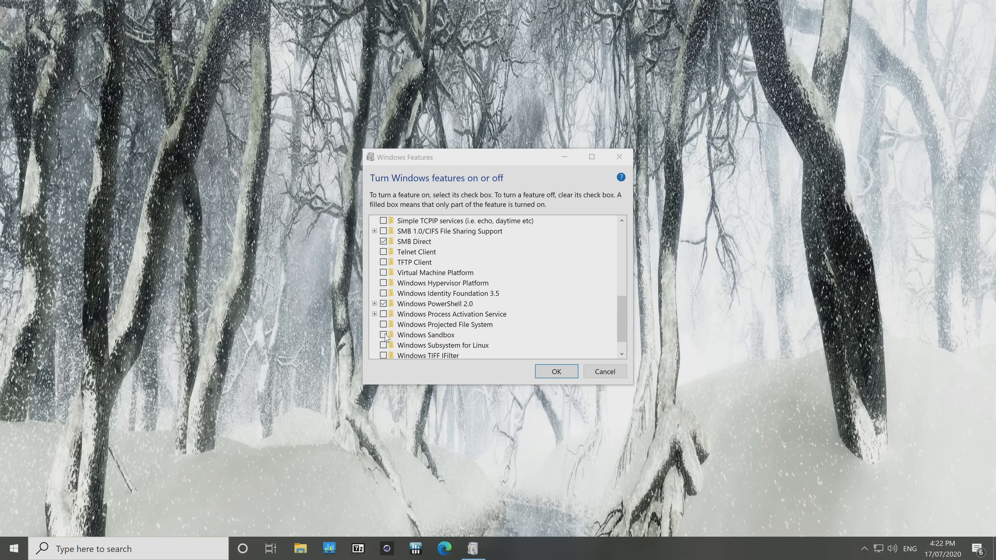
{"action": "left_click", "coordinate": [555, 372]}
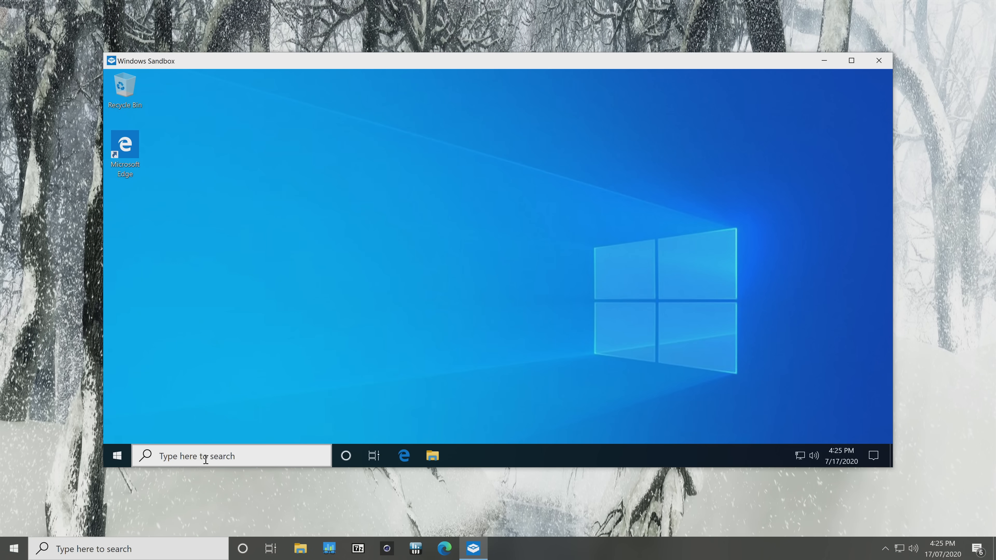
Enter a test phrase about installing junk into the Windows Sandbox search box.
{"action": "type", "text": "installcrap here its in a san"}
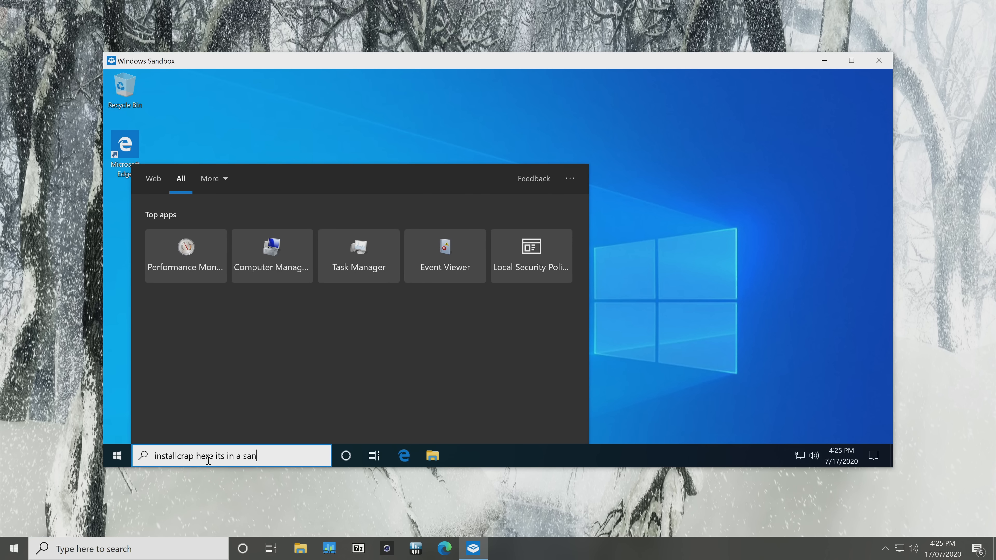
{"action": "type", "text": "dbox!"}
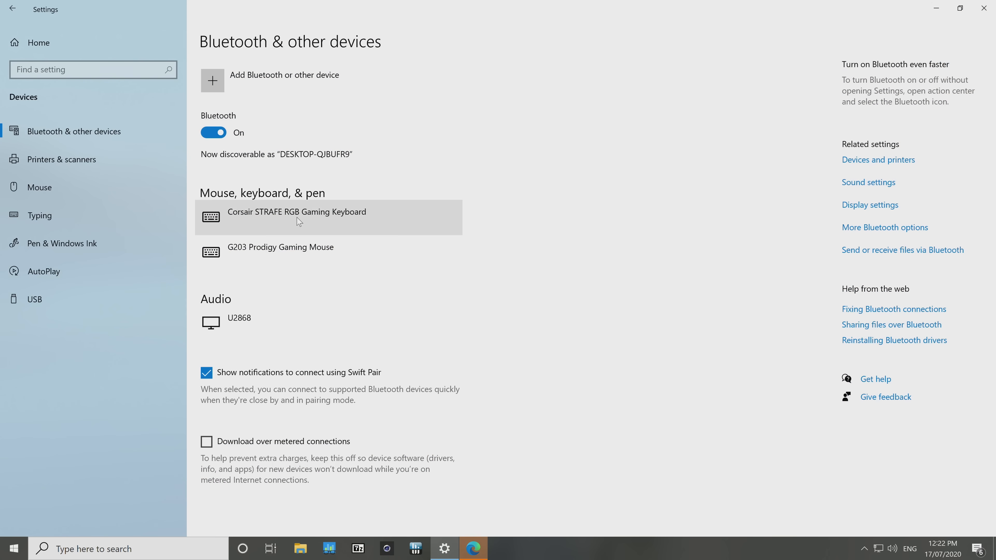
{"action": "mouse_move", "coordinate": [271, 45]}
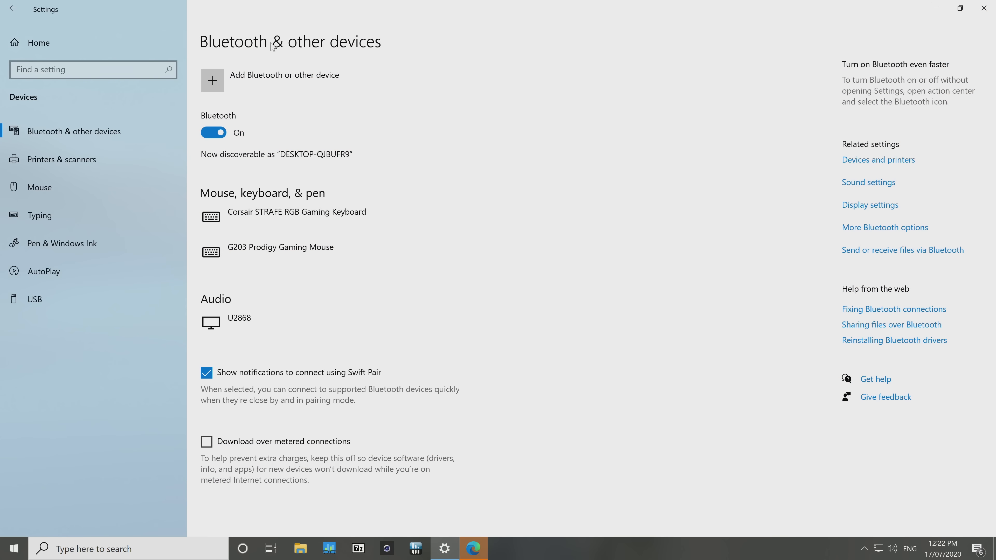
Select an item on the Bluetooth & other devices page.
{"action": "left_click", "coordinate": [212, 80]}
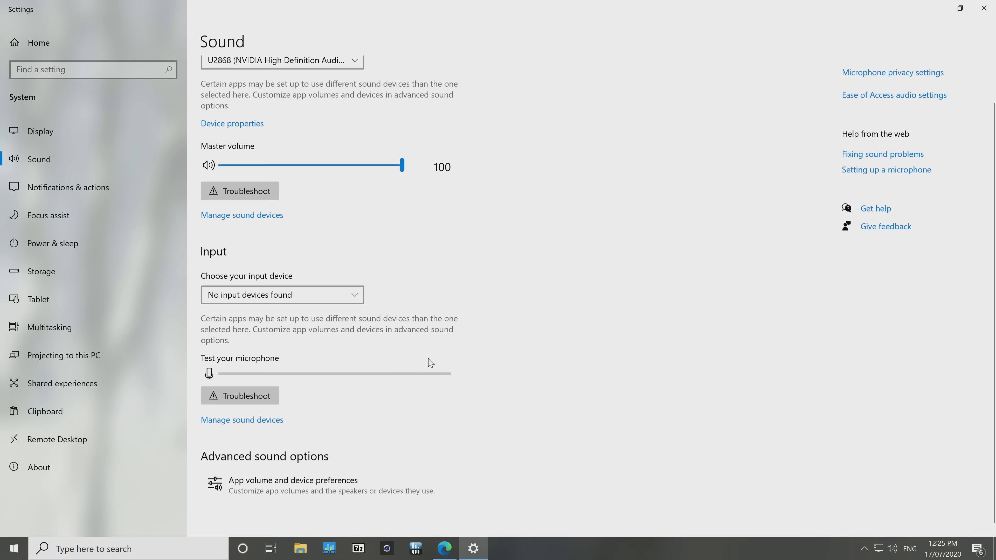
In App volume and device preferences, check the Input list showing no input devices found.
{"action": "left_click", "coordinate": [293, 480]}
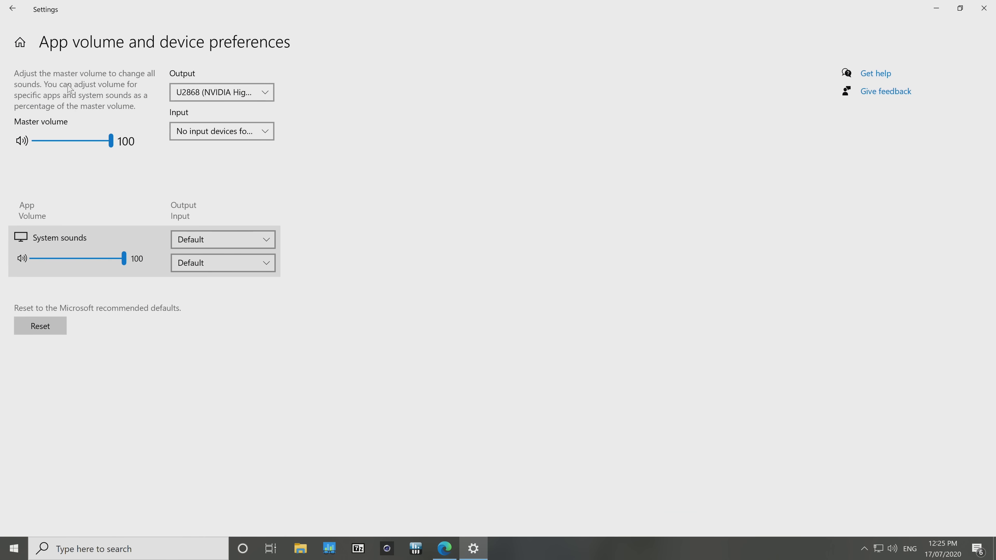
{"action": "left_click", "coordinate": [221, 130]}
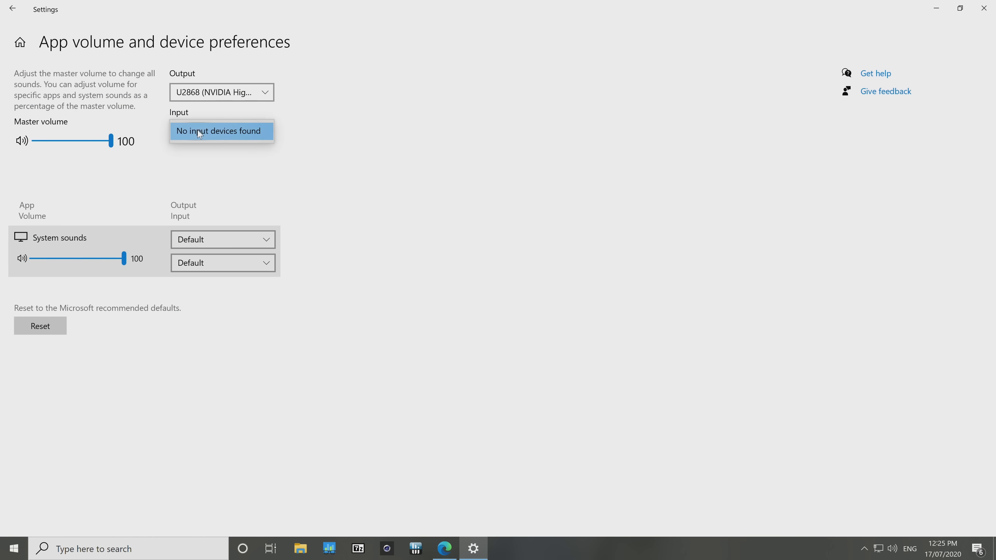
{"action": "left_click", "coordinate": [221, 93]}
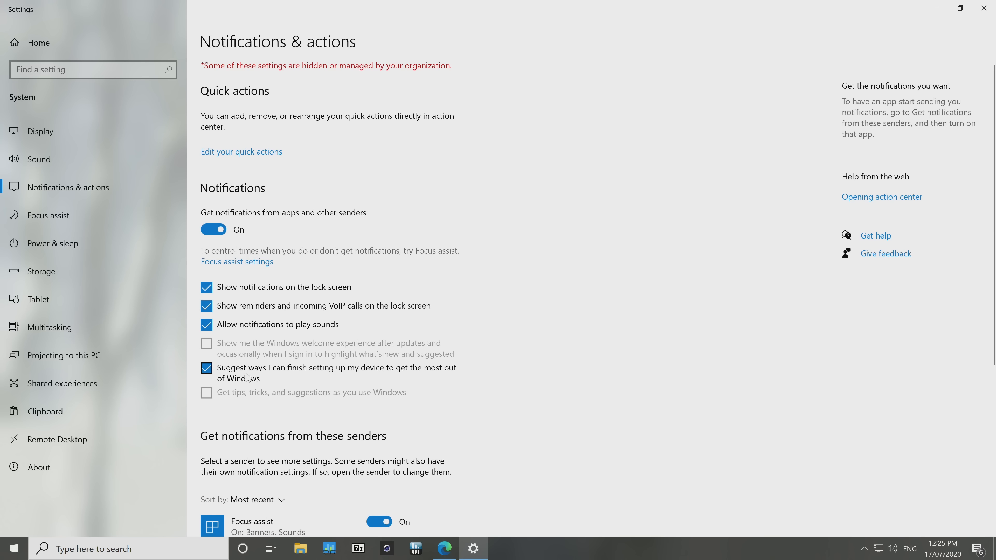
Toggle the 'Suggest ways I can finish setting up my device' notification option.
{"action": "left_click", "coordinate": [206, 368]}
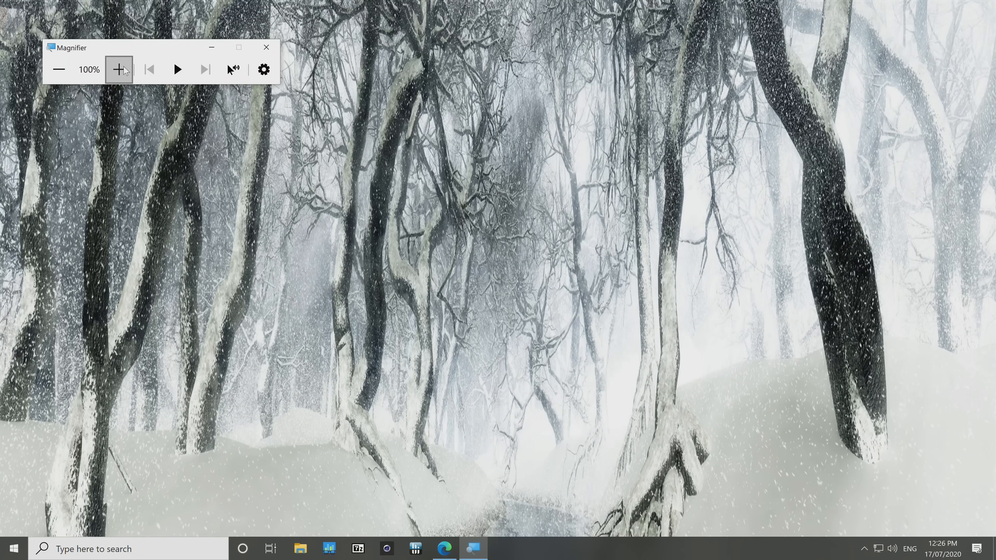
Zoom in with Magnifier and pick a different voice for reading text aloud.
{"action": "left_click", "coordinate": [119, 69]}
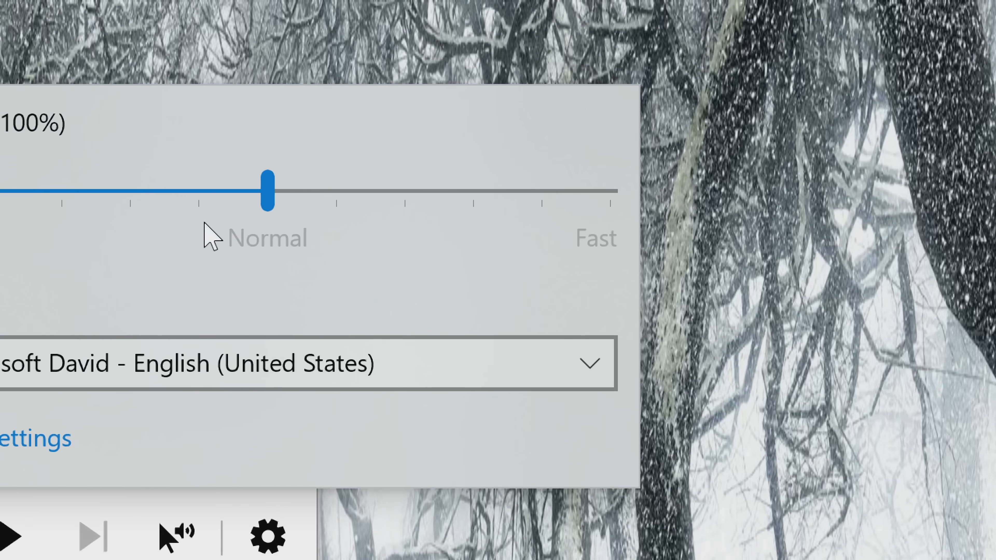
{"action": "left_click", "coordinate": [308, 364]}
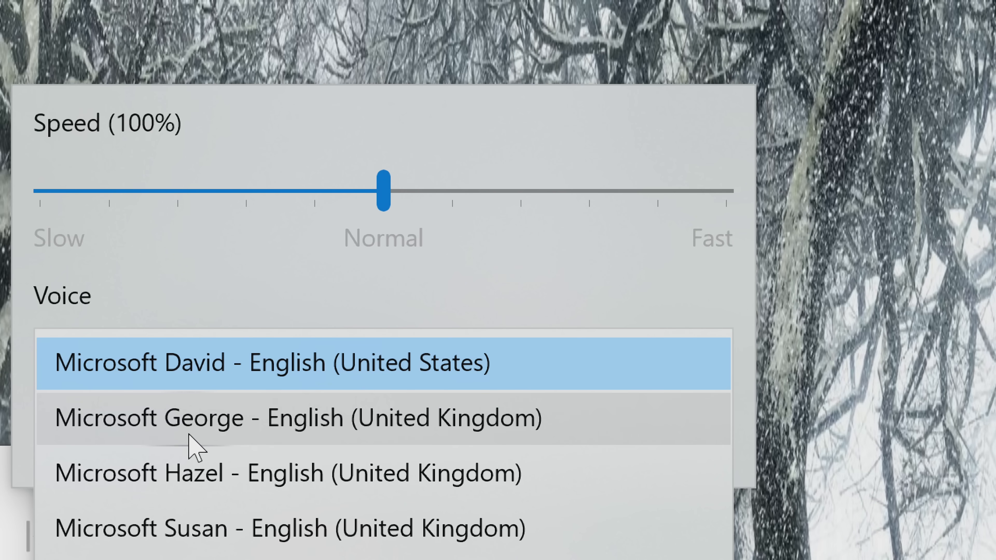
{"action": "scroll", "scroll_direction": "down", "scroll_amount": 3}
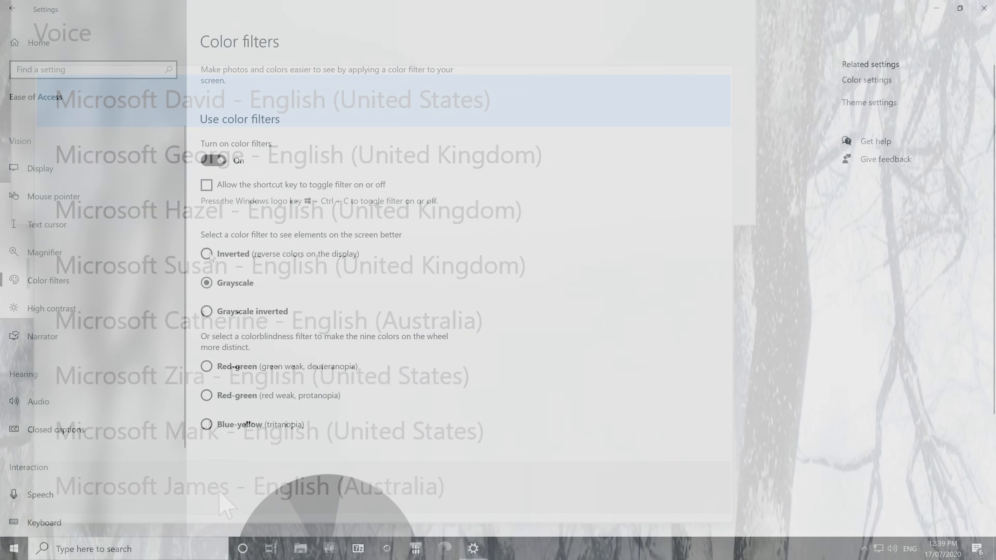
{"action": "left_click", "coordinate": [213, 161]}
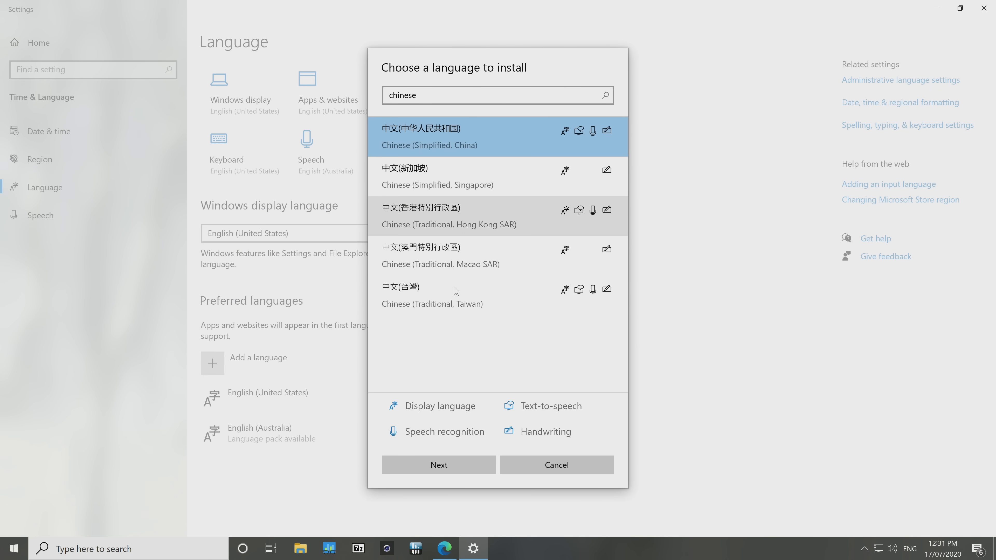
Select Chinese (Traditional, Taiwan), reach its feature options, then cancel the install.
{"action": "left_click", "coordinate": [432, 295]}
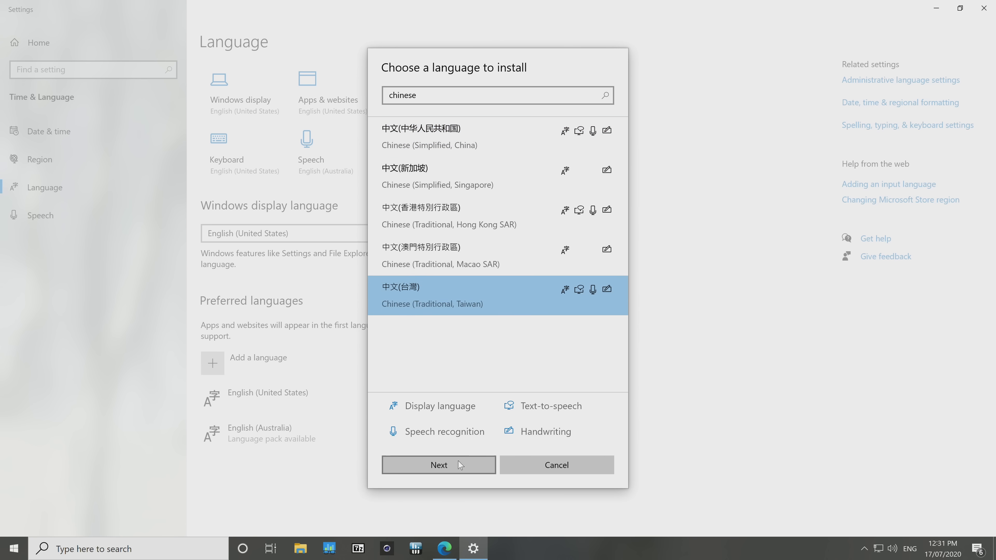
{"action": "left_click", "coordinate": [438, 464]}
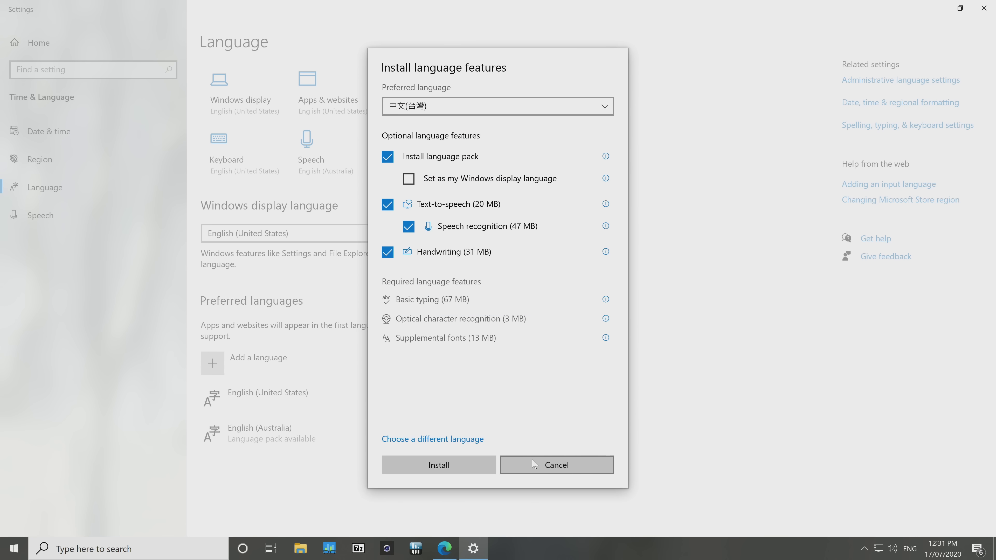
{"action": "left_click", "coordinate": [555, 465]}
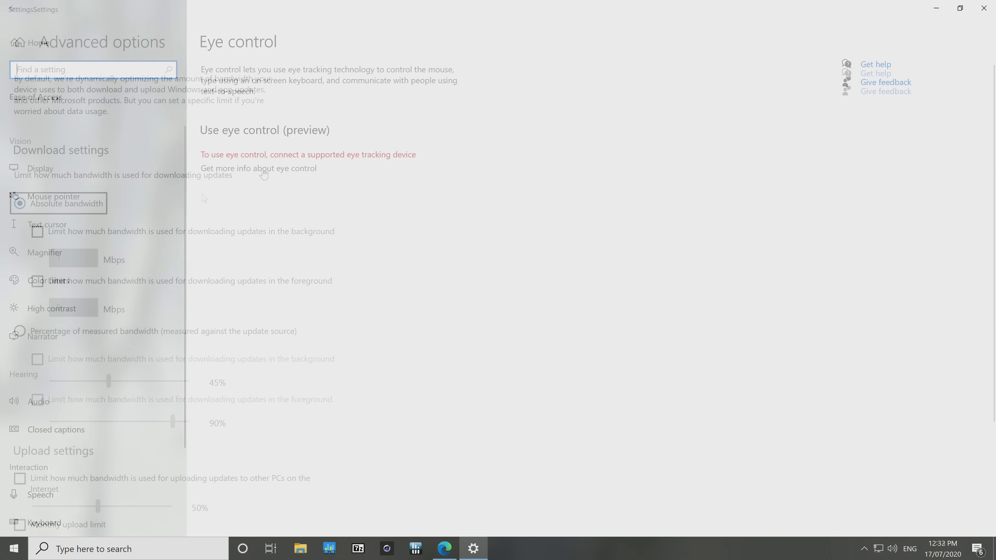
Choose Absolute bandwidth and set background and foreground download limits to 10 Mbps each.
{"action": "left_click", "coordinate": [11, 9]}
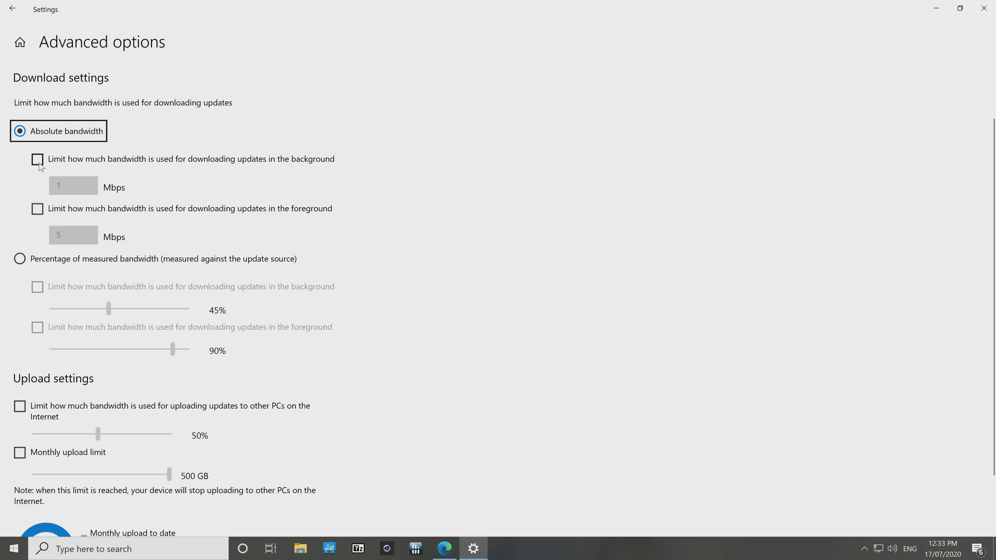
{"action": "left_click", "coordinate": [37, 159]}
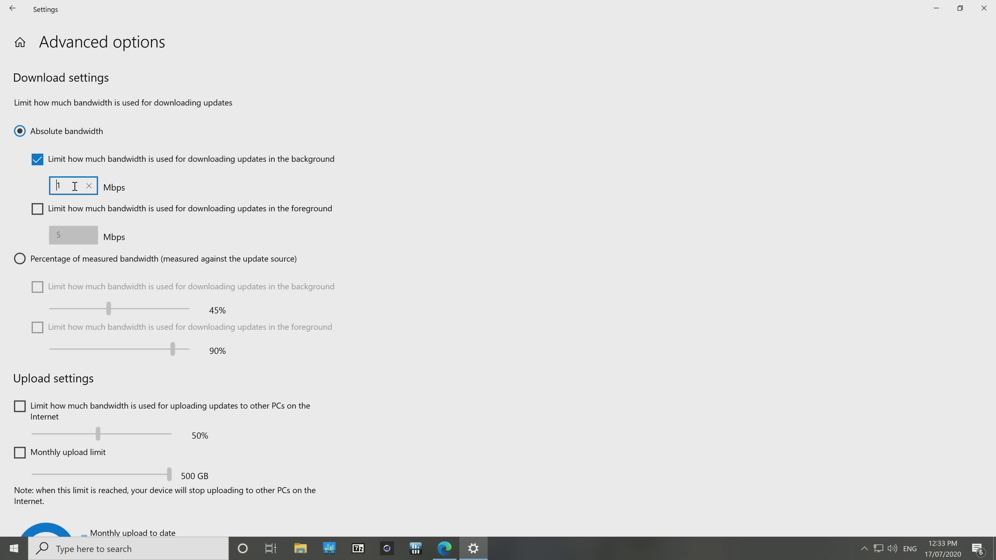
{"action": "type", "text": "0"}
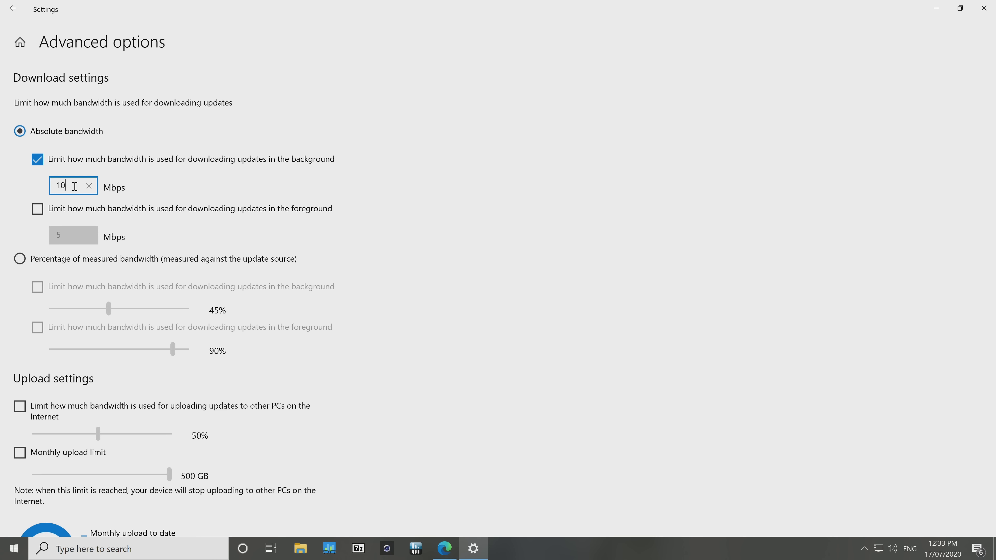
{"action": "left_click", "coordinate": [37, 209]}
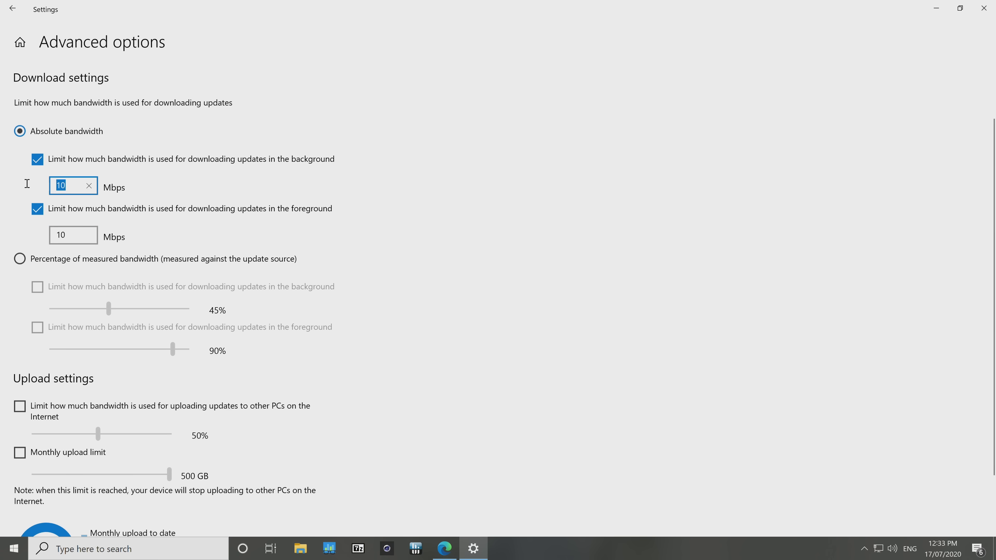
{"action": "type", "text": "2"}
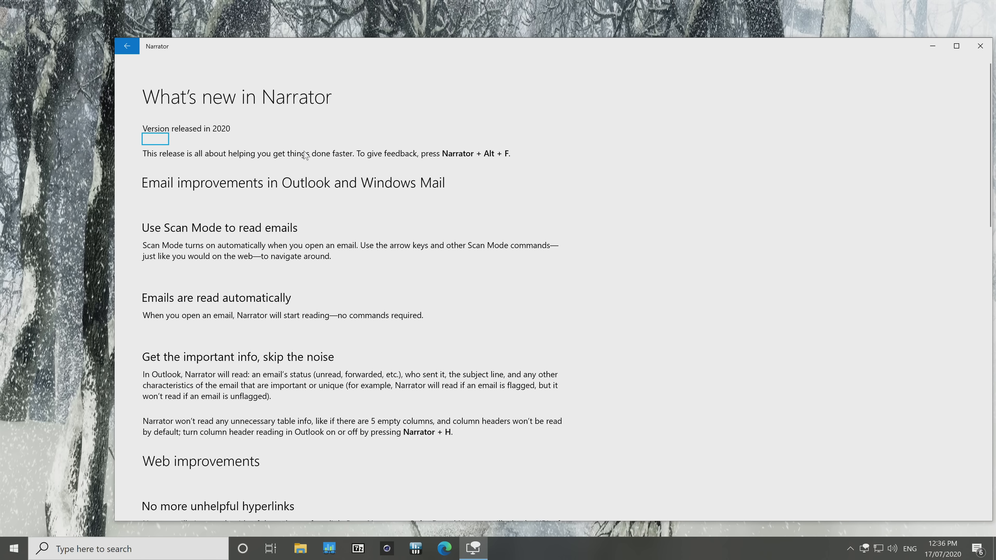
In Narrator settings, change the option for how capitalized text is announced.
{"action": "left_click", "coordinate": [127, 46]}
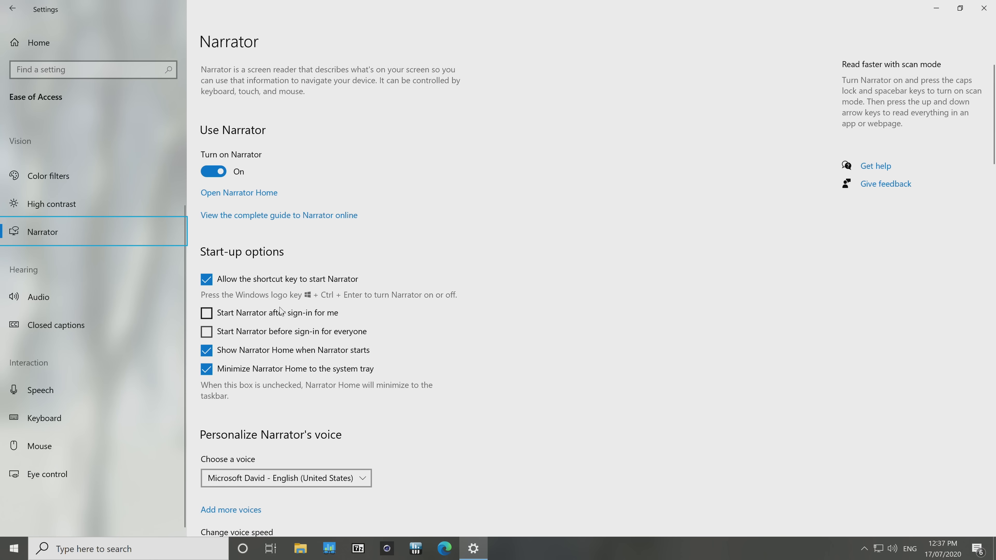
{"action": "scroll", "scroll_direction": "down", "scroll_amount": 3}
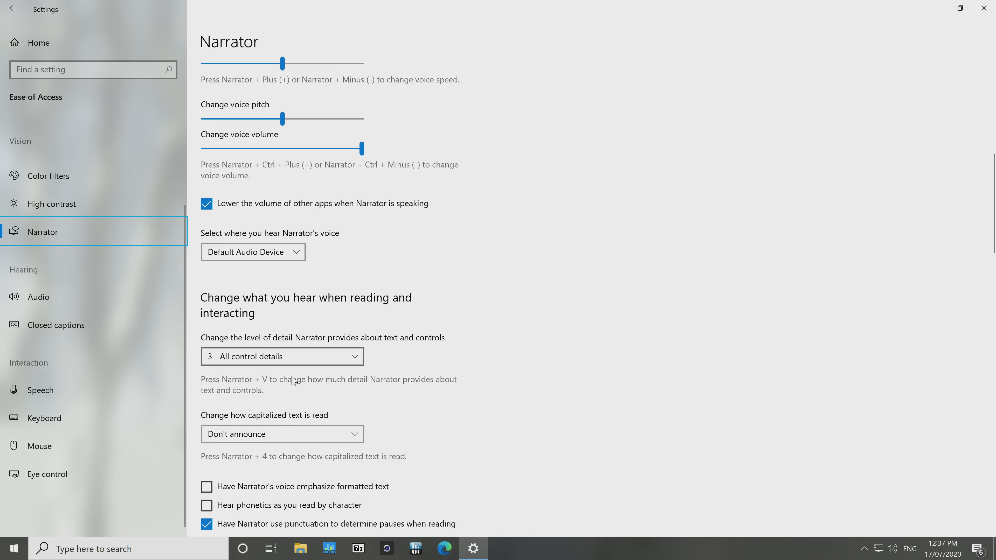
{"action": "scroll", "scroll_direction": "down", "scroll_amount": 3}
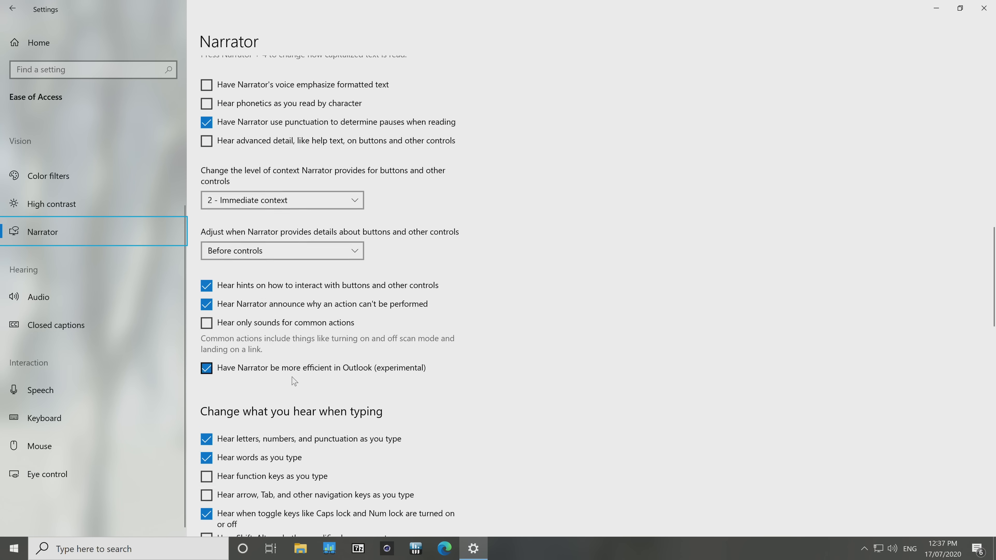
{"action": "scroll", "scroll_direction": "down", "scroll_amount": 3}
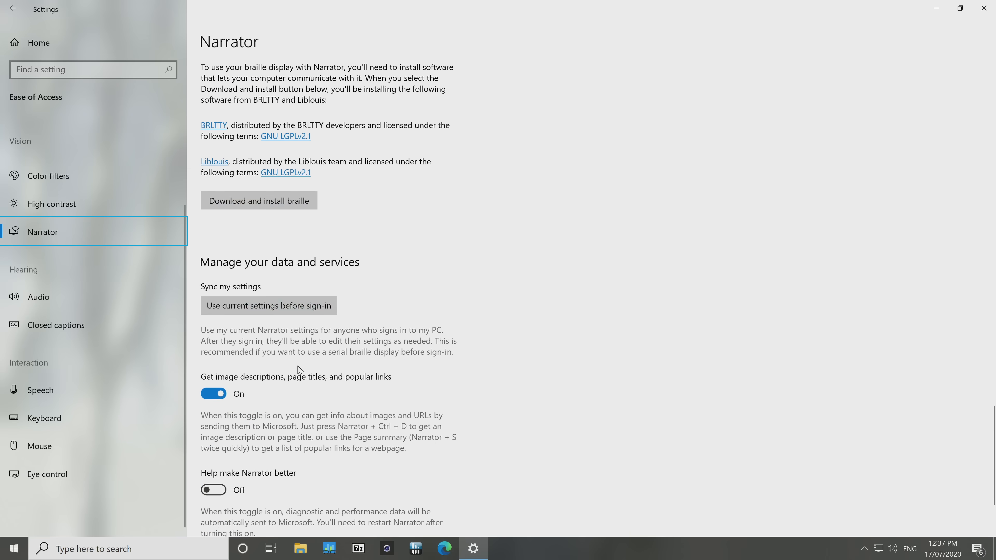
{"action": "scroll", "scroll_direction": "up", "scroll_amount": 3}
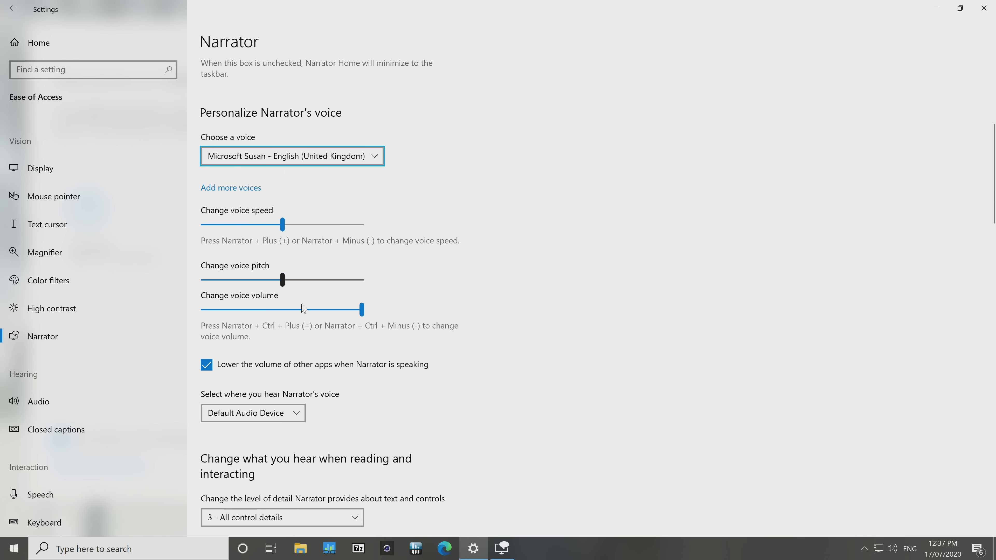
{"action": "scroll", "scroll_direction": "down", "scroll_amount": 3}
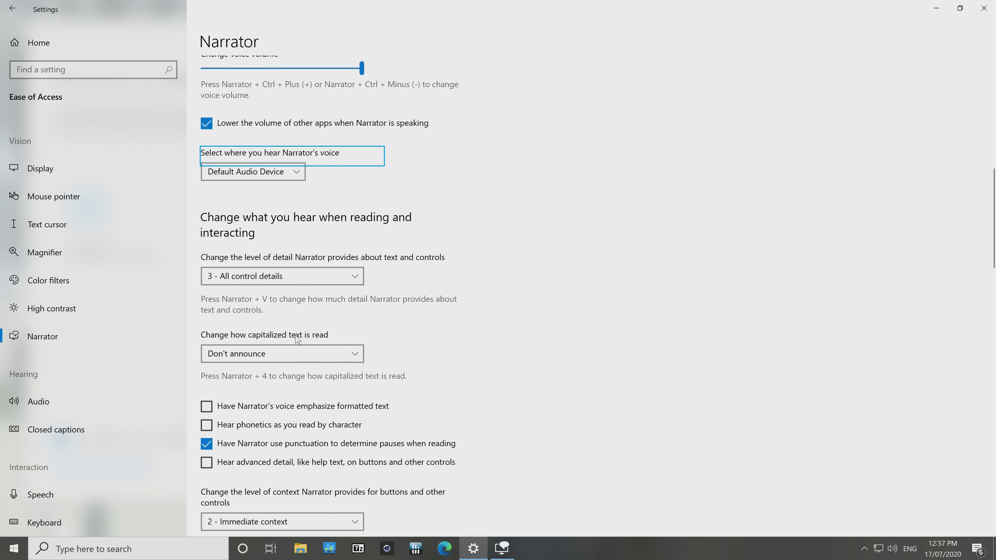
{"action": "left_click", "coordinate": [281, 354]}
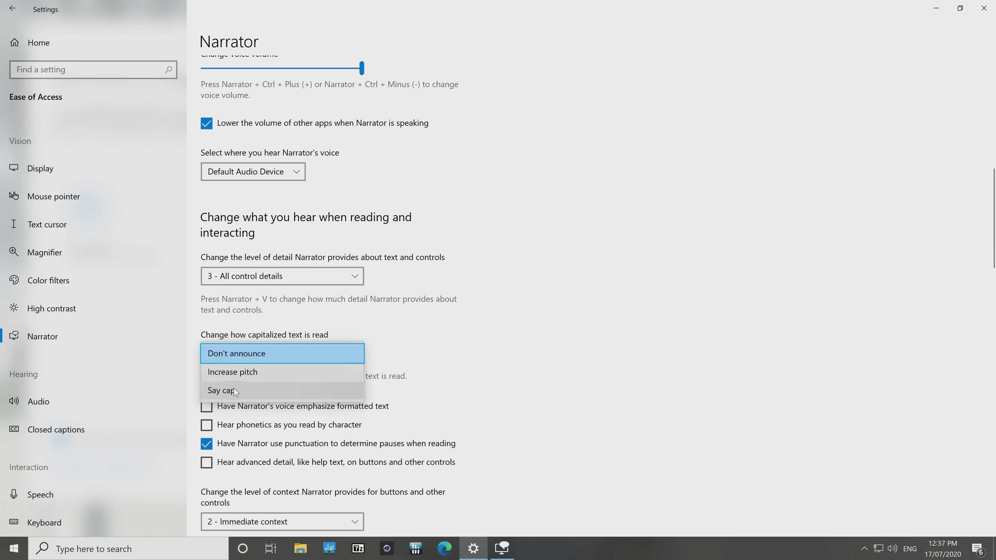
{"action": "left_click", "coordinate": [46, 224]}
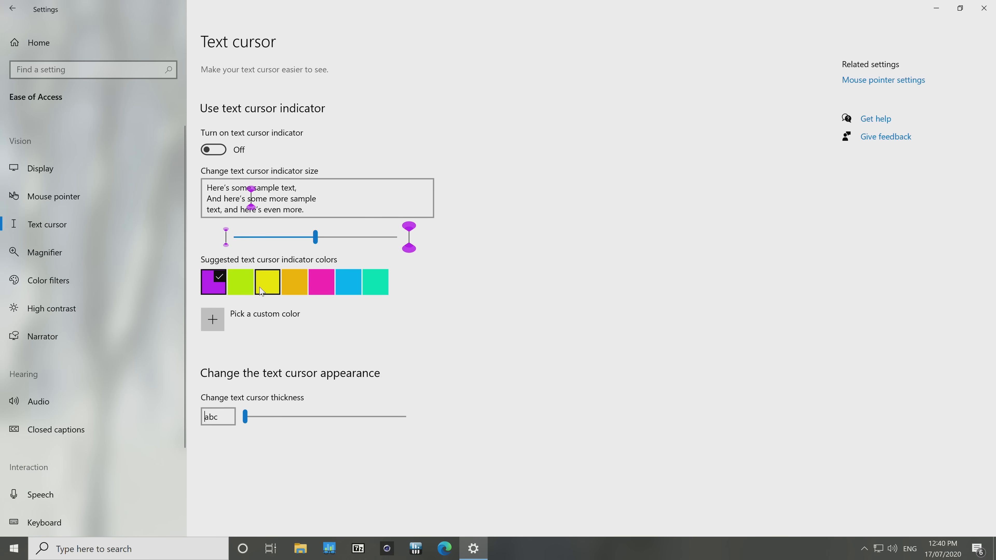
Try yellow and blue, settle on a pink text cursor indicator, and switch it on.
{"action": "left_click", "coordinate": [267, 282]}
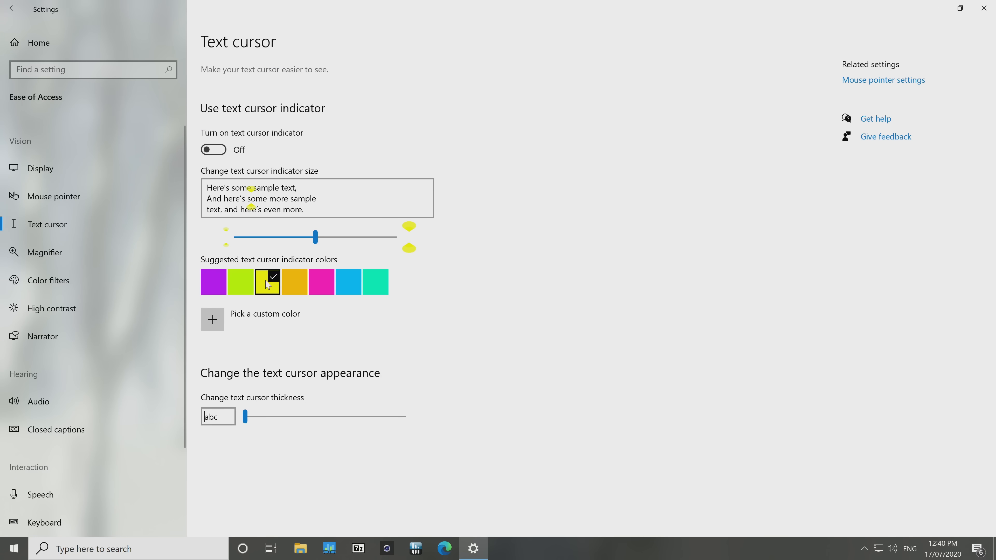
{"action": "left_click", "coordinate": [347, 281]}
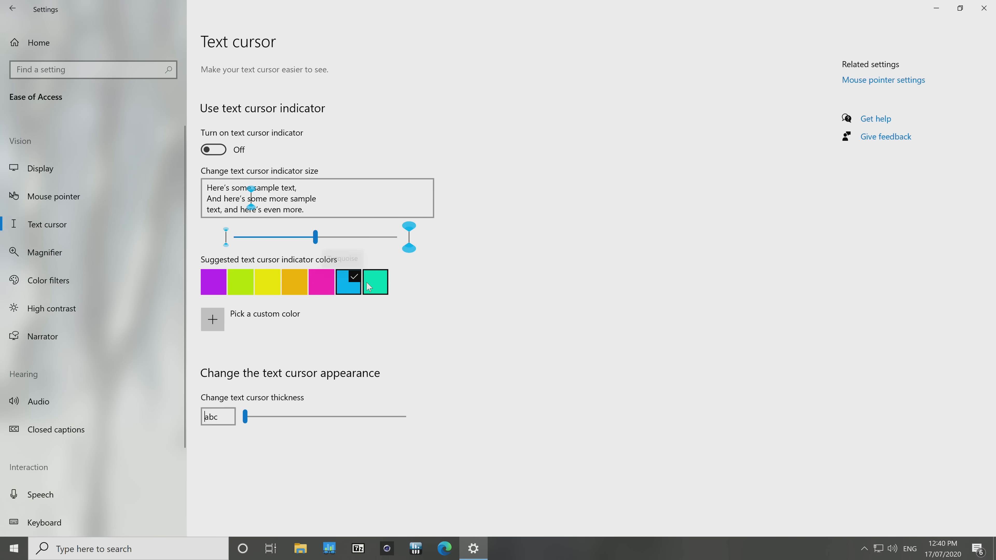
{"action": "left_click", "coordinate": [320, 282]}
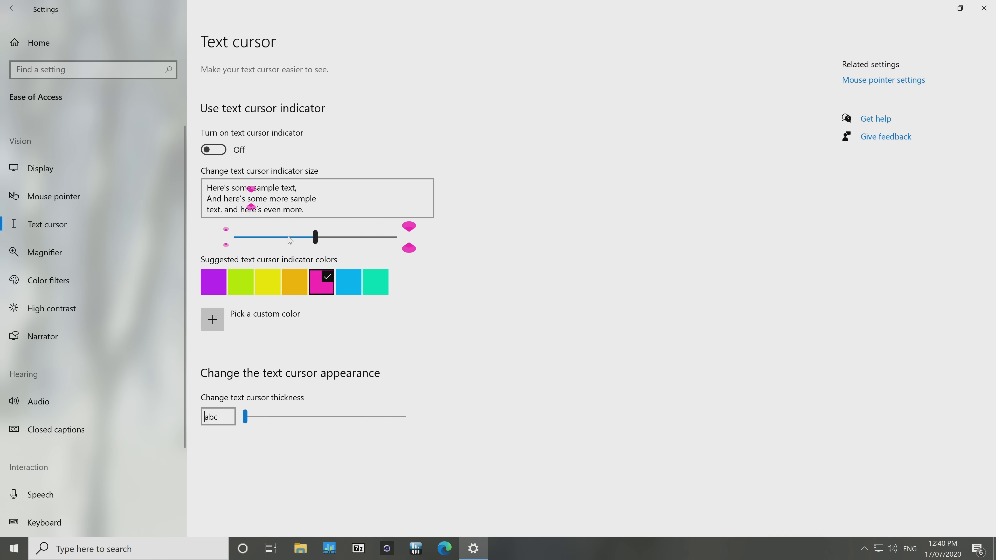
{"action": "left_click", "coordinate": [214, 149]}
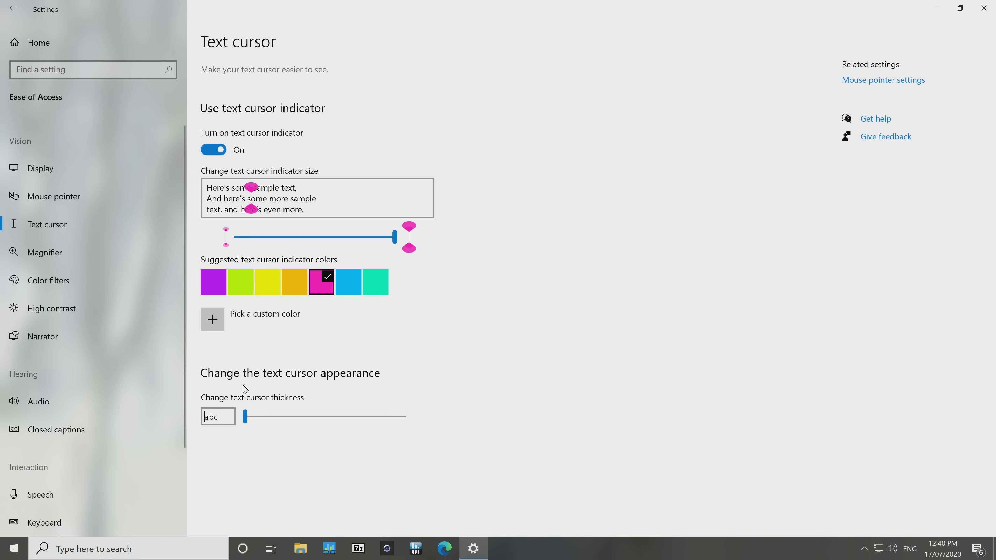
{"action": "mouse_move", "coordinate": [176, 511]}
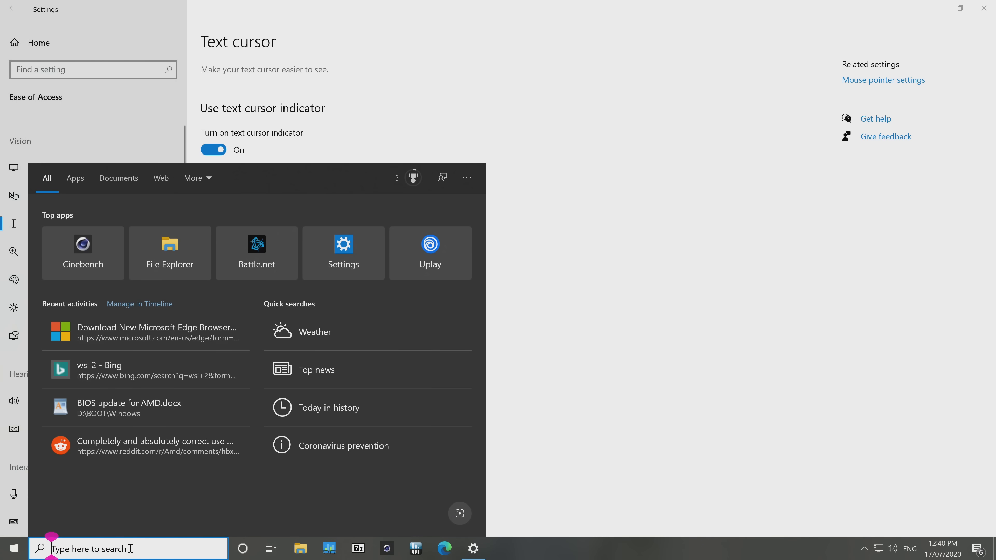
Search the taskbar for 'text cursor' to list the matching settings.
{"action": "type", "text": "text cursor is"}
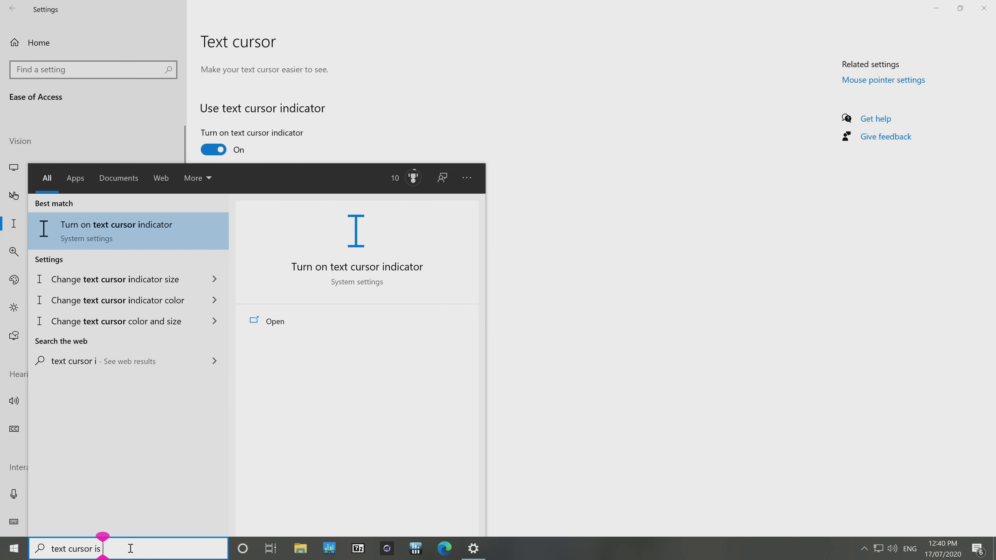
{"action": "type", "text": "pretty elite"}
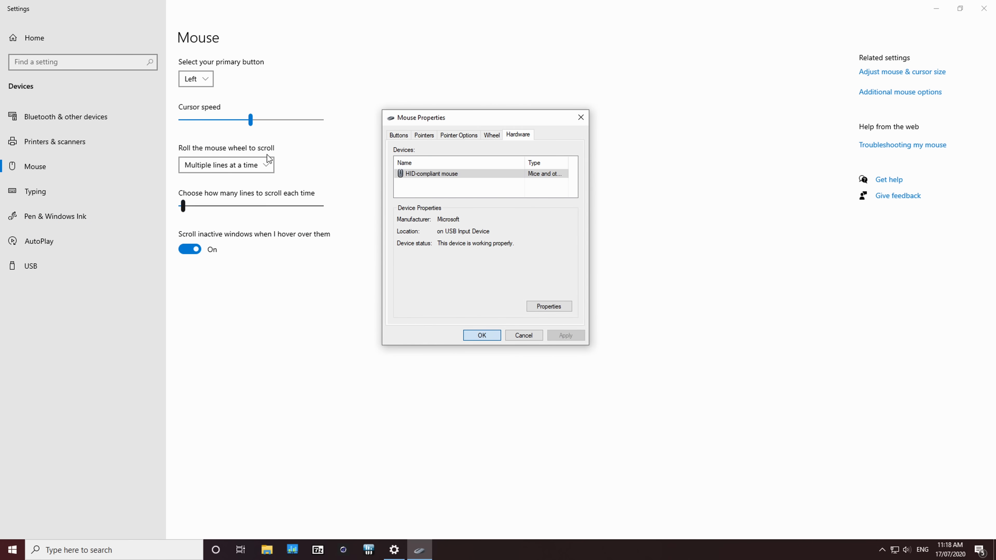
{"action": "mouse_move", "coordinate": [435, 301]}
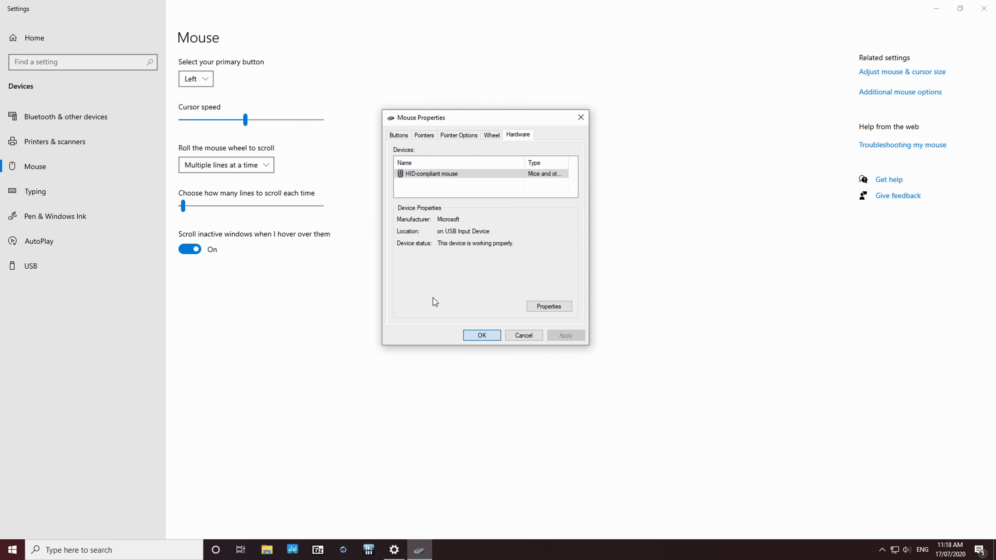
Close Mouse Properties, try cursor speed near minimum and maximum, leave it just below middle.
{"action": "left_click", "coordinate": [481, 335]}
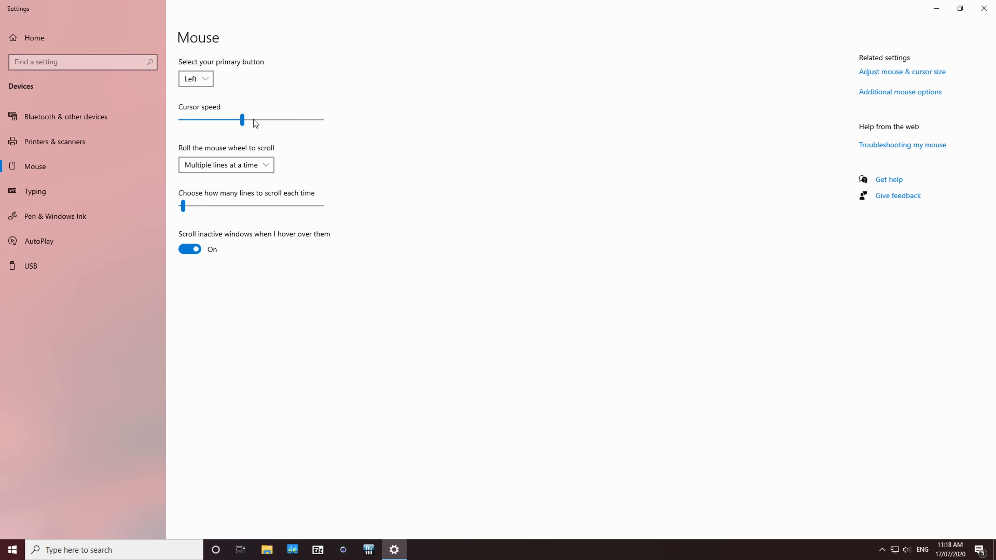
{"action": "left_click_drag", "start_coordinate": [242, 119], "coordinate": [230, 119]}
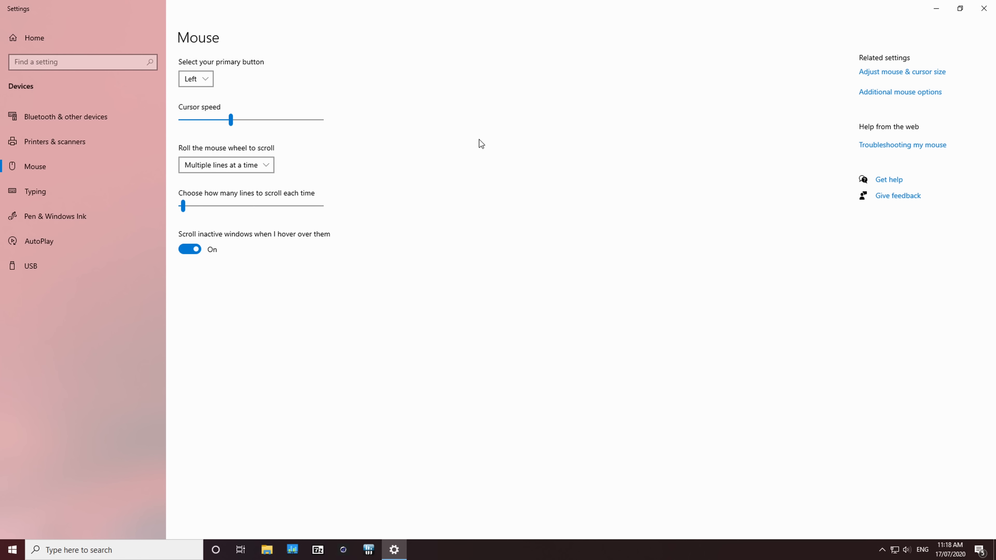
{"action": "left_click_drag", "start_coordinate": [230, 119], "coordinate": [223, 120]}
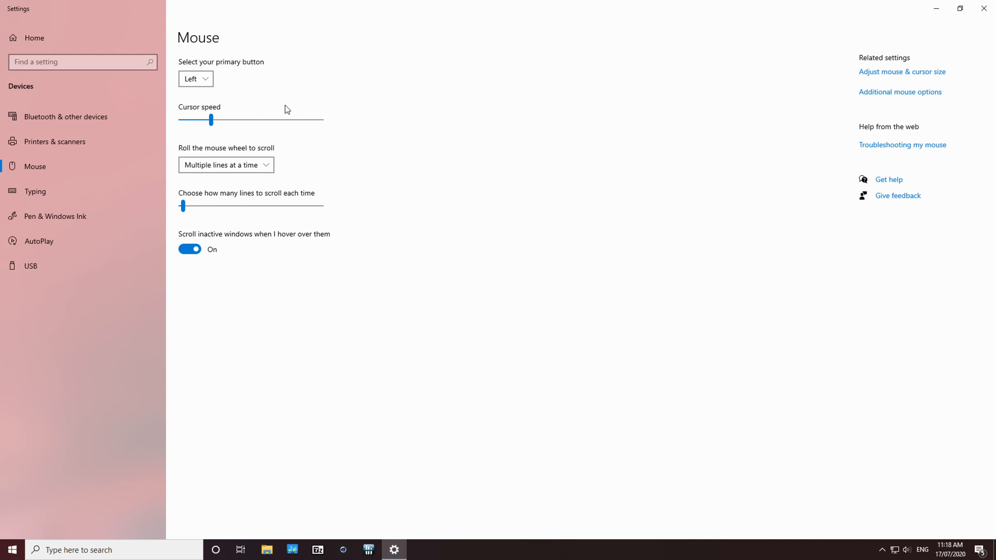
{"action": "left_click_drag", "start_coordinate": [211, 119], "coordinate": [190, 119]}
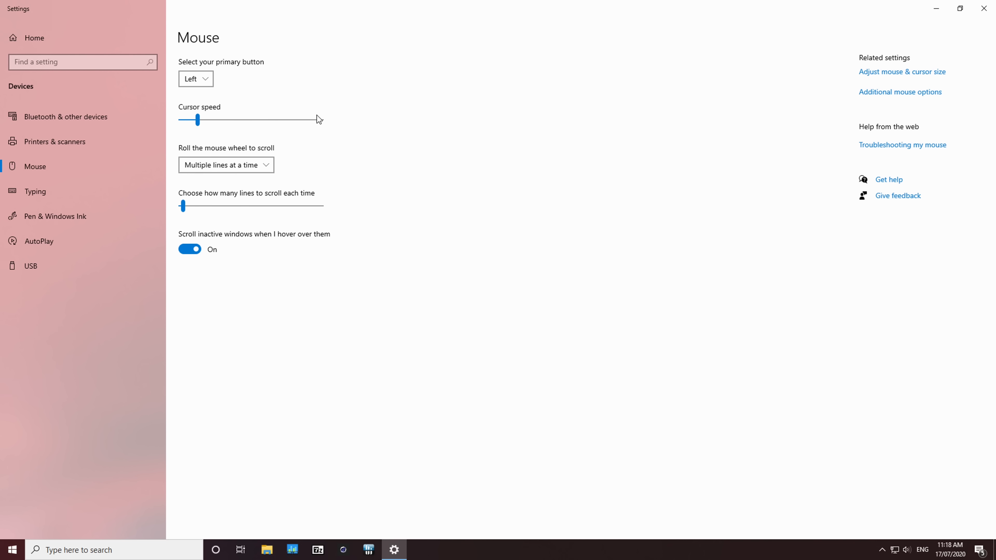
{"action": "left_click_drag", "start_coordinate": [188, 119], "coordinate": [321, 120]}
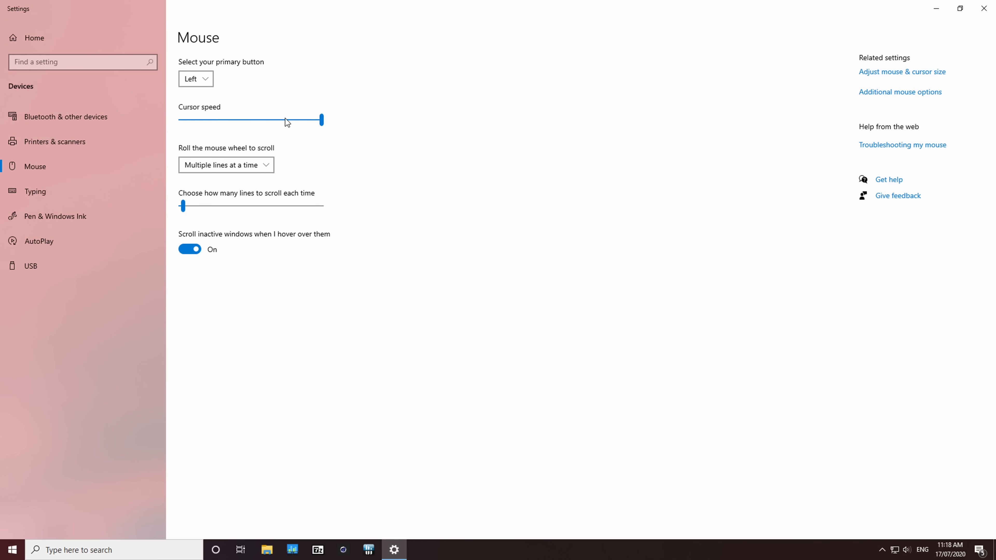
{"action": "left_click_drag", "start_coordinate": [322, 119], "coordinate": [236, 119]}
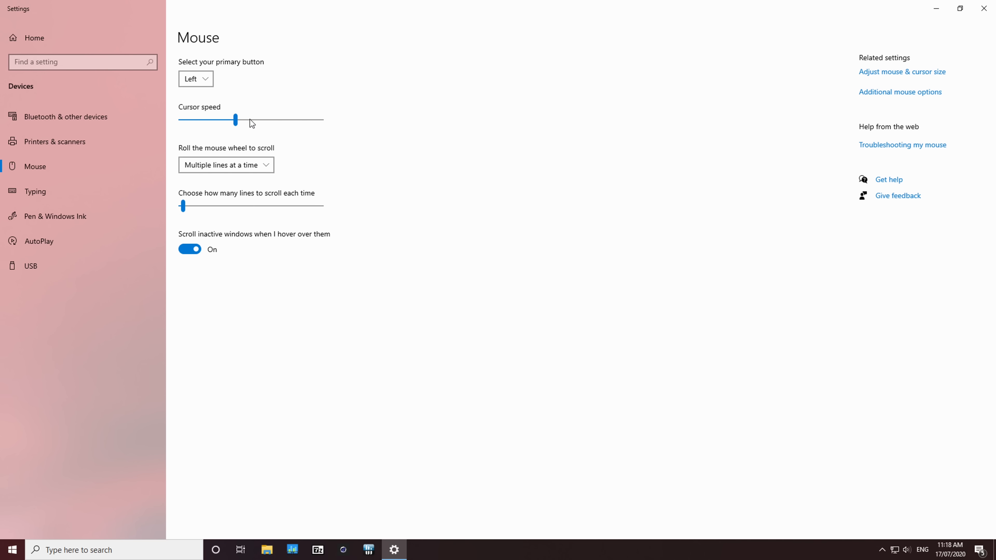